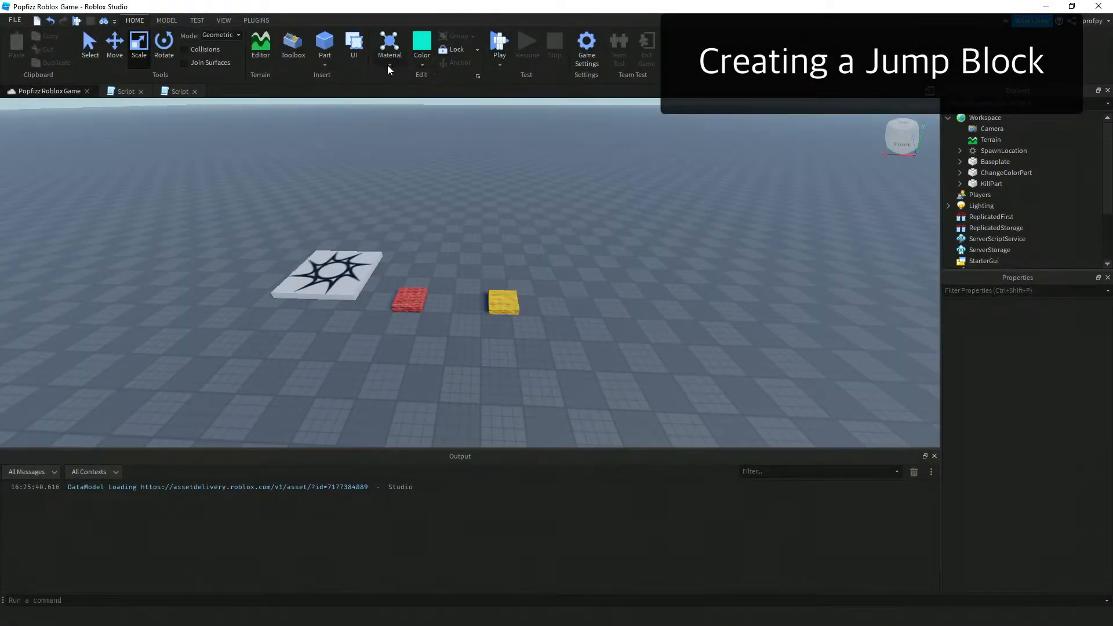
Step: Insert a teal Block part beside the red and yellow pads and select it
click(324, 44)
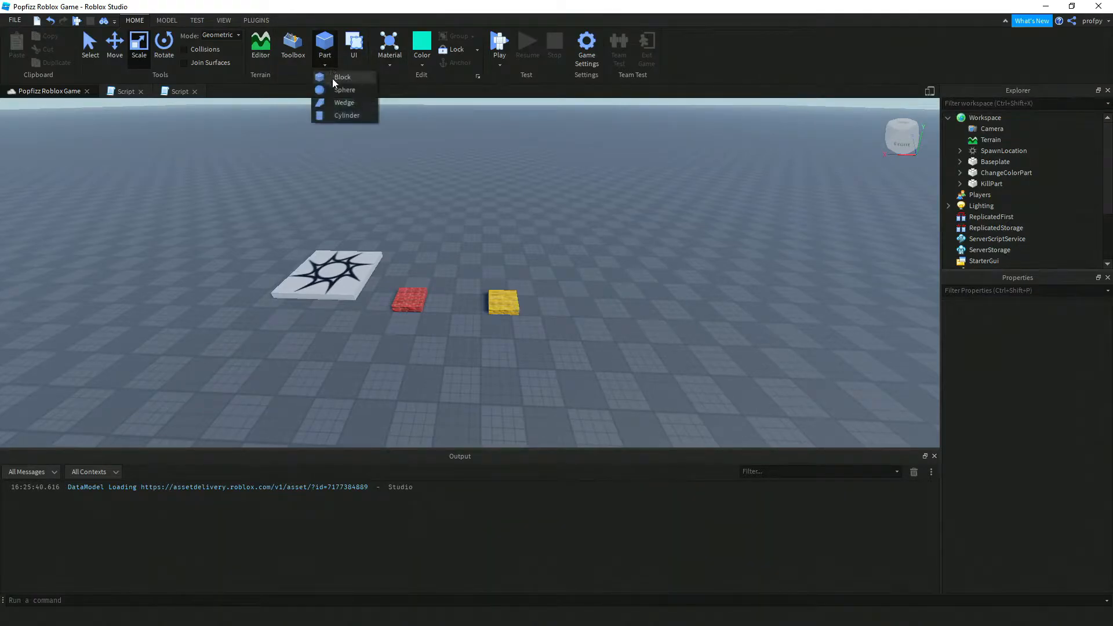
click(343, 76)
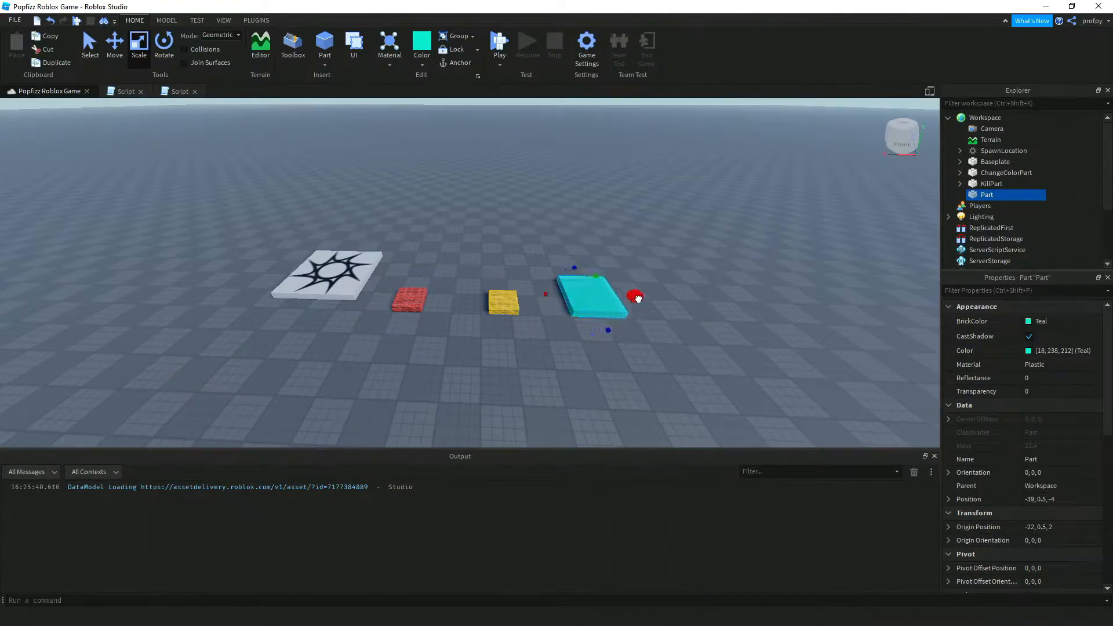
click(764, 285)
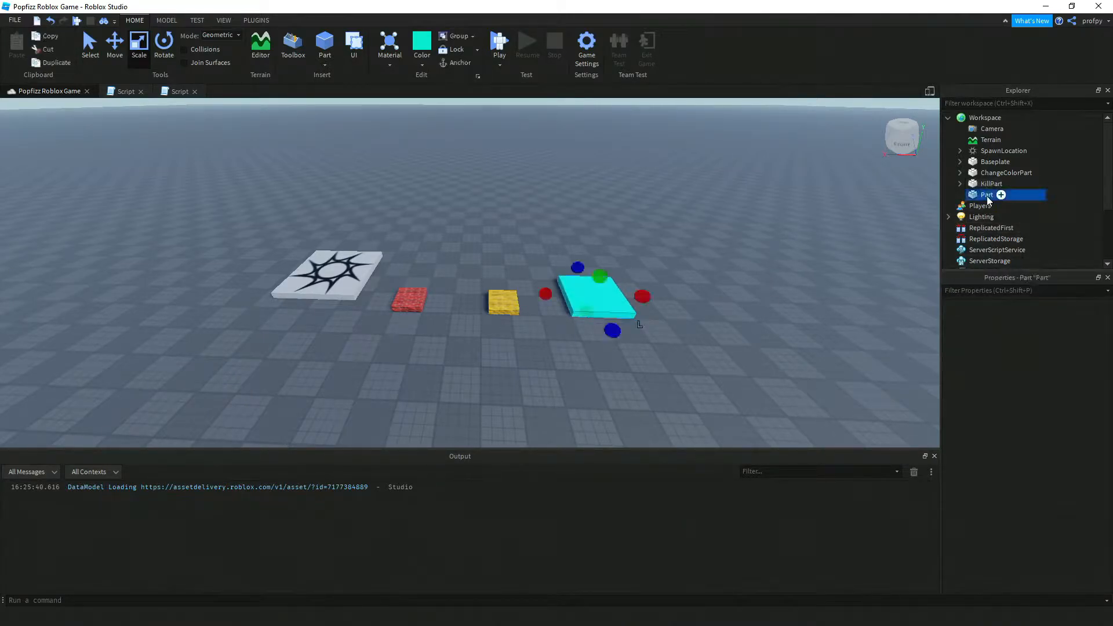
Step: Rename the new part to JumpPart and insert an empty Script inside it
right_click(987, 194)
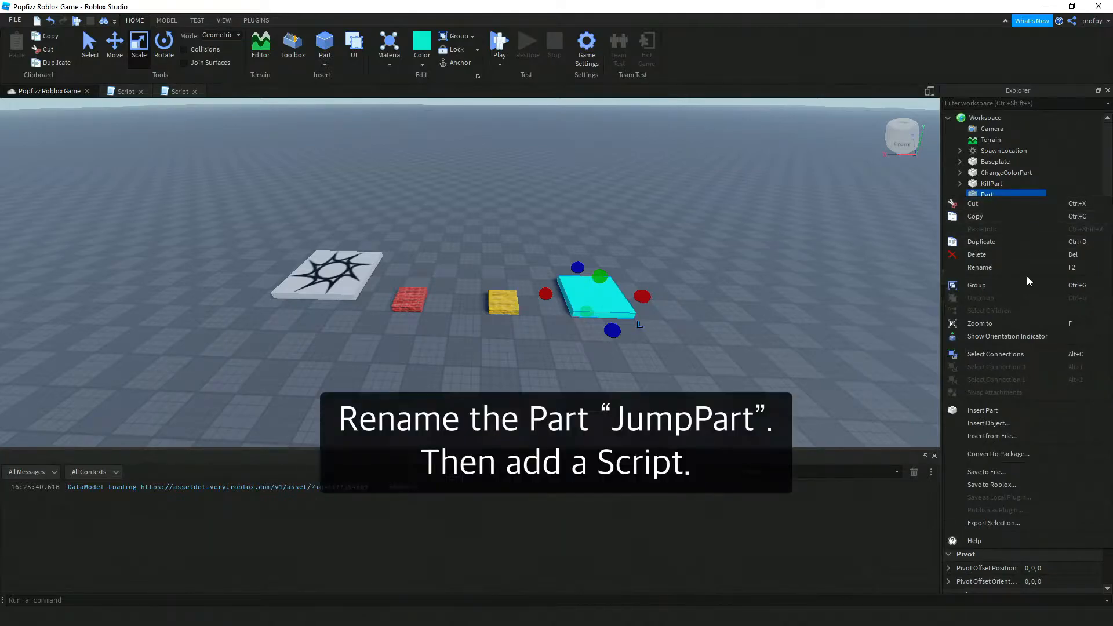
click(980, 266)
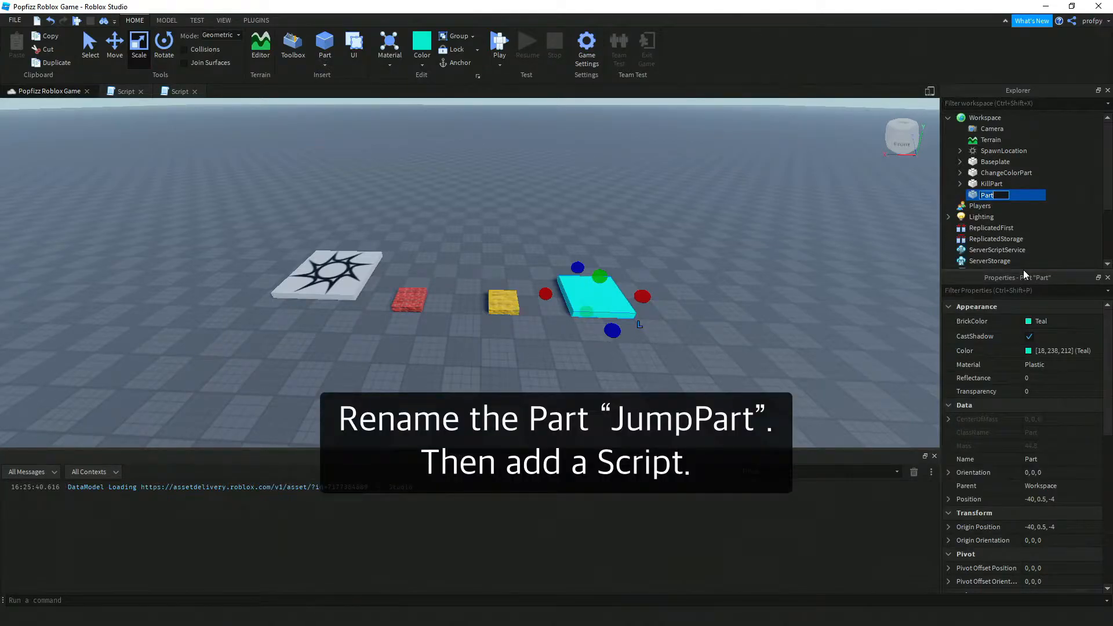
text(JumpPart)
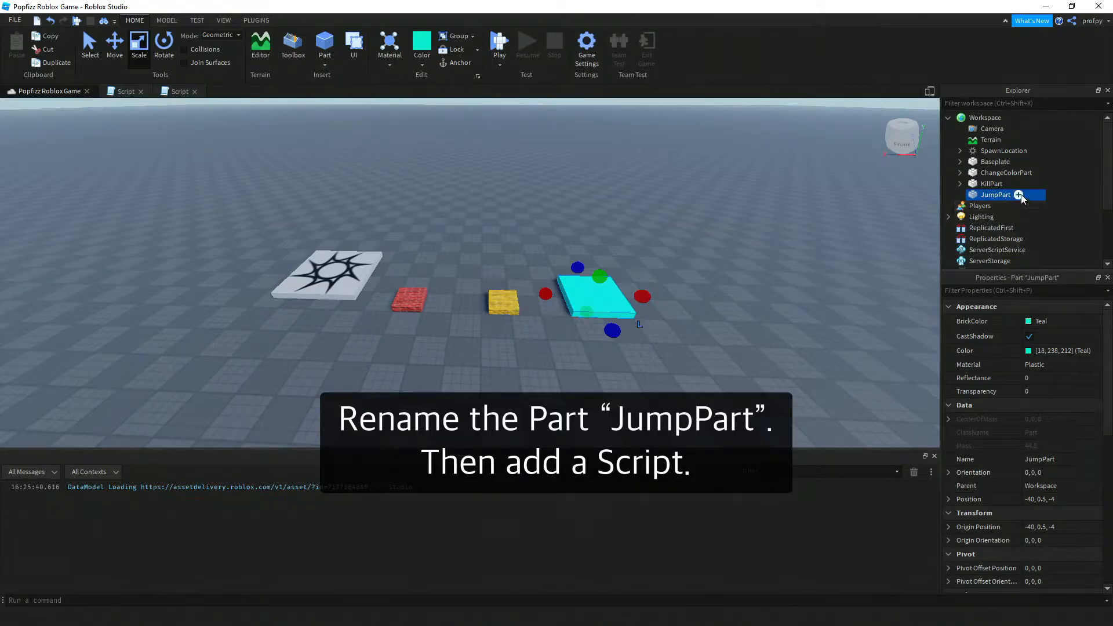
click(233, 91)
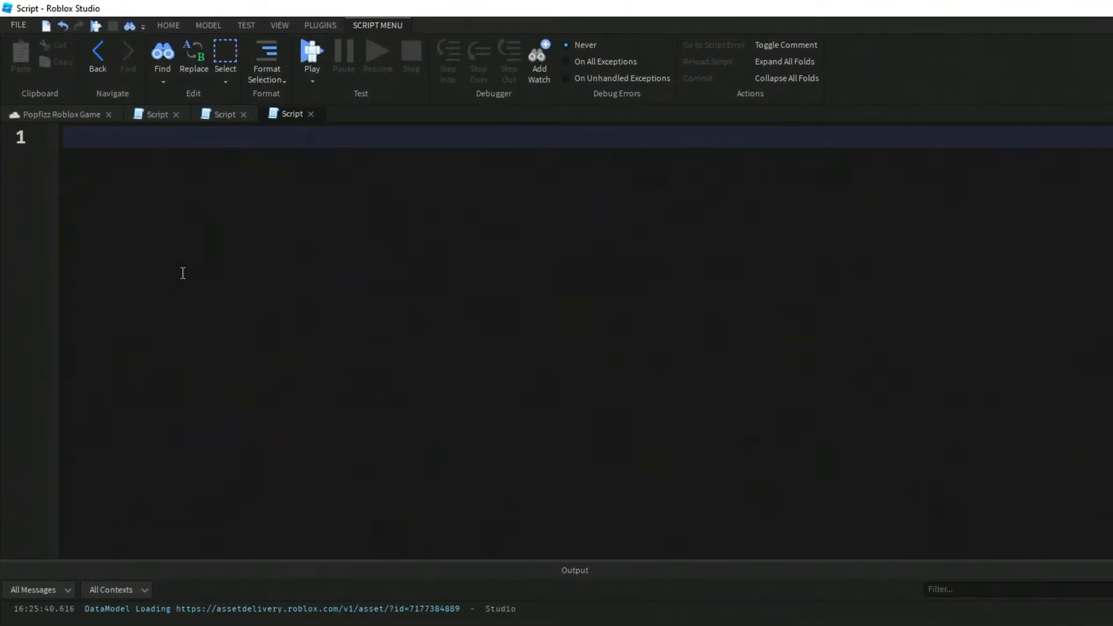
Step: Write 'local part = script.Parent' and declare an onTouch(otherPart) function
text(local part)
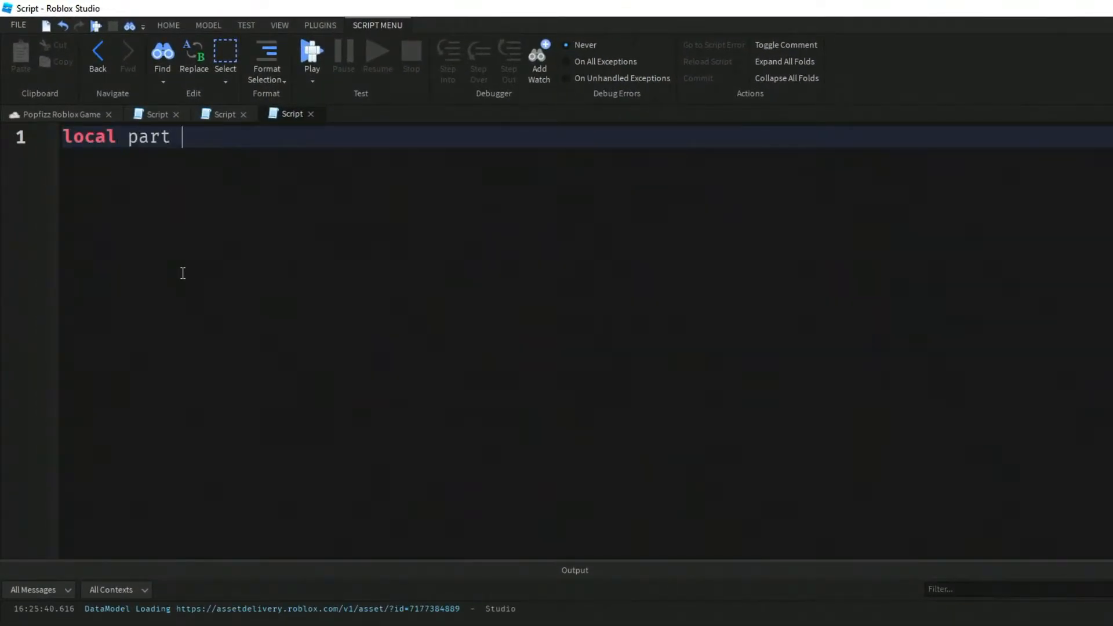
text(= script)
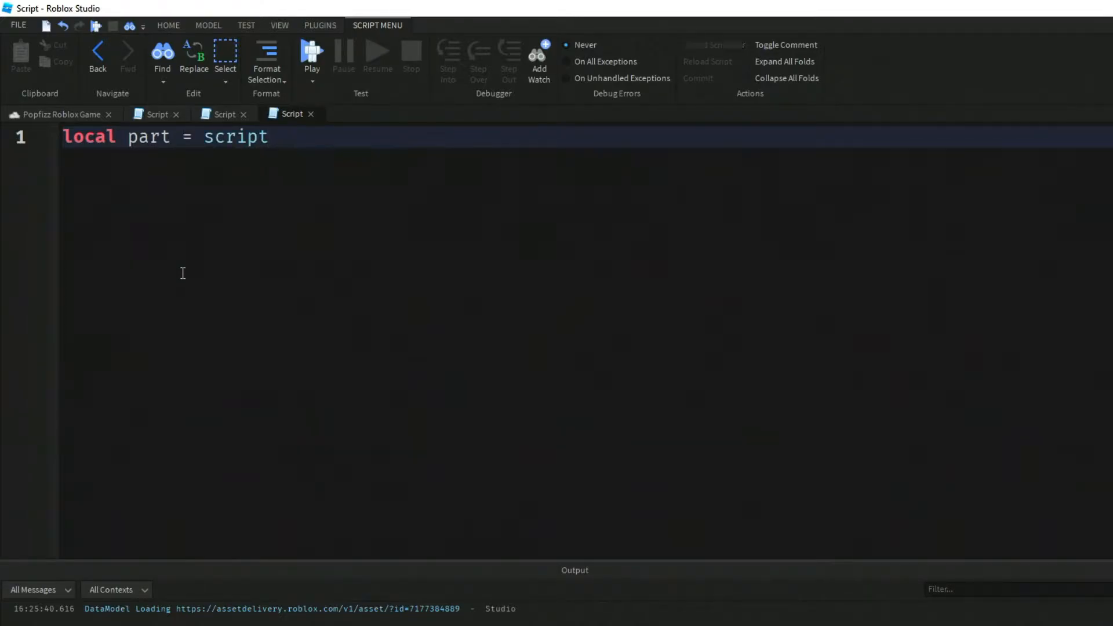
text(.Parent)
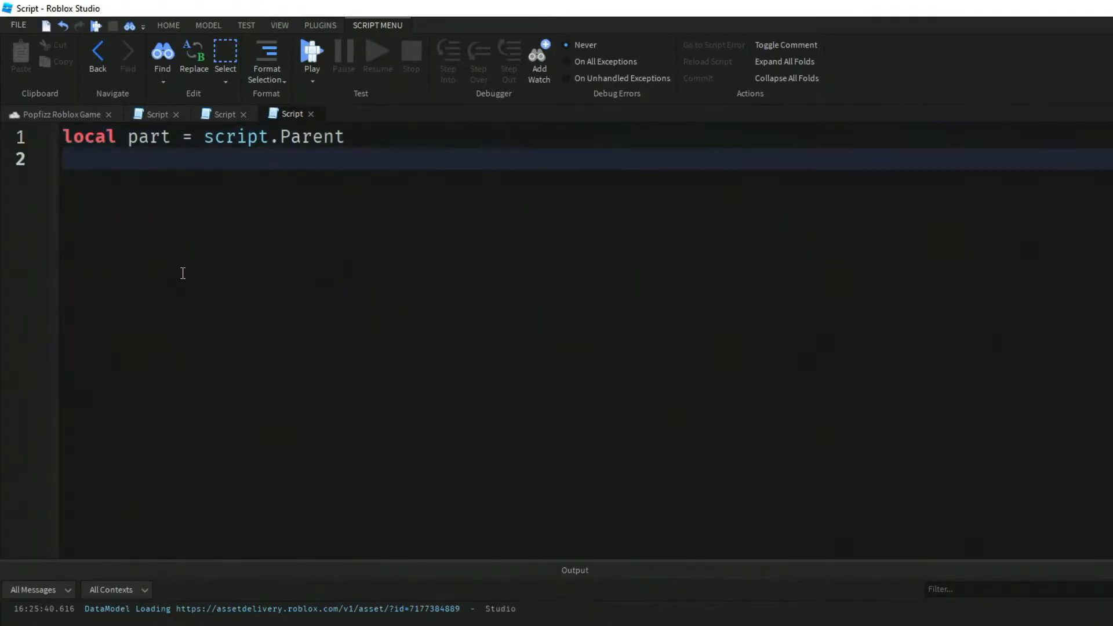
key(Return)
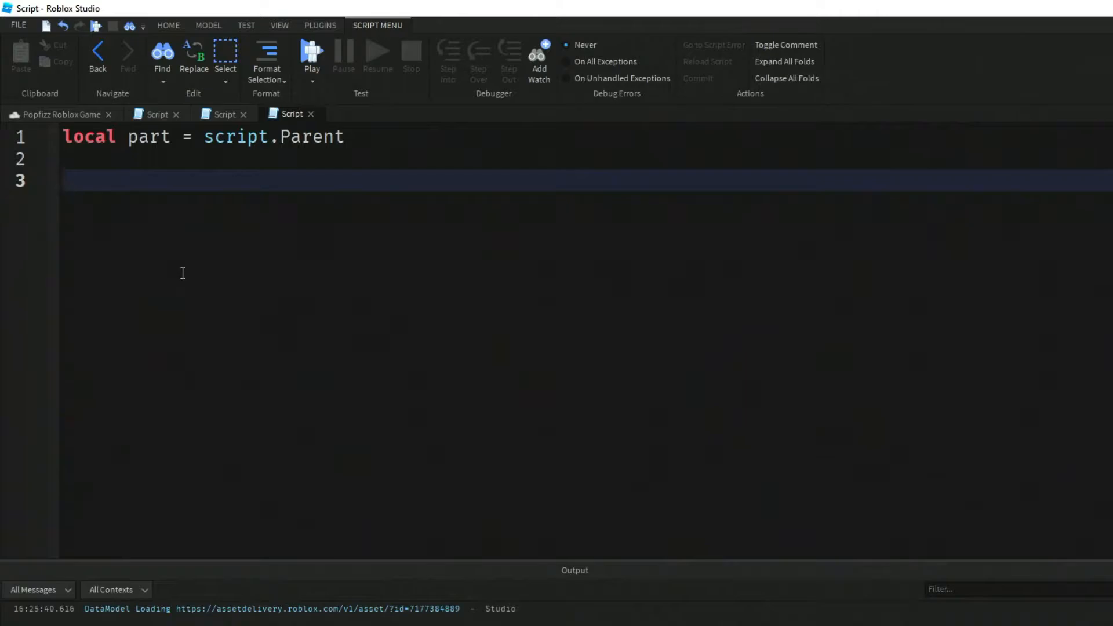
text(local fu)
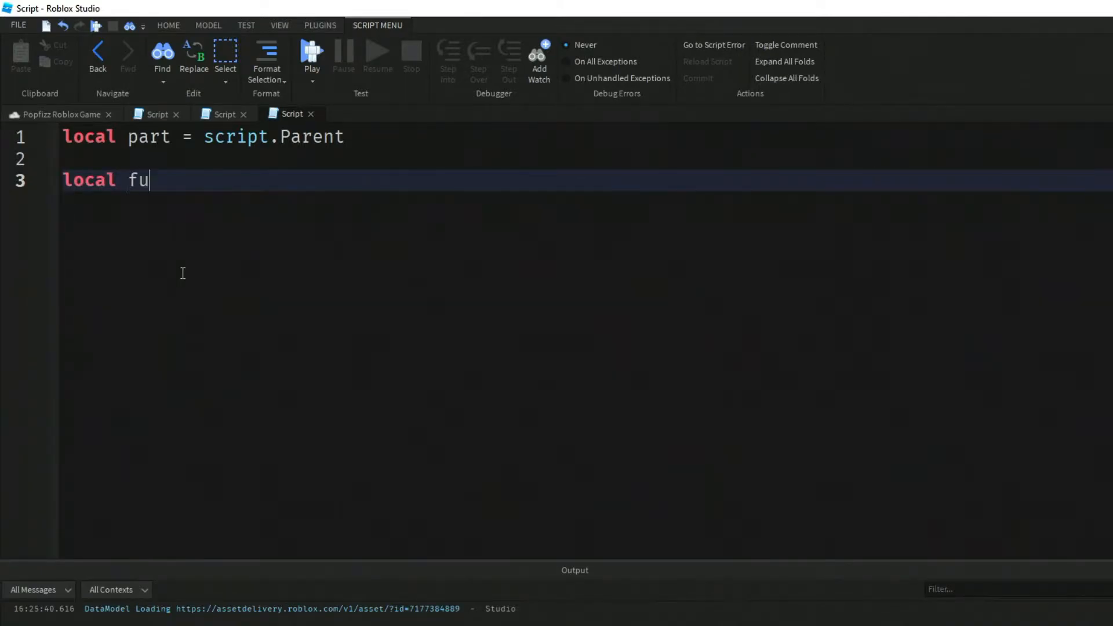
text(nction onT)
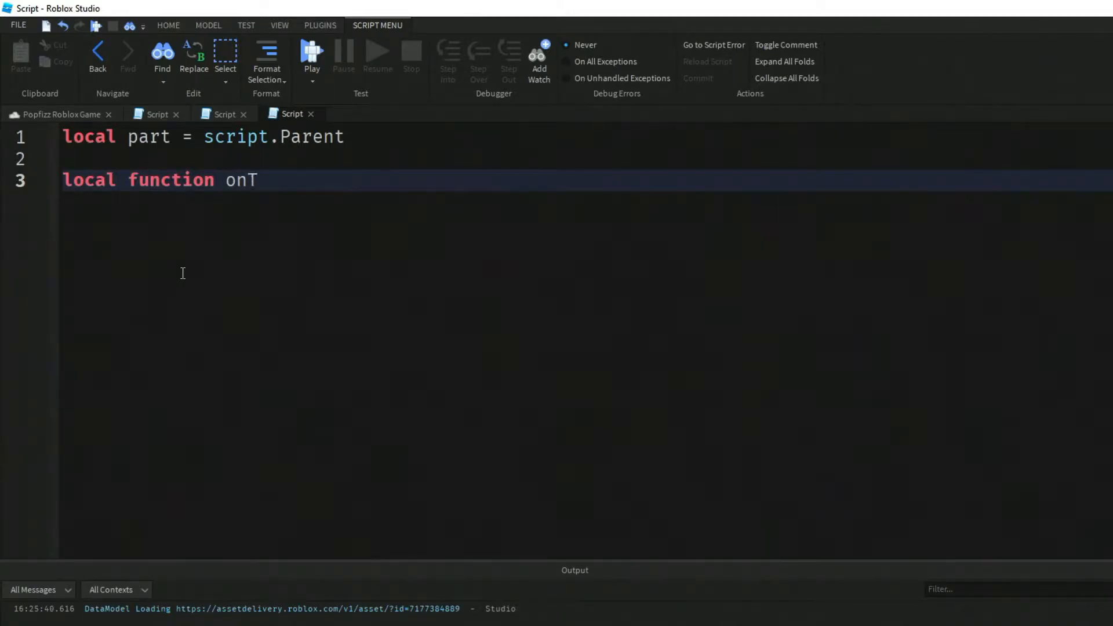
text(ouch(otherPart))
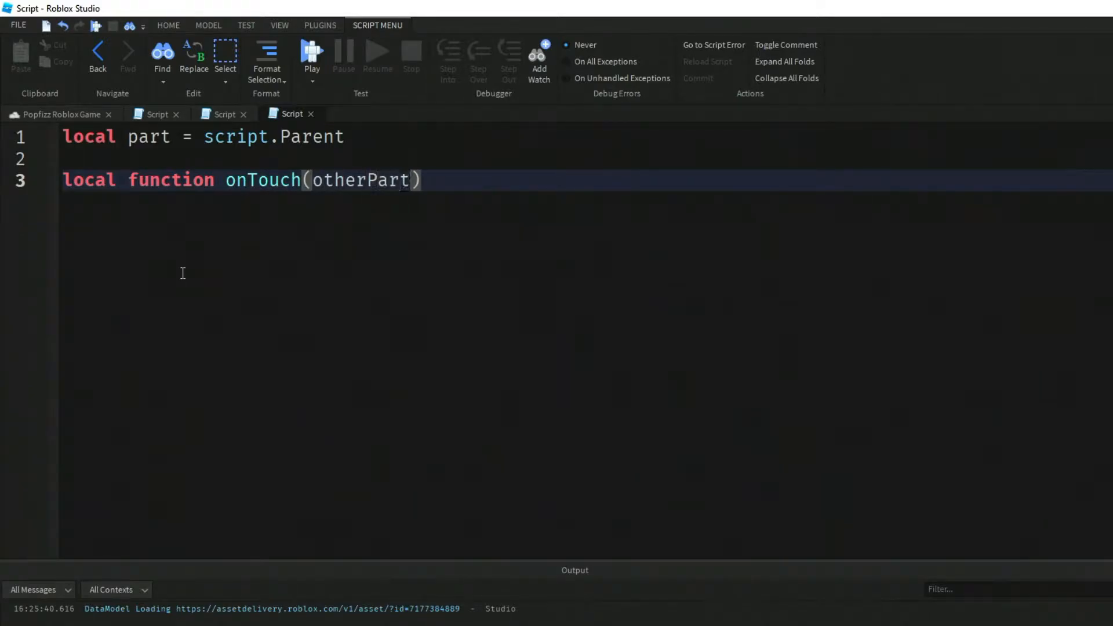
key(Return)
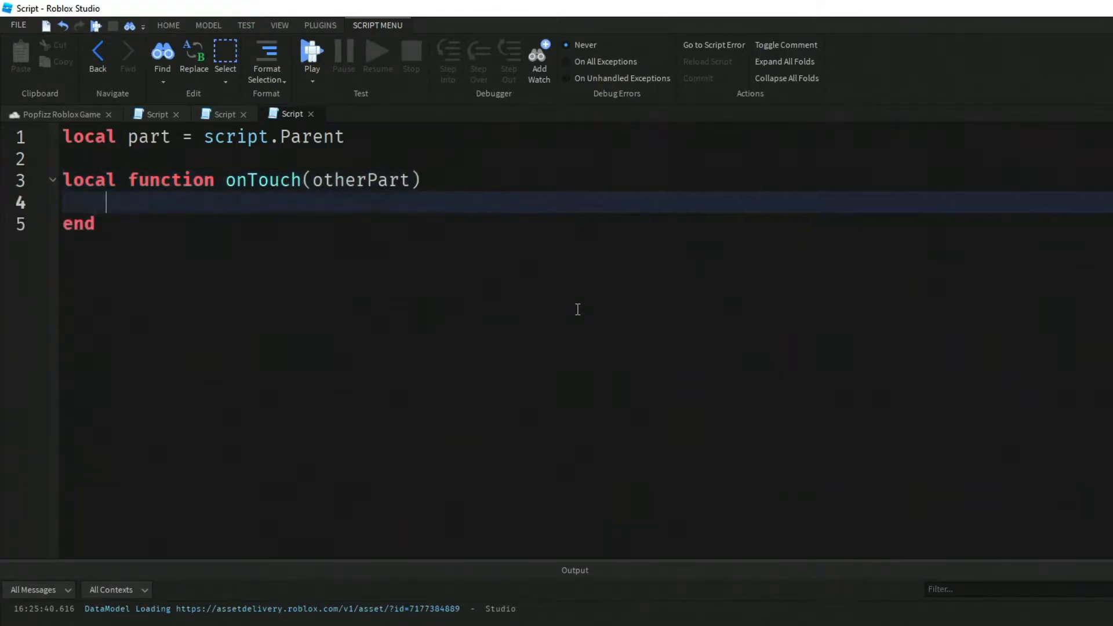
Step: Inside onTouch, get partParent and find its Humanoid with FindFirstChildWhichIsA("Humanoid")
text(local part)
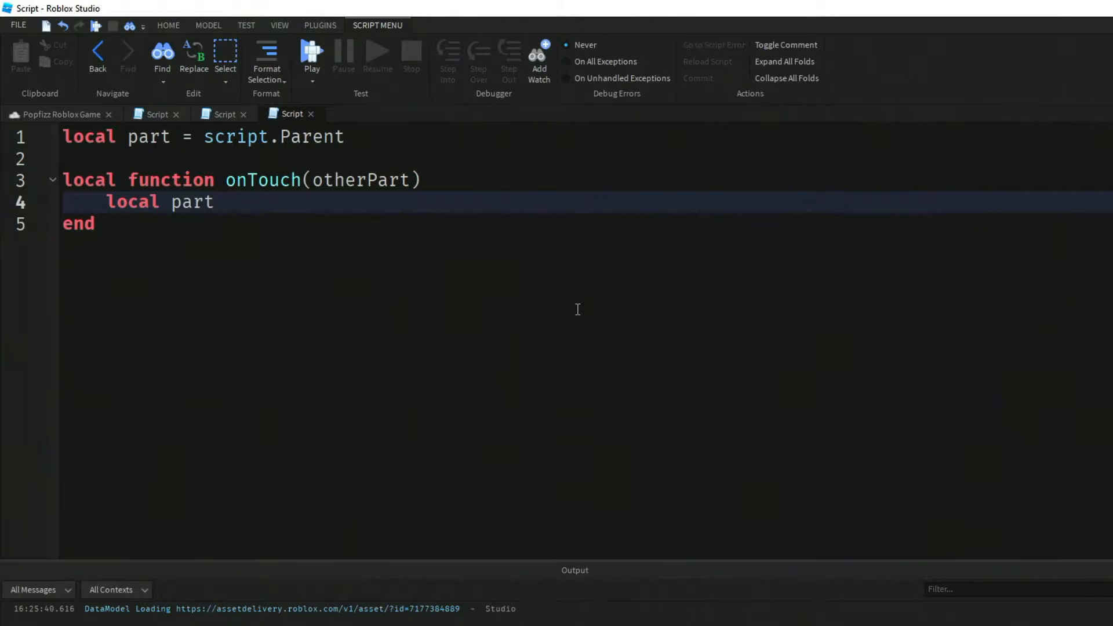
text(Parent =)
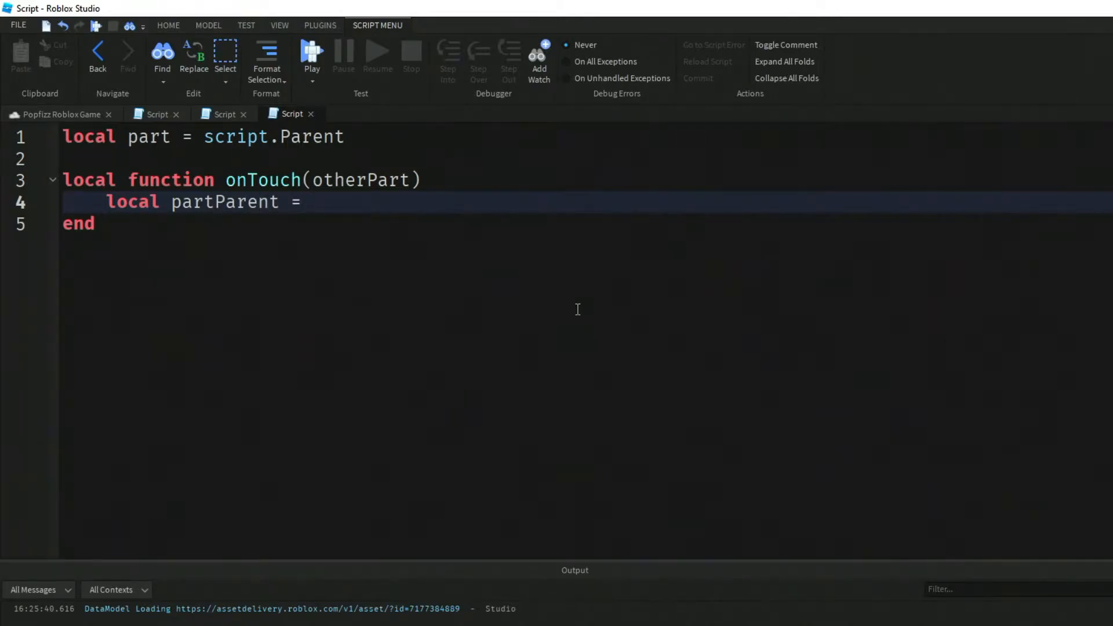
text(otherPart.)
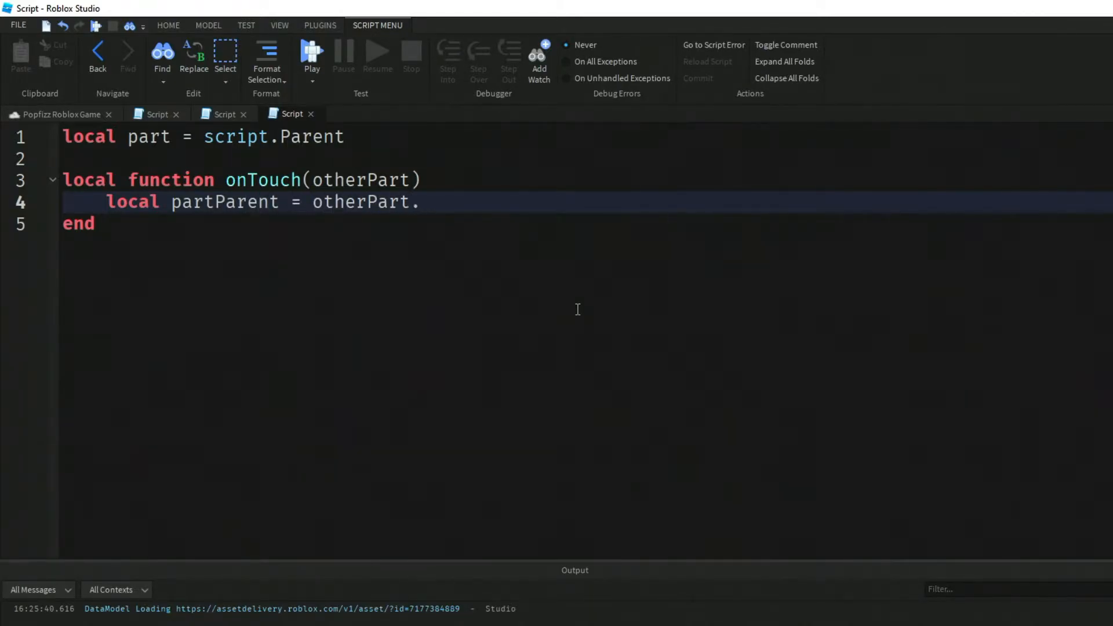
text(Parent)
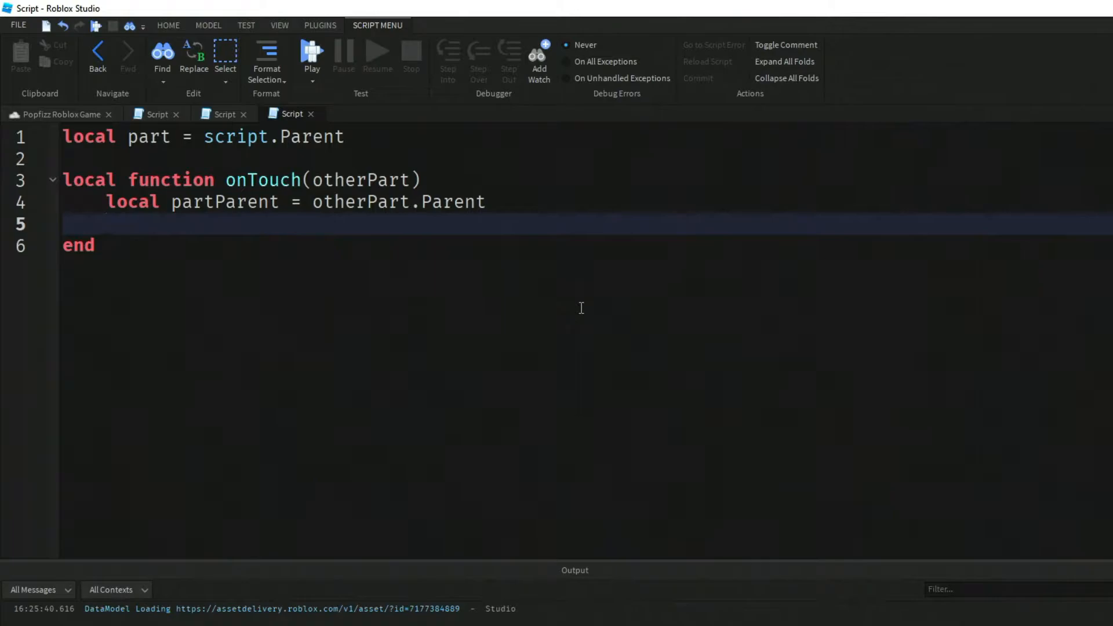
mouse_move(413, 256)
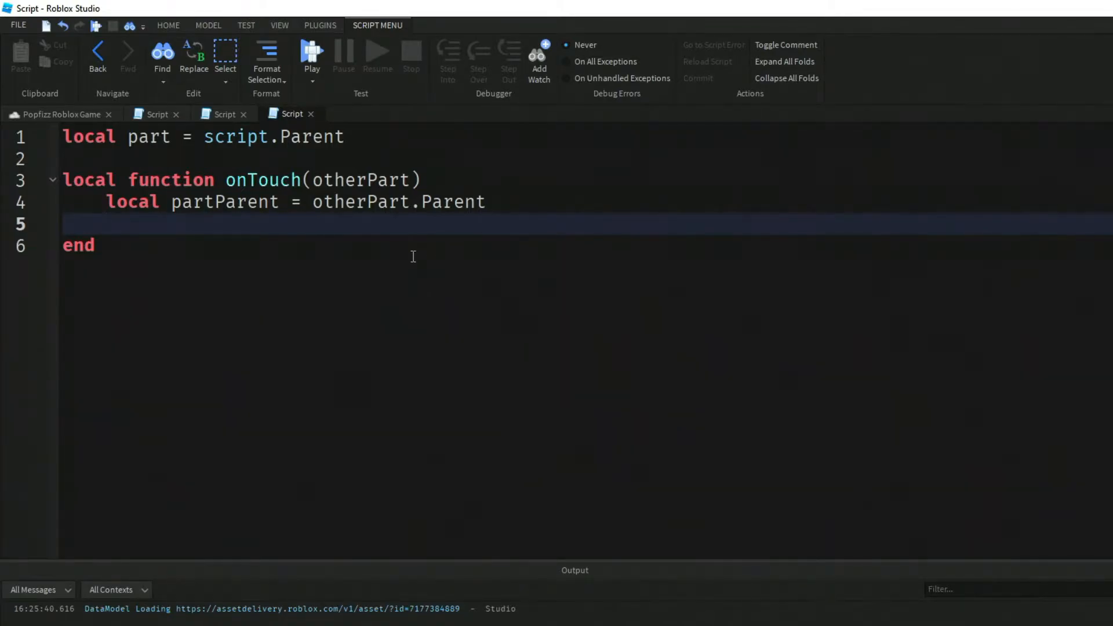
text(local humanoi)
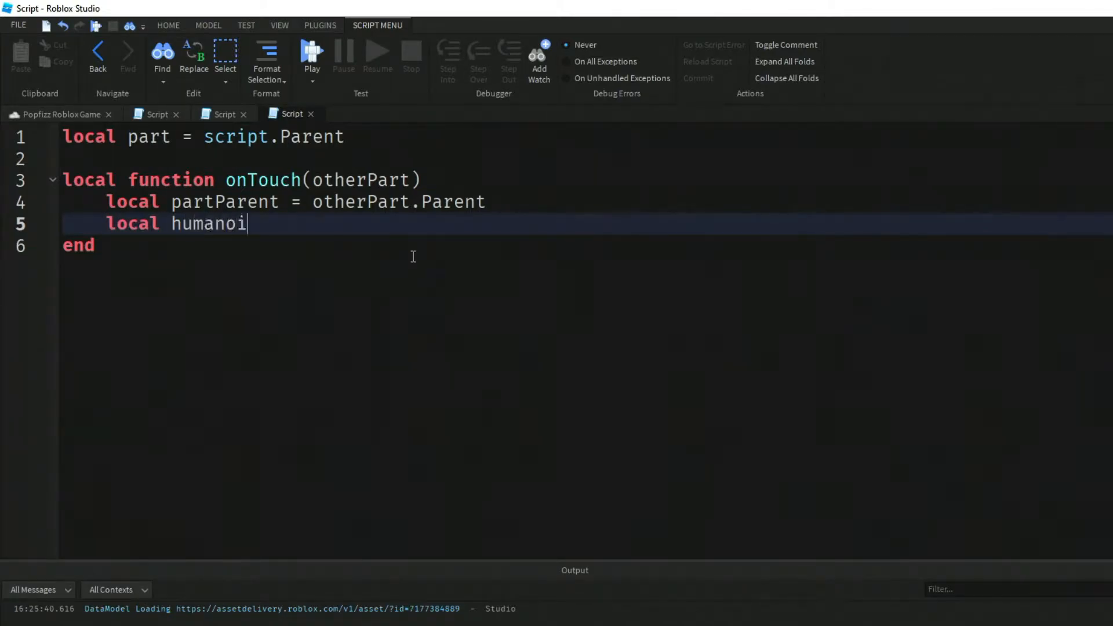
text(d = partParent)
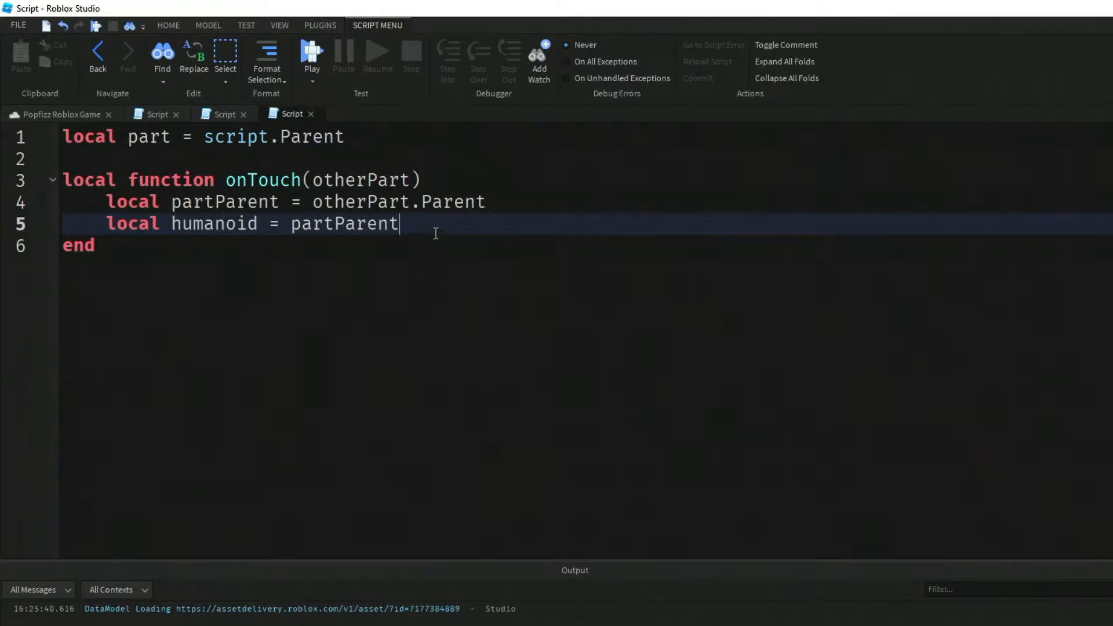
text(:FindF)
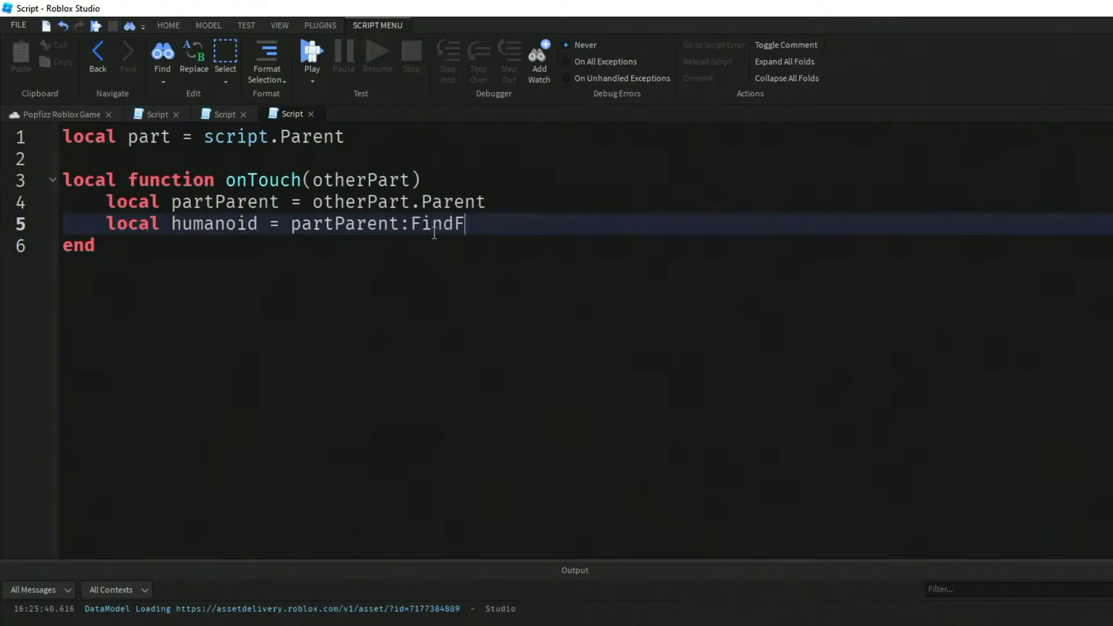
text(irstChildWh)
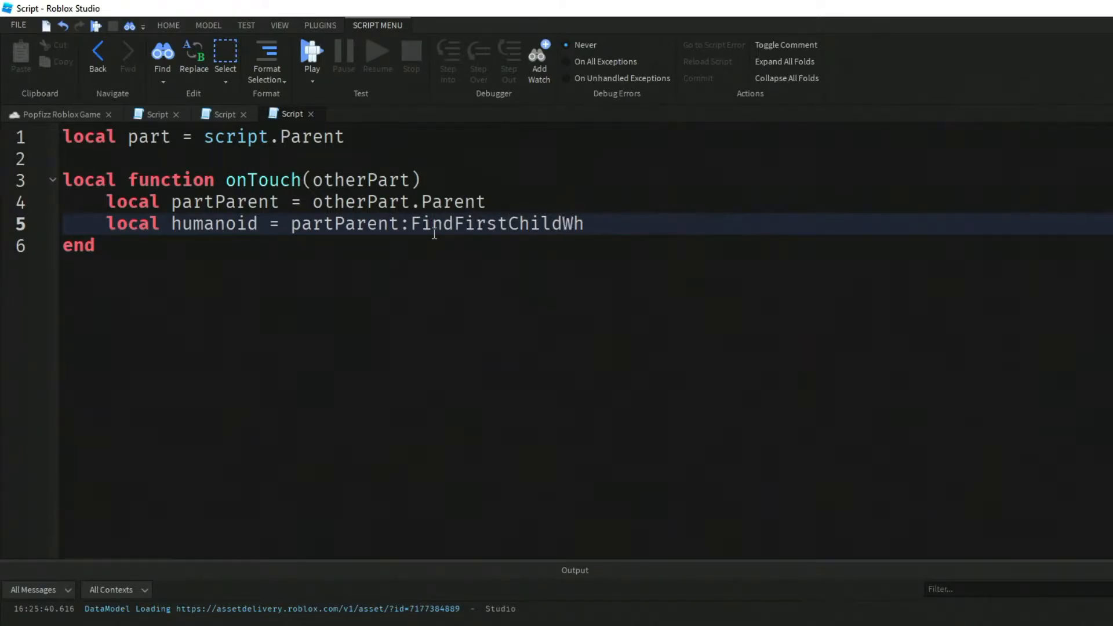
text(ichIsA)
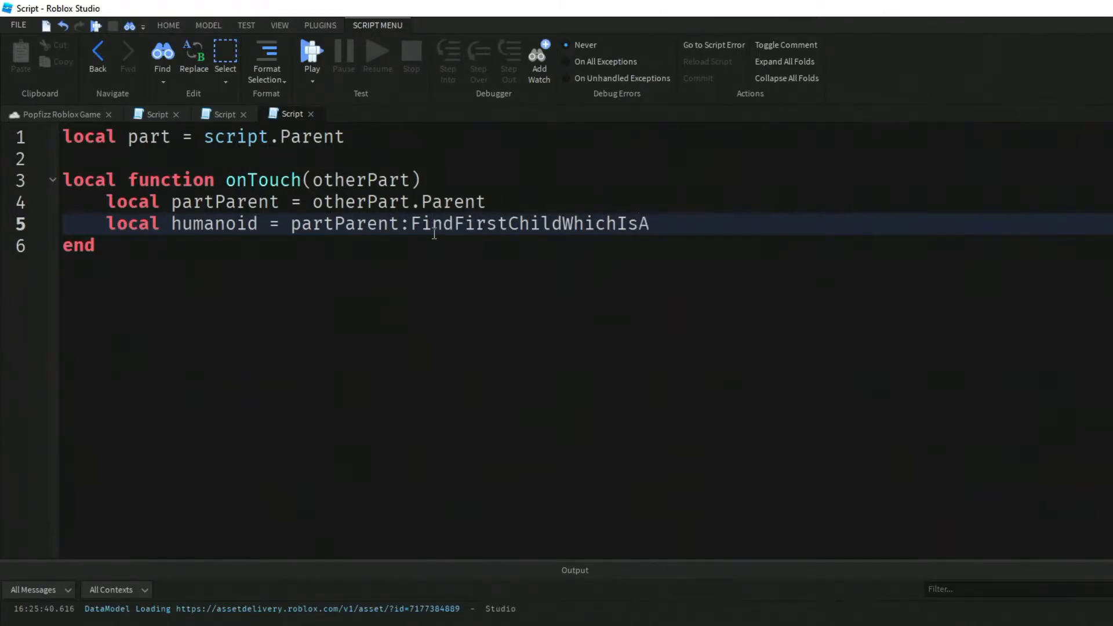
text(("Hu"))
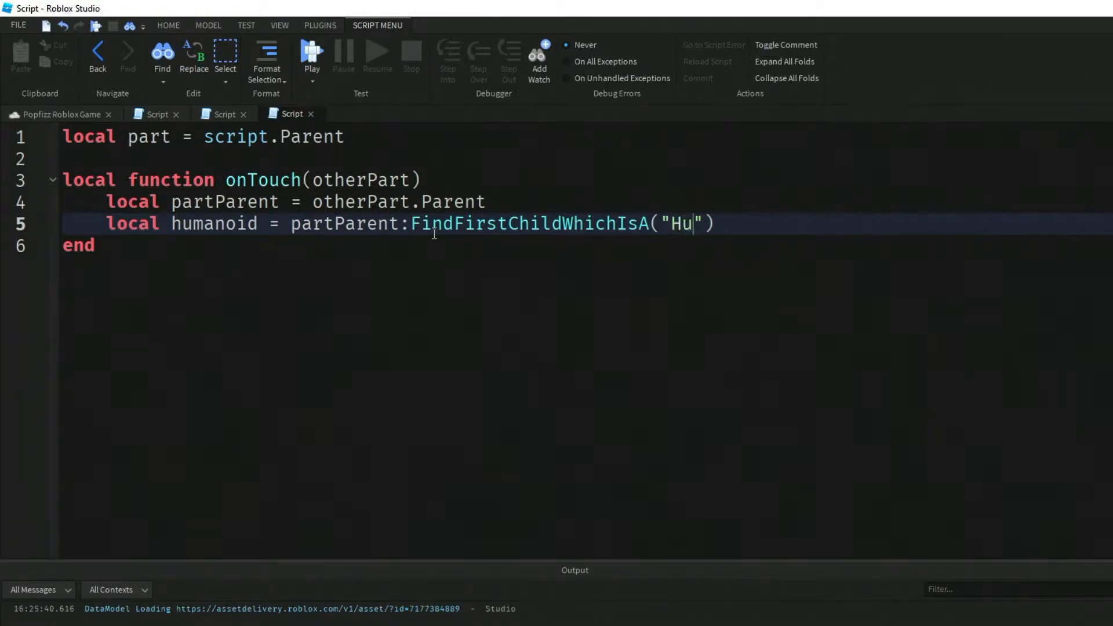
text(manoid)
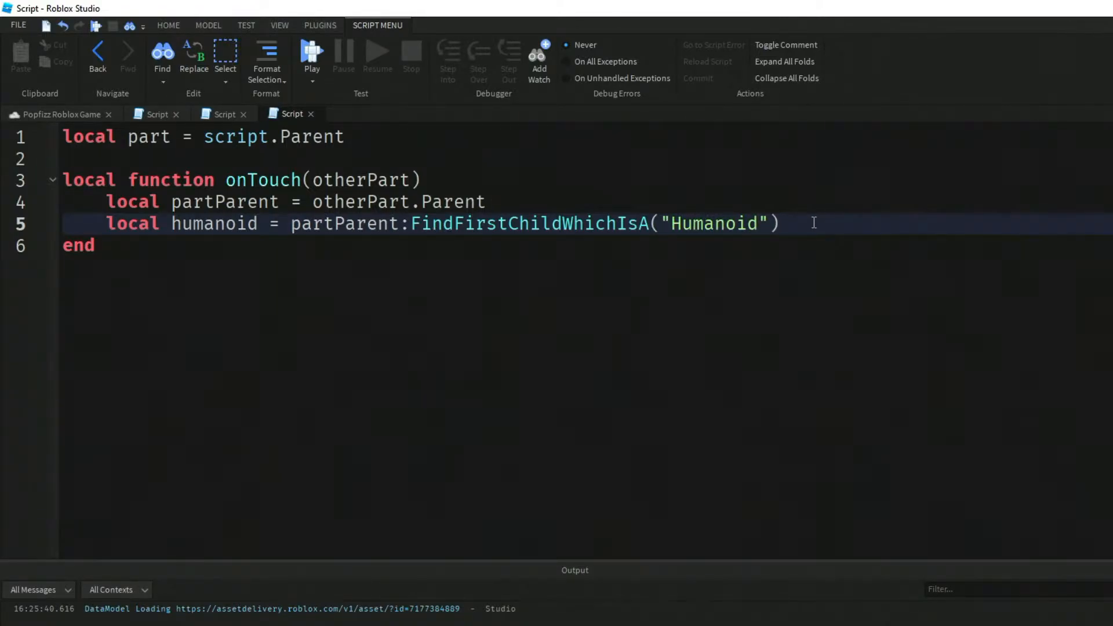
Step: If a humanoid is found, set humanoid.Jump = true and JumpHeight = 100
text(if hu)
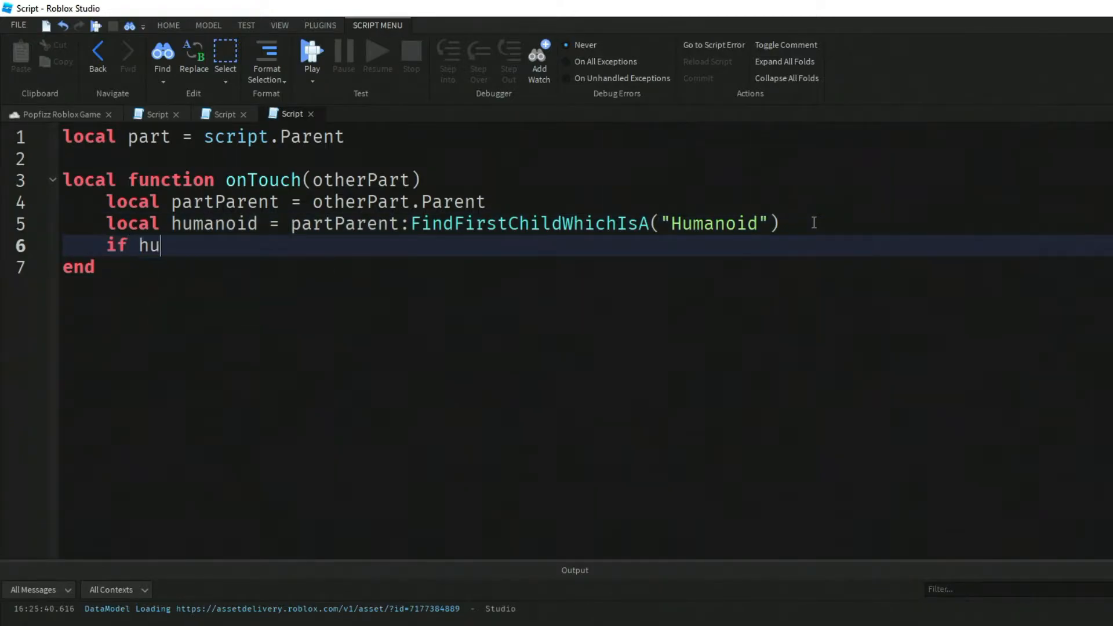
text(manoid then)
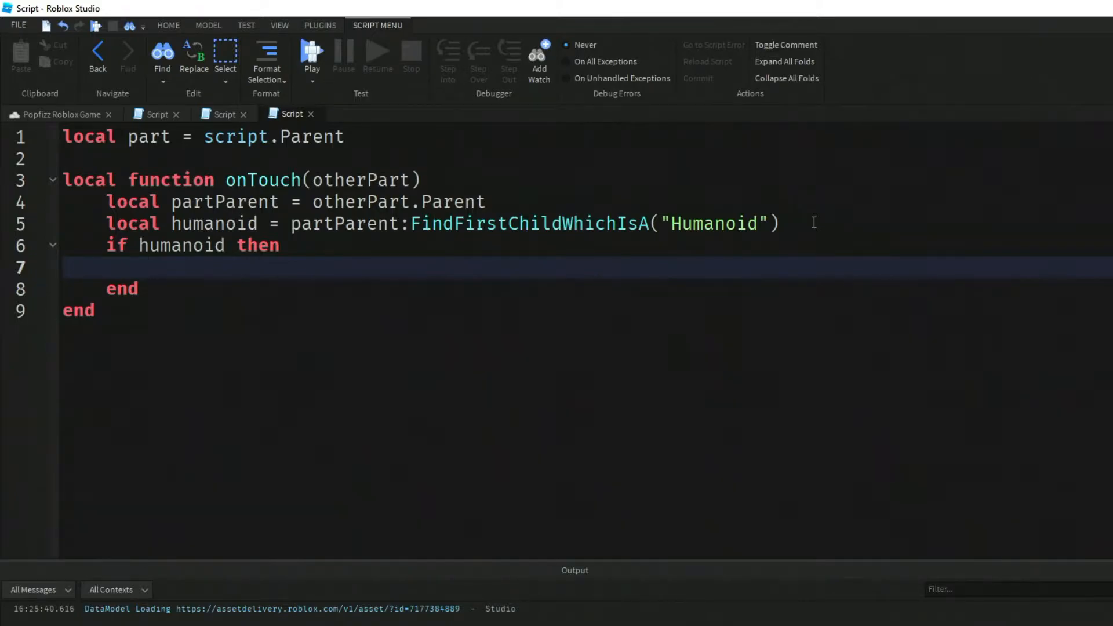
text(humanoid.)
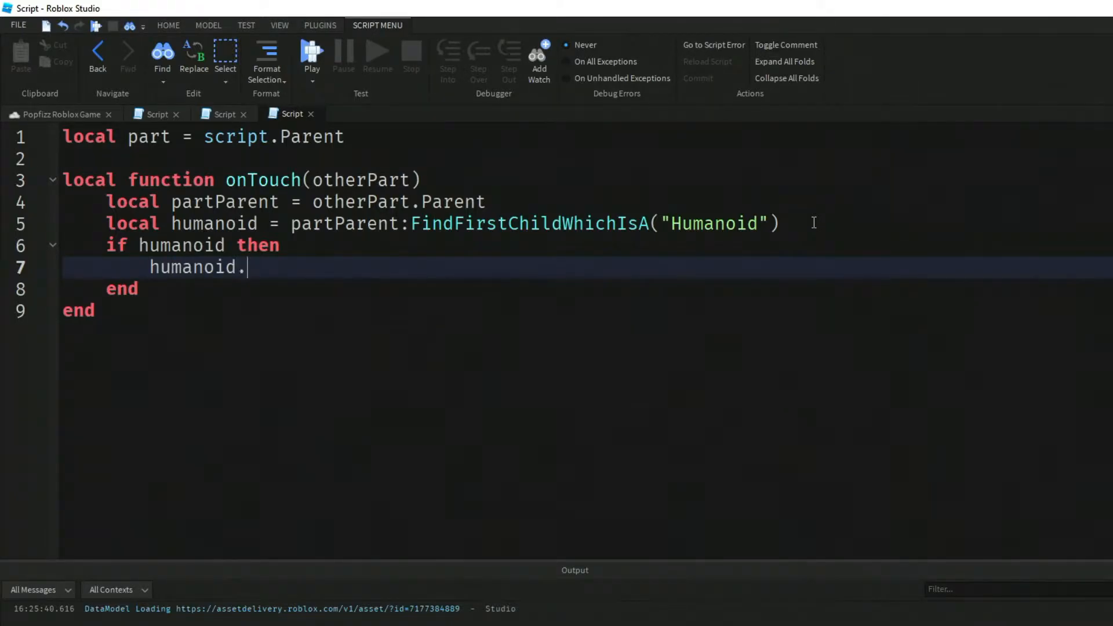
text(Jump)
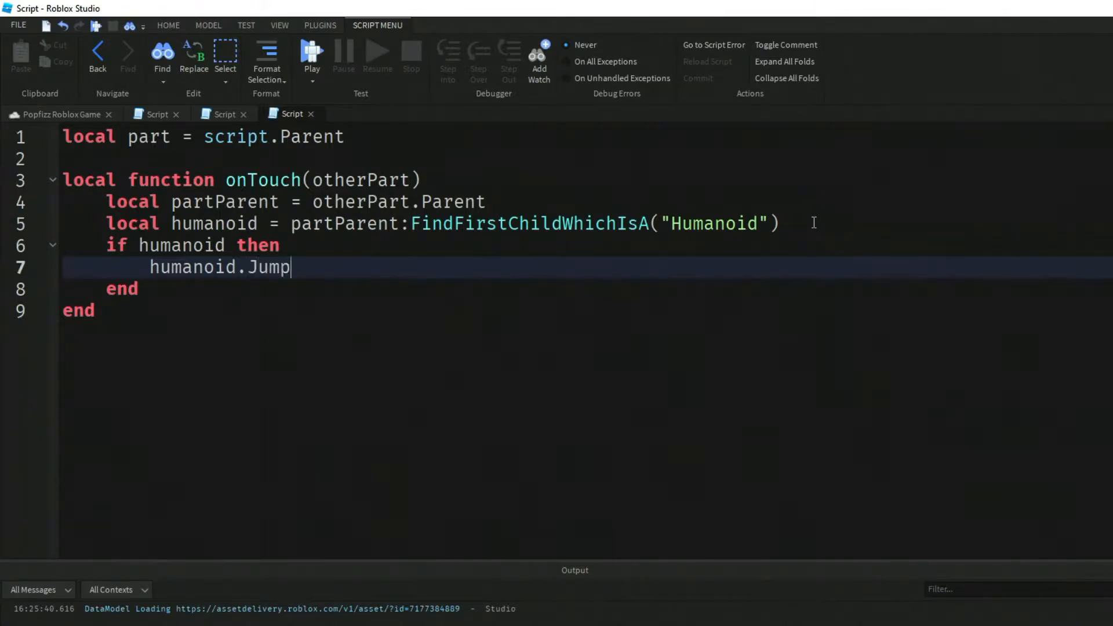
text(= true)
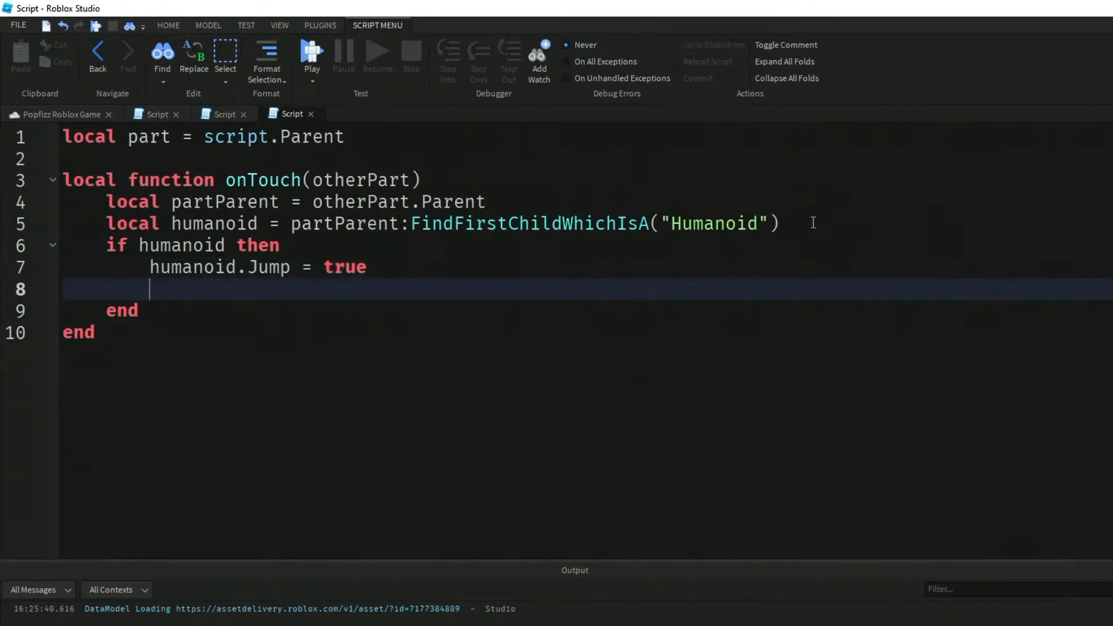
text(humanoid.J)
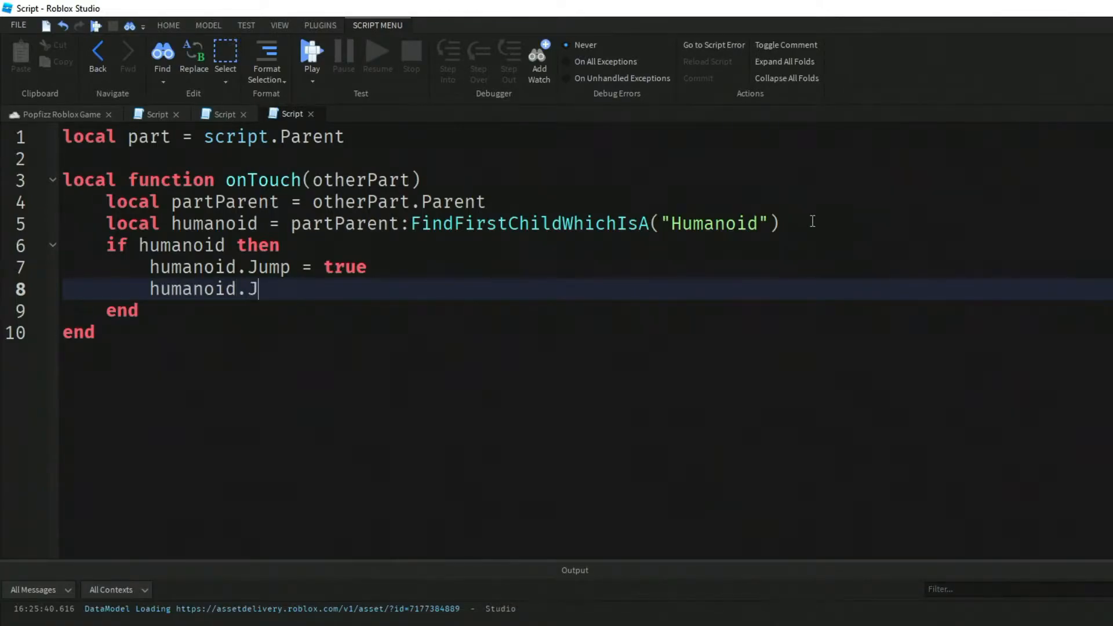
text(umpHeig)
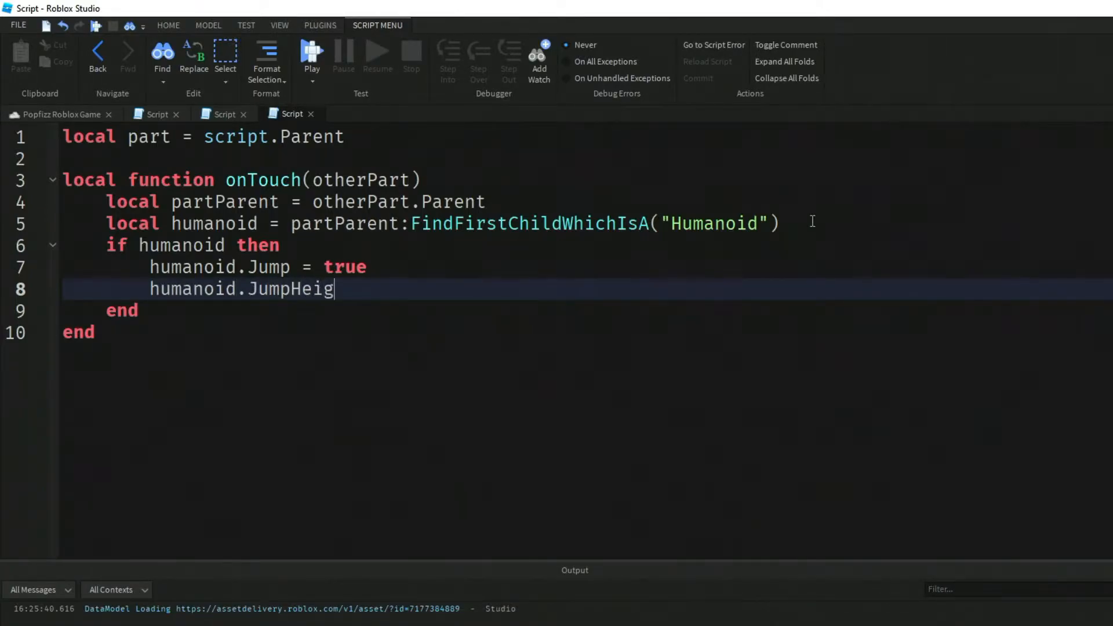
text(ht = 100)
text(part)
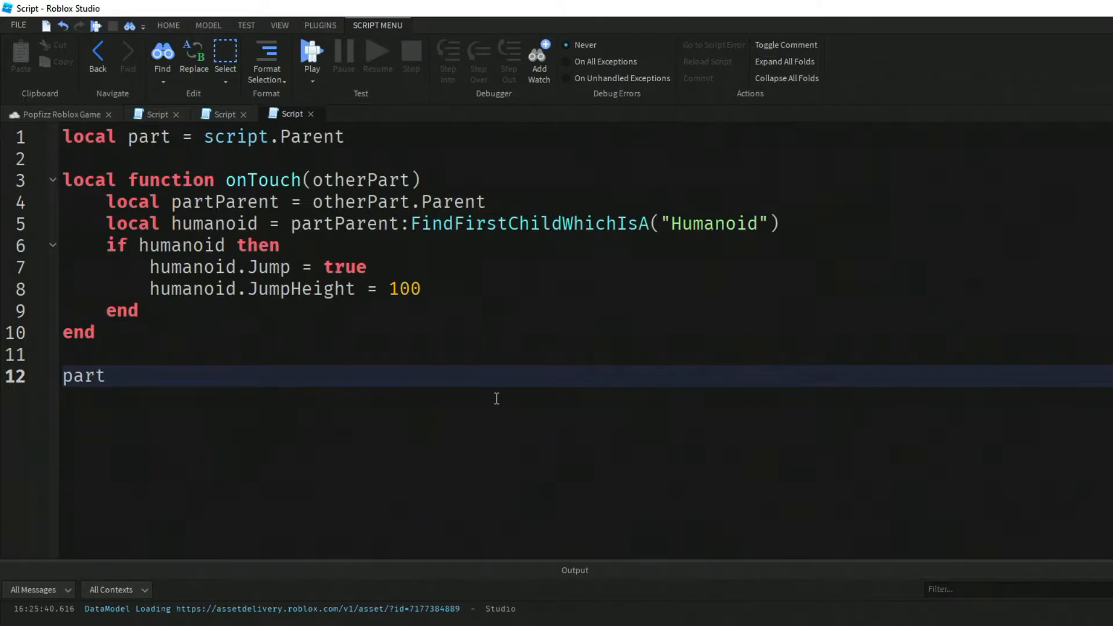
Step: Connect the part's Touched event to onTouch
text(.Touch)
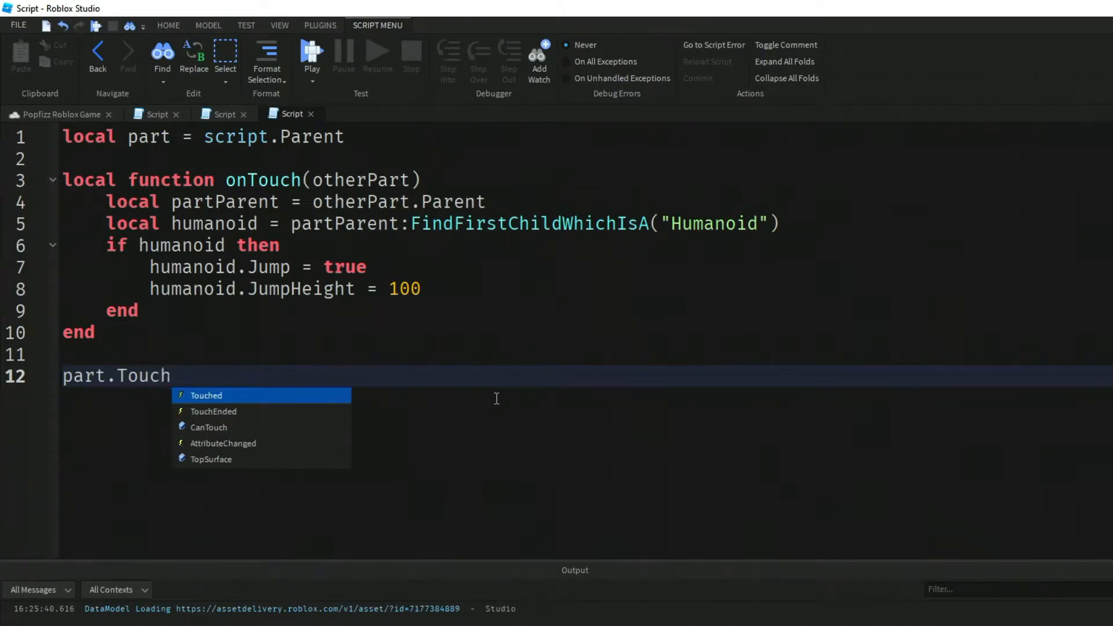
text(ed:Connect()
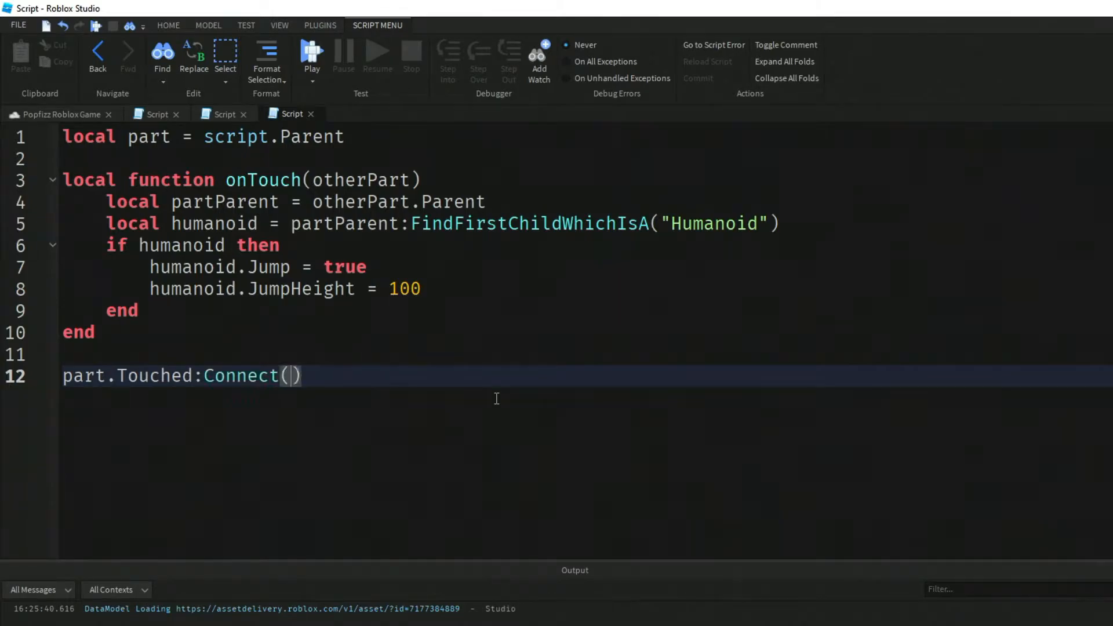
text(onTouch)
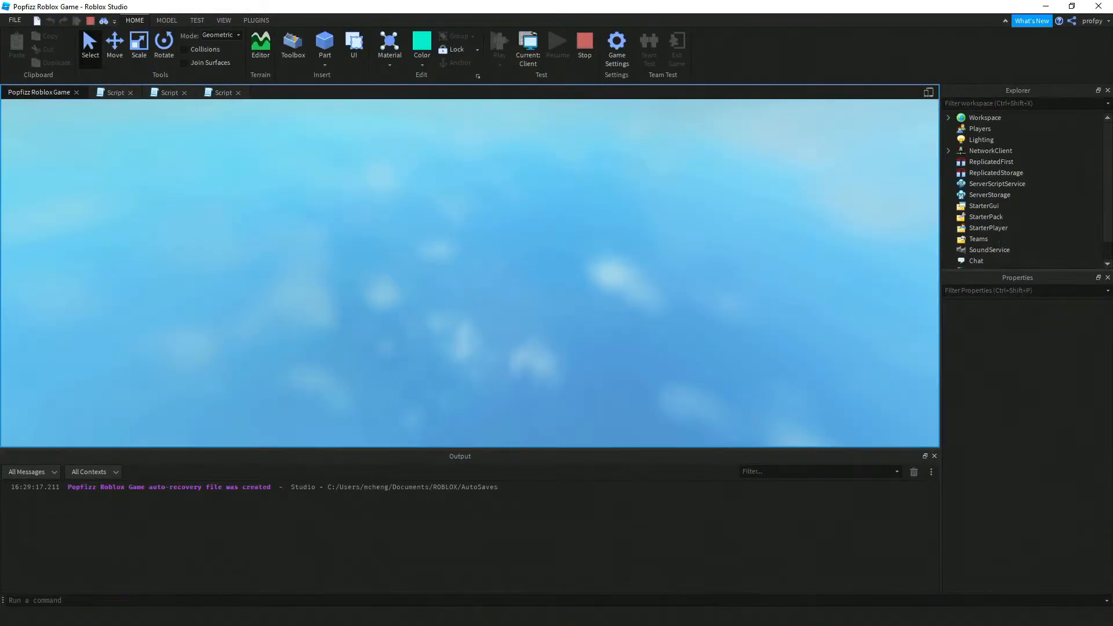
Step: Stop the jump pad playtest and return to the JumpPart script
click(499, 41)
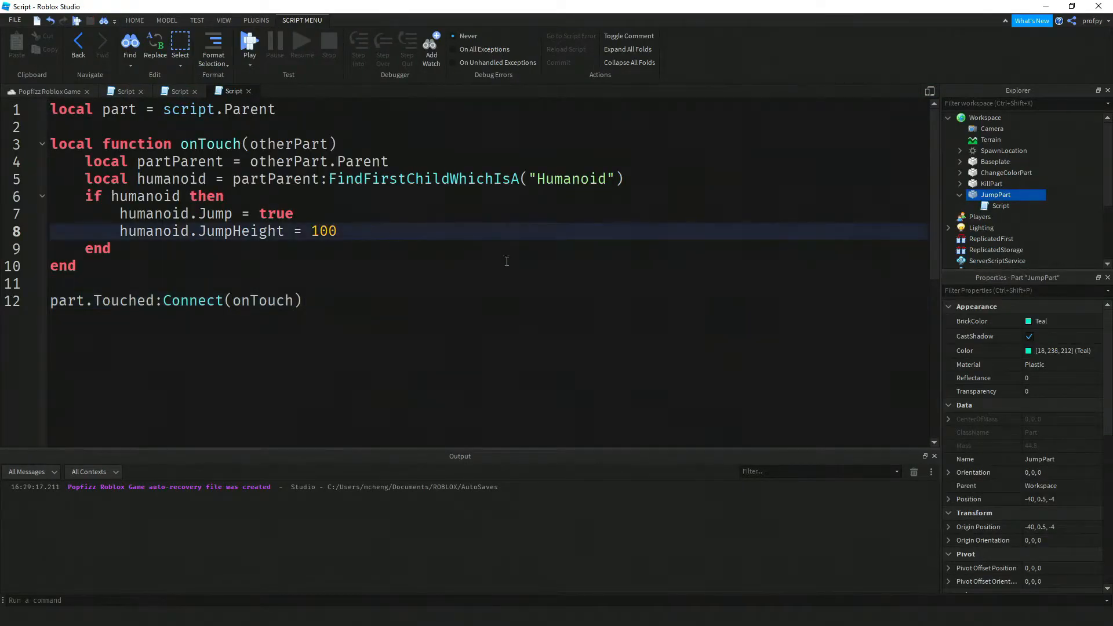
Step: Replace the JumpHeight value 100 on line 8 with 50
key(BackSpace)
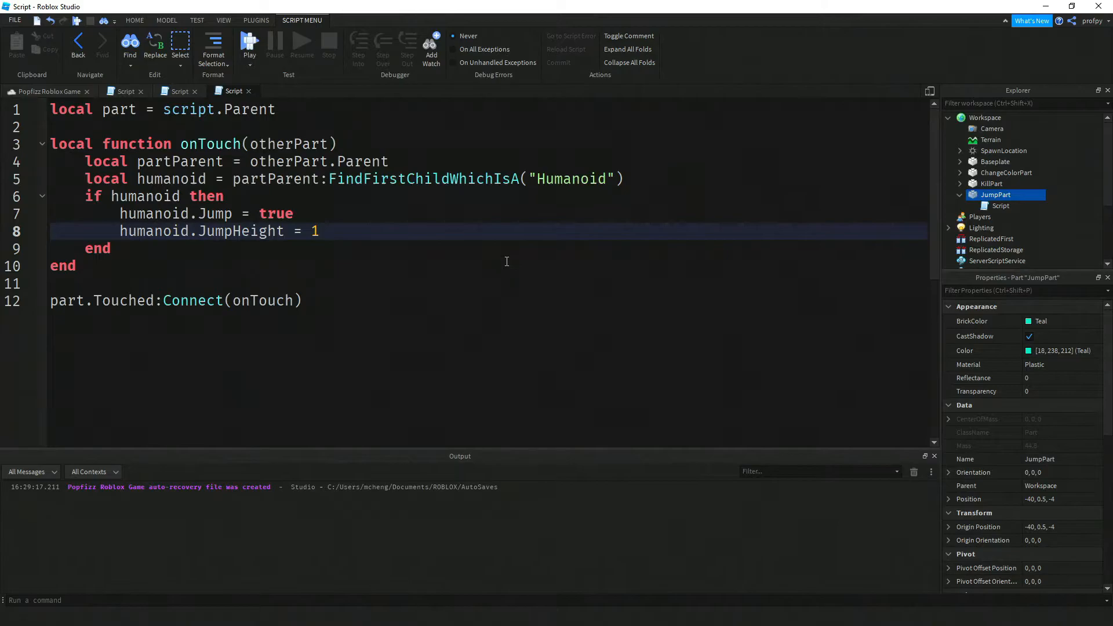
key(Backspace)
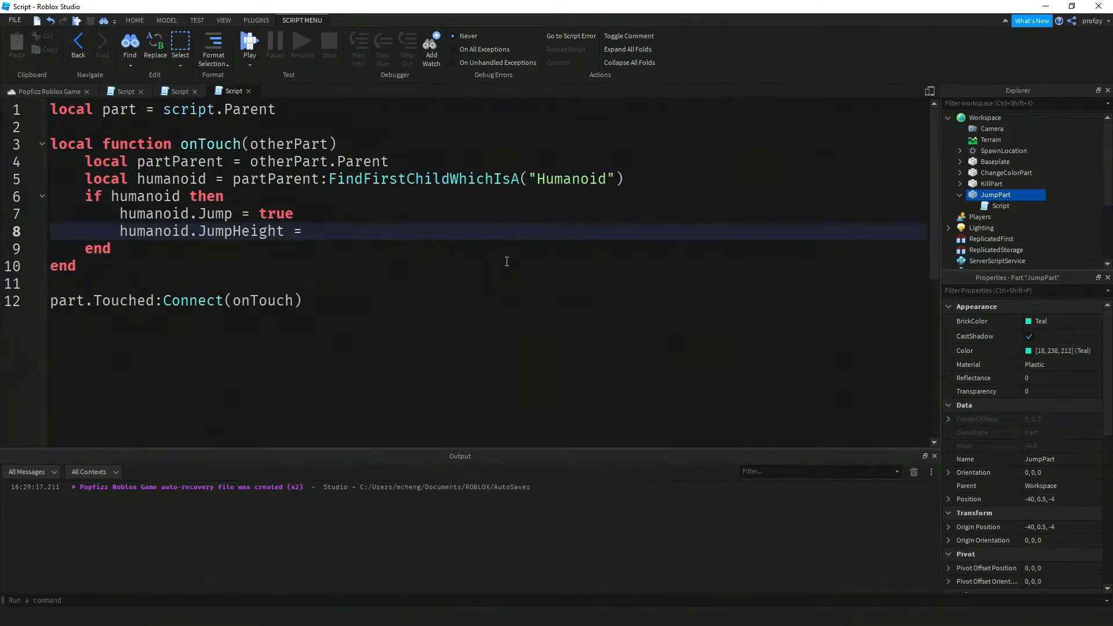
text(5)
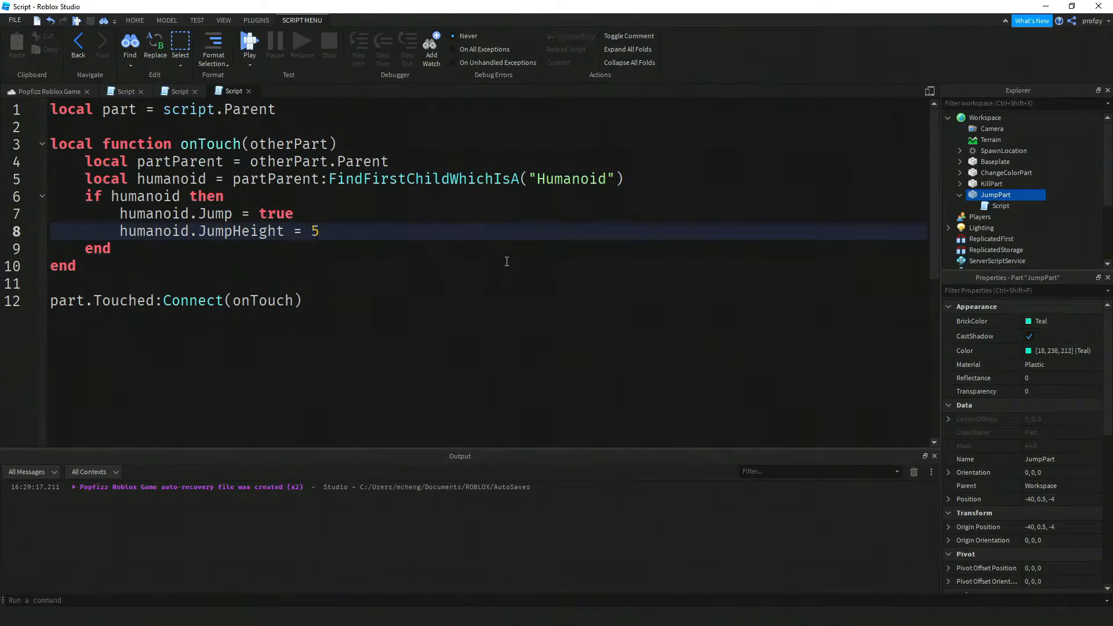
text(0)
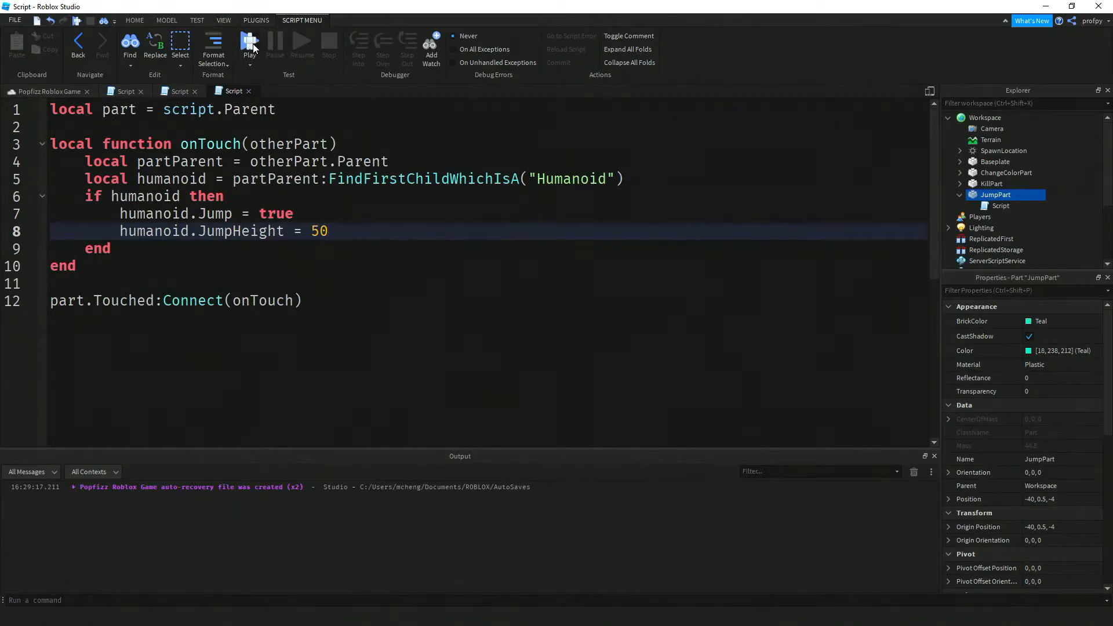
Step: Run a playtest with JumpHeight 50, stop it, and reopen the script
click(249, 41)
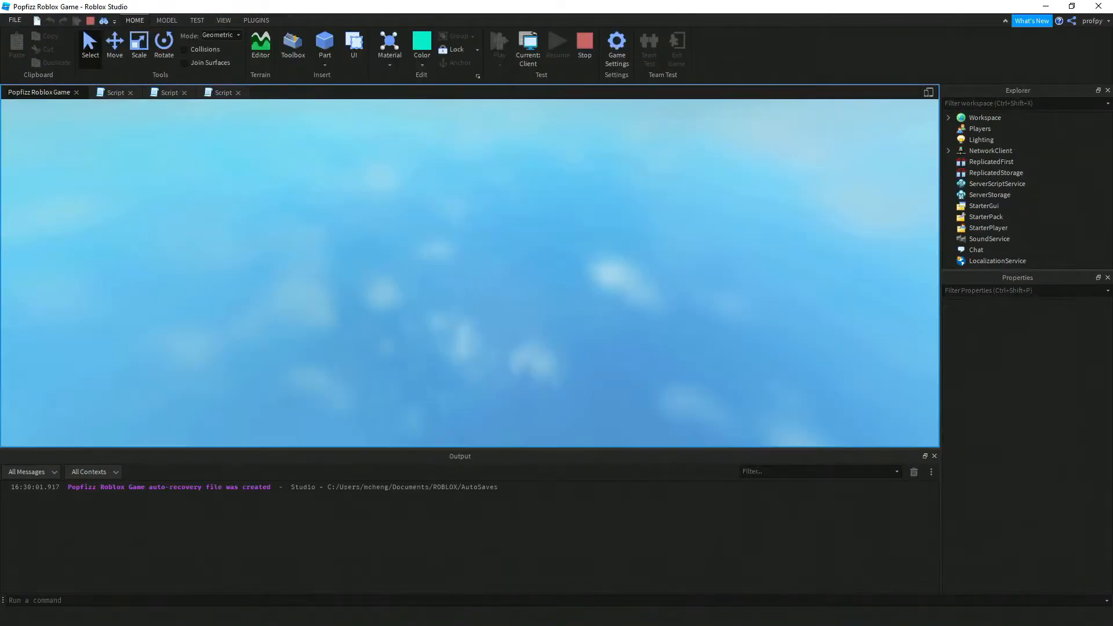
click(499, 43)
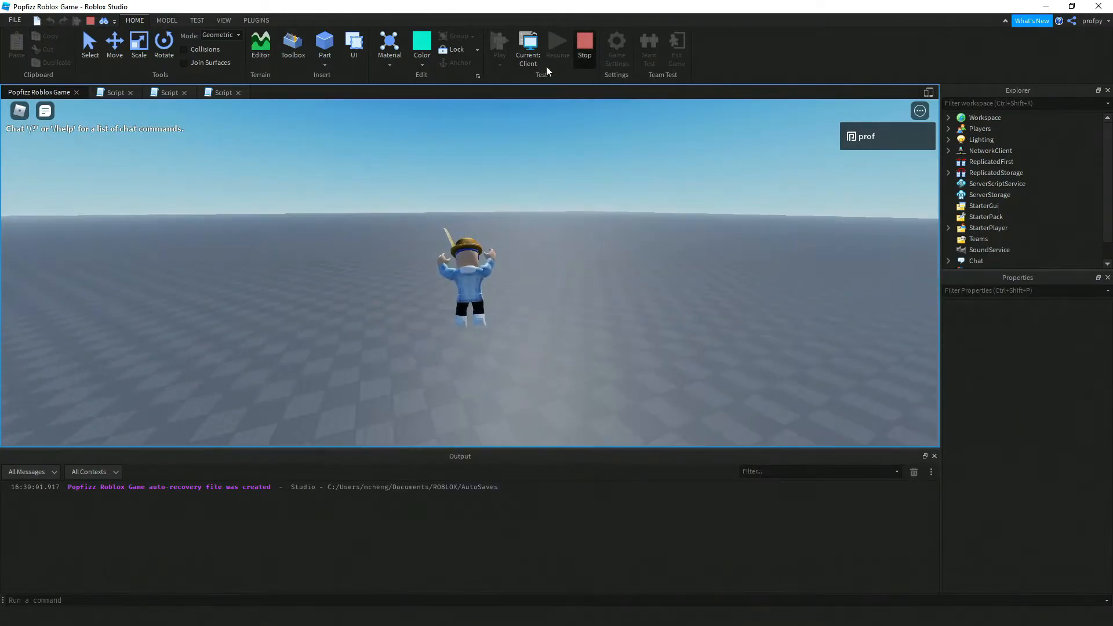
click(287, 114)
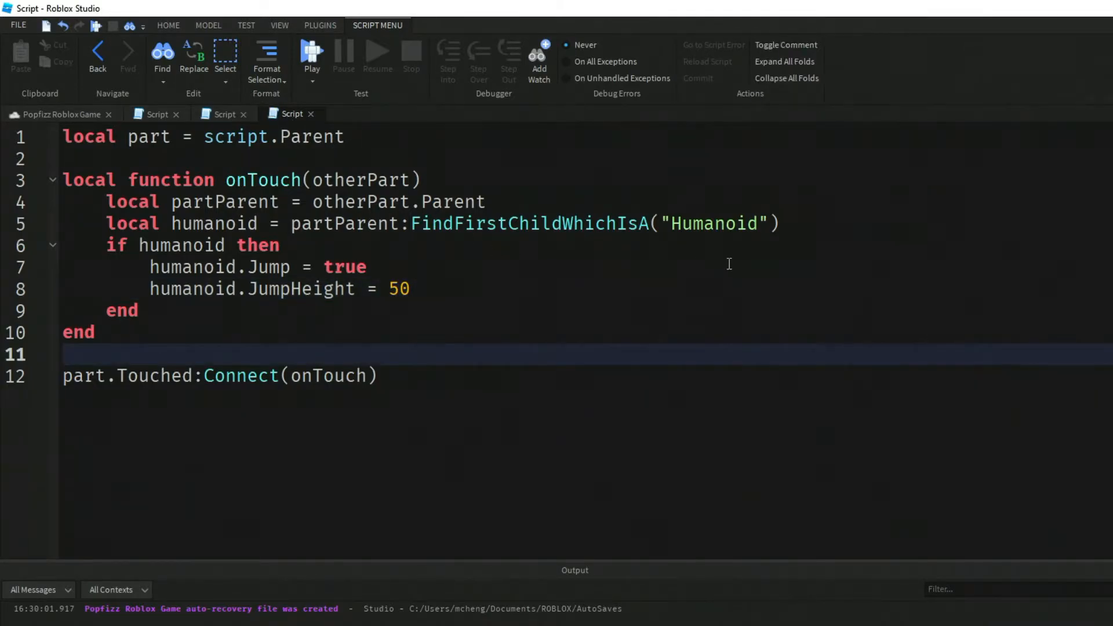
Step: Restore JumpHeight to 100 and add 'local spark = Instance.new("ParticleEmitter")'
click(490, 289)
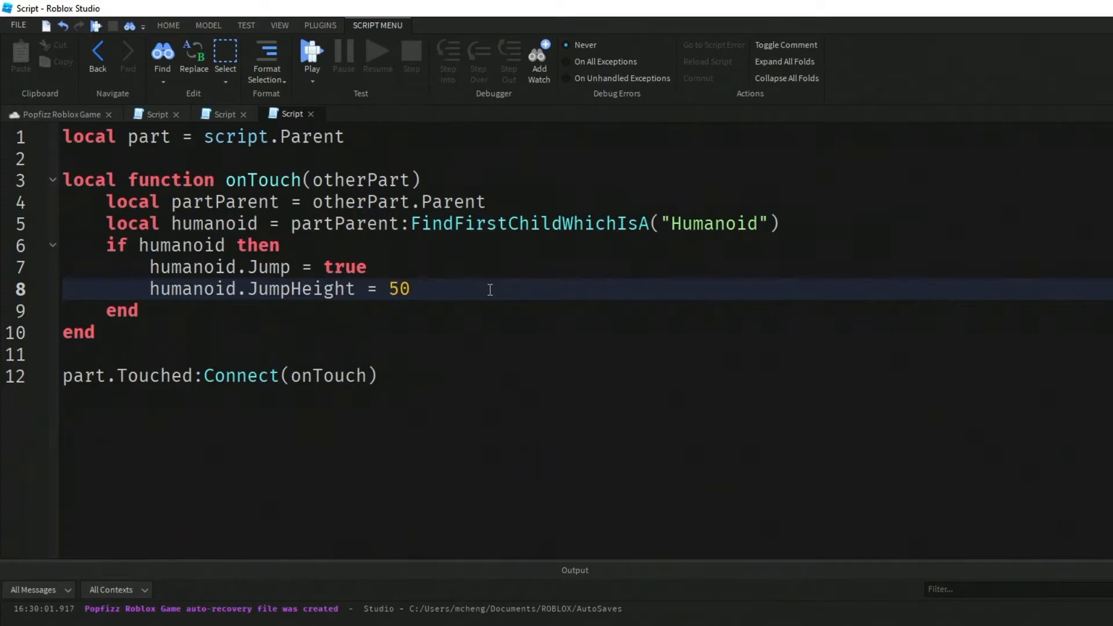
text(100)
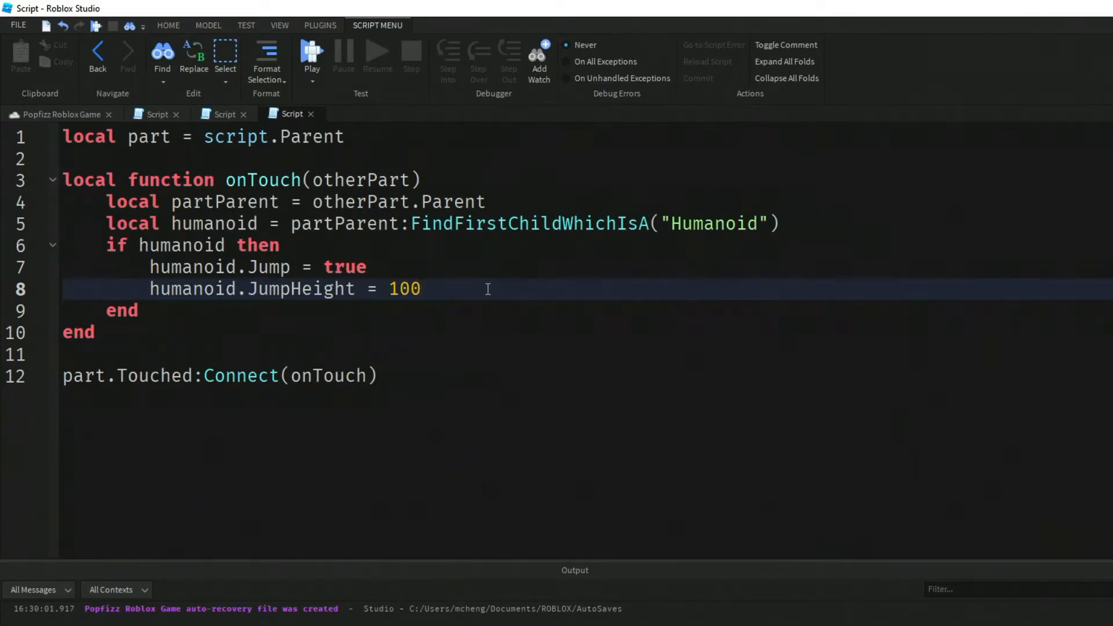
mouse_move(365, 115)
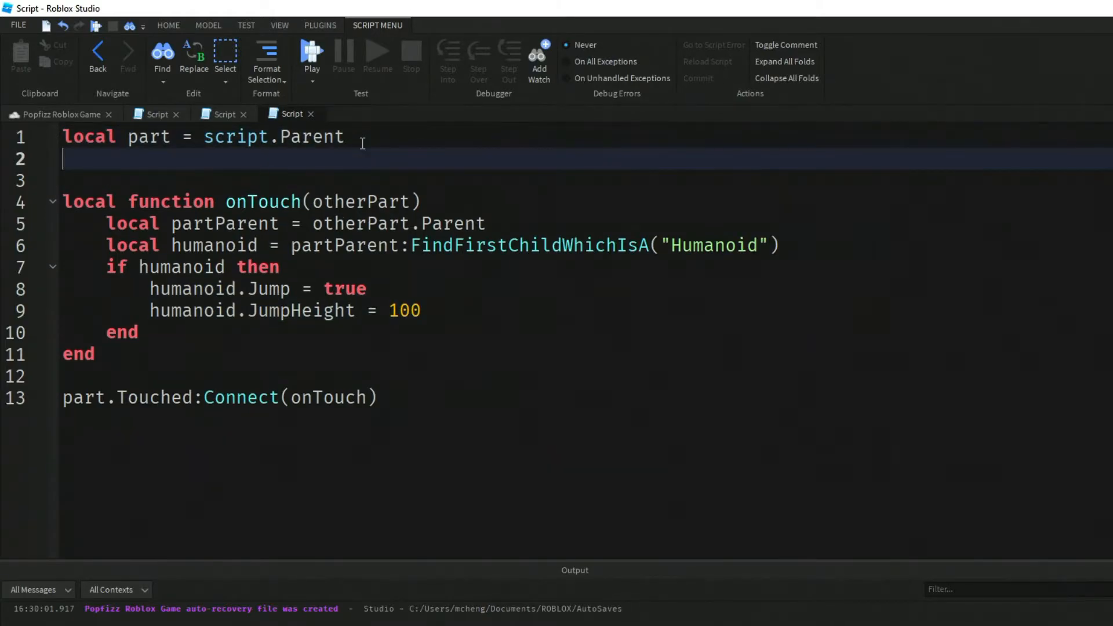
text(local spark =)
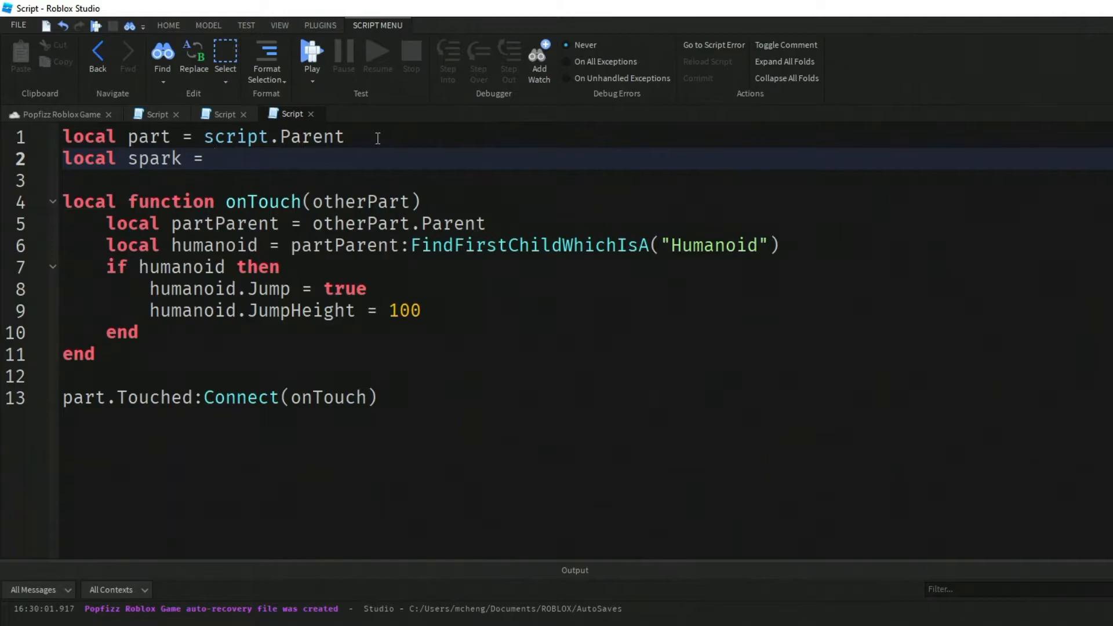
click(216, 158)
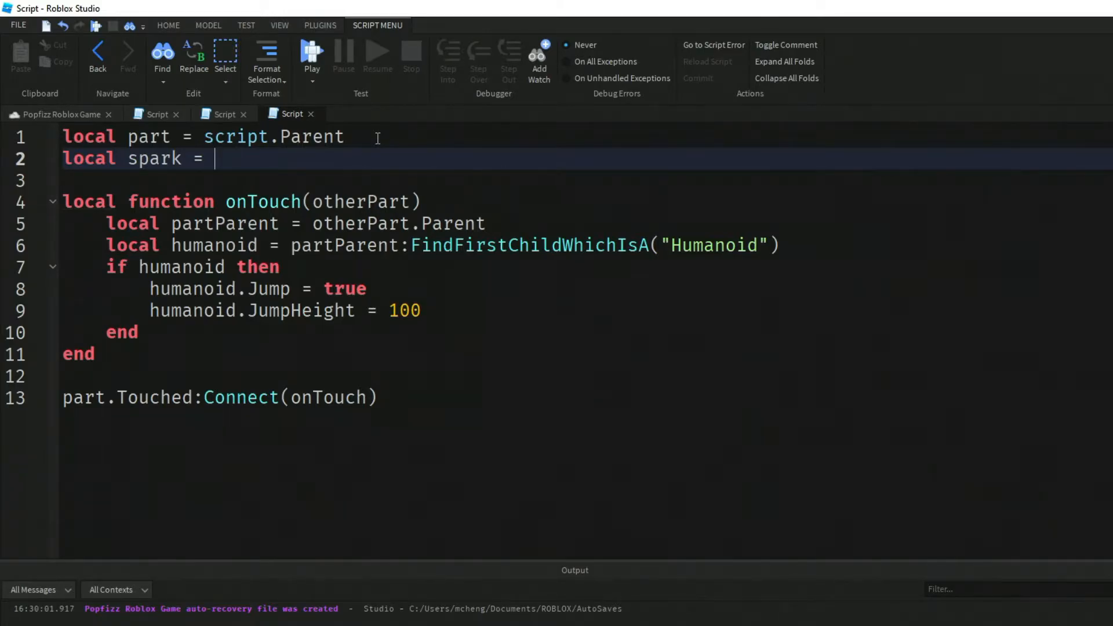
text(Instance.new)
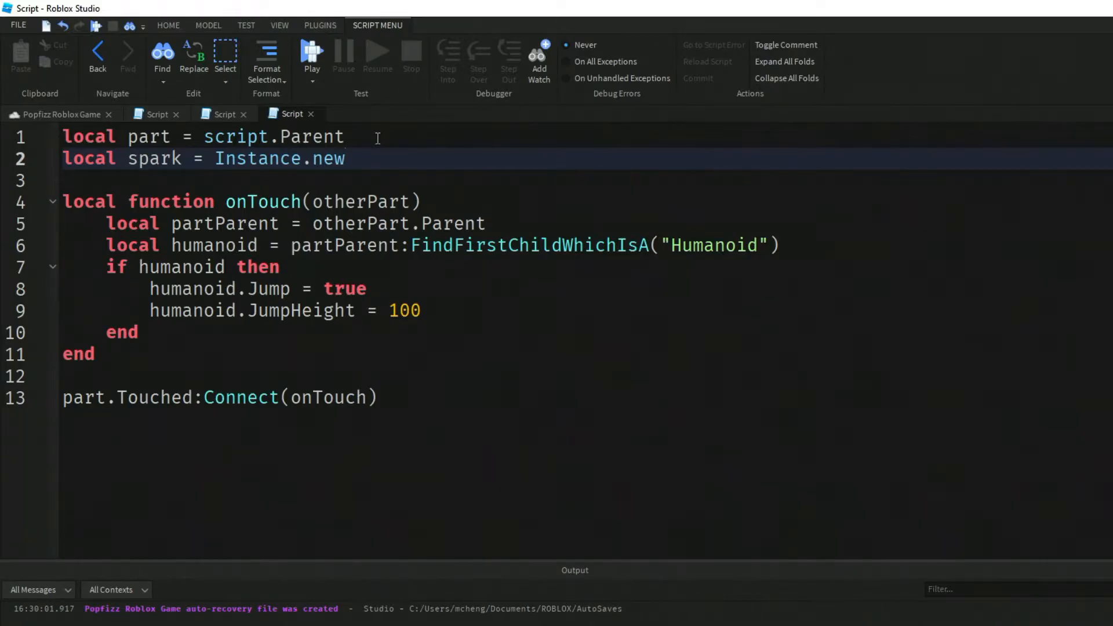
text(("Pa")
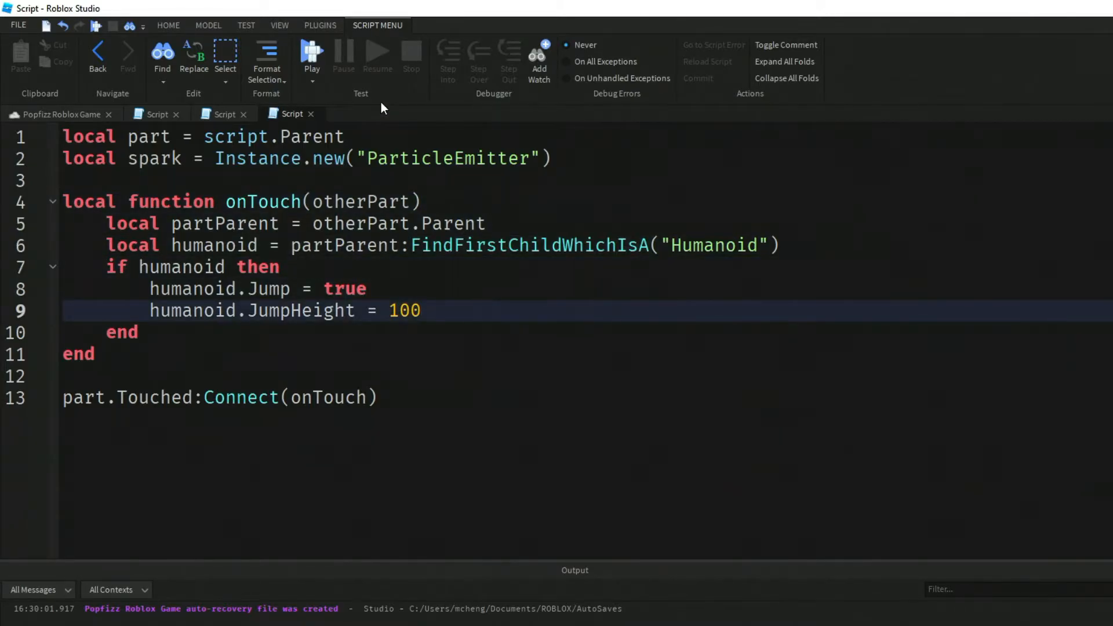
Step: Add 'spark.Parent = part' inside the if block
key(enter)
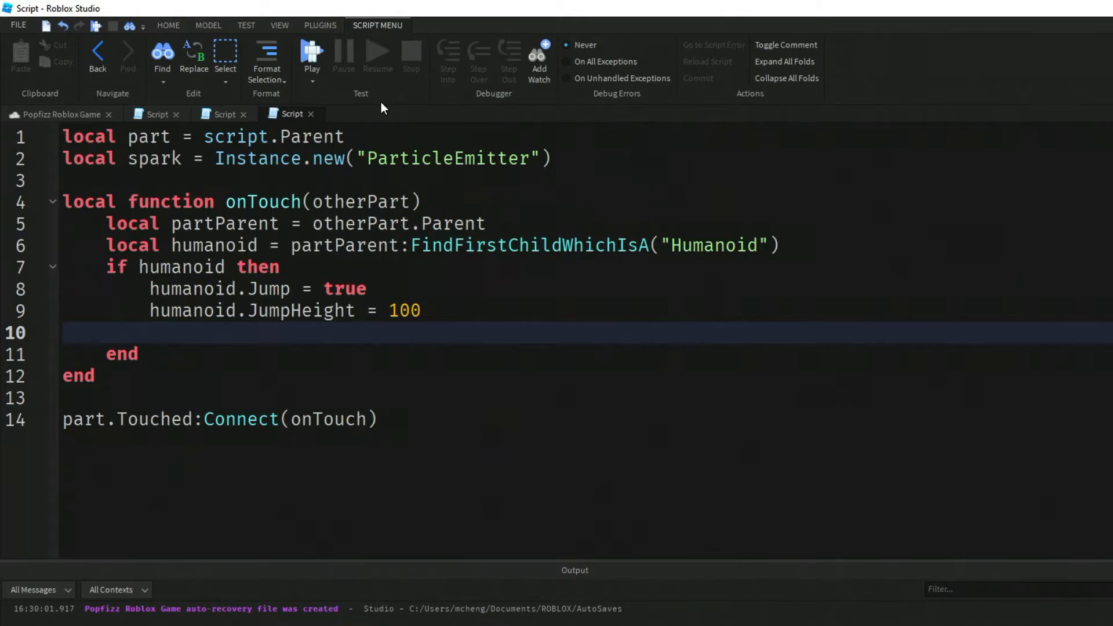
text(spark)
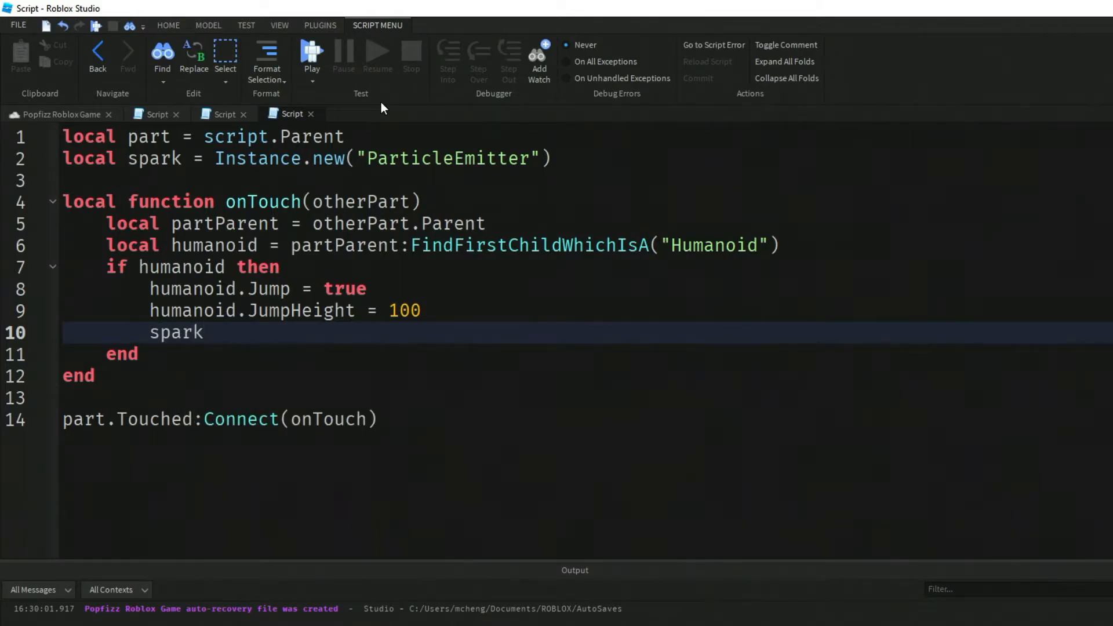
text(.Parent = part)
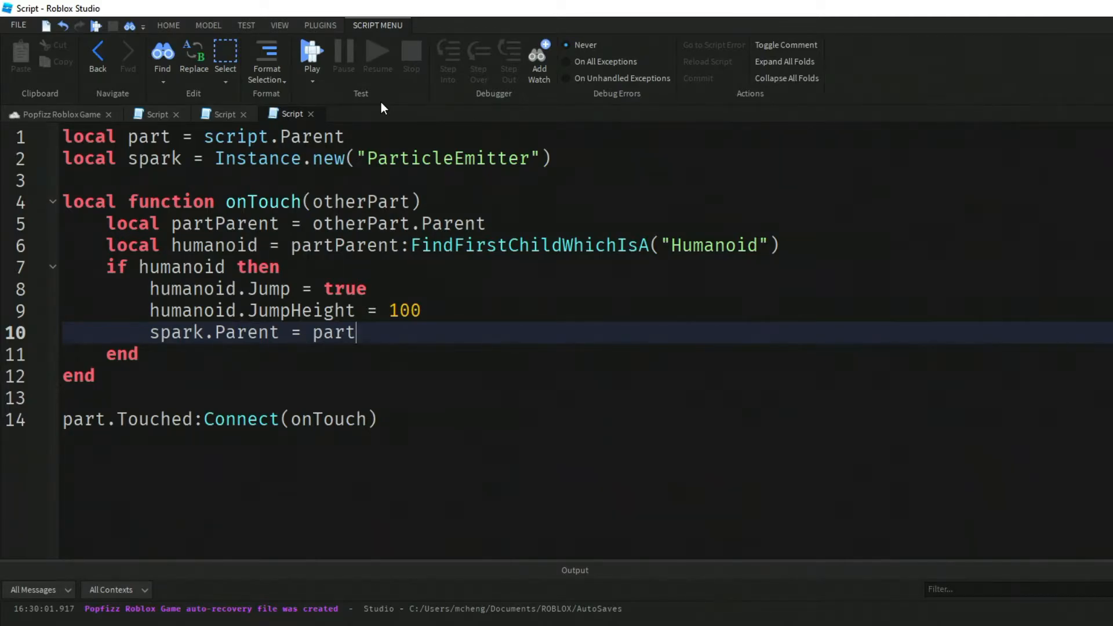
mouse_move(218, 386)
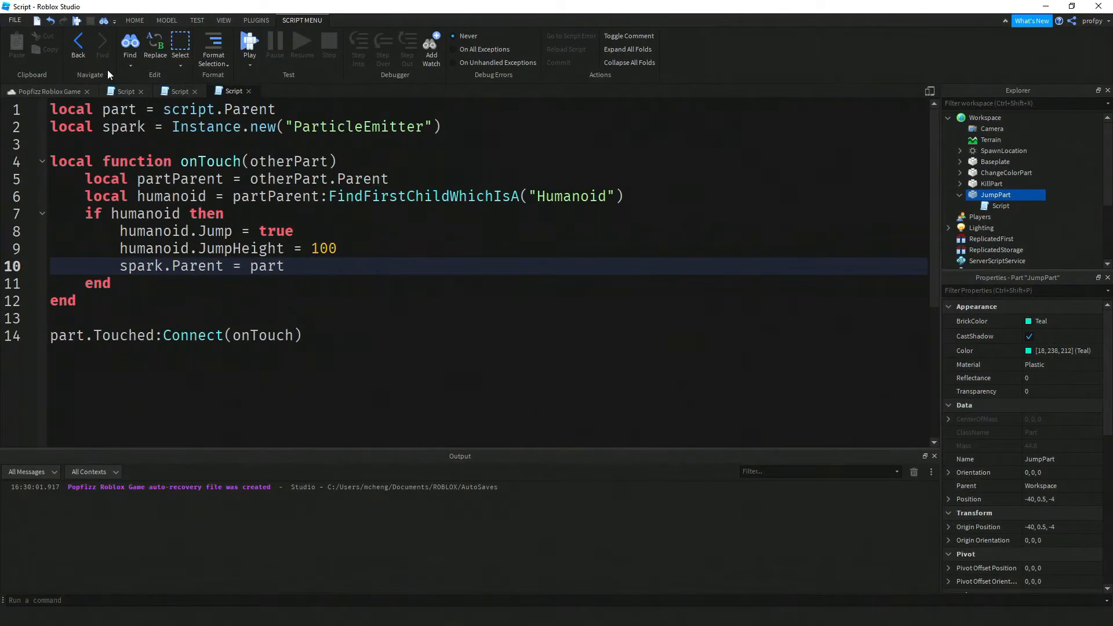
Step: Playtest the spark-emitting jump pad, stop, and return to the script
click(249, 42)
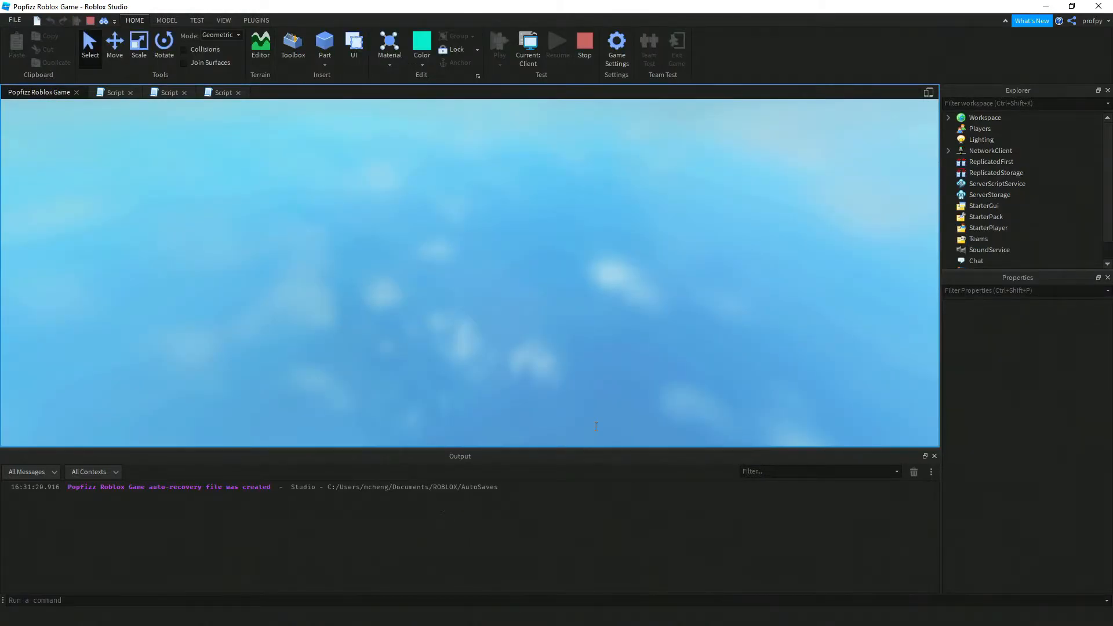
click(499, 42)
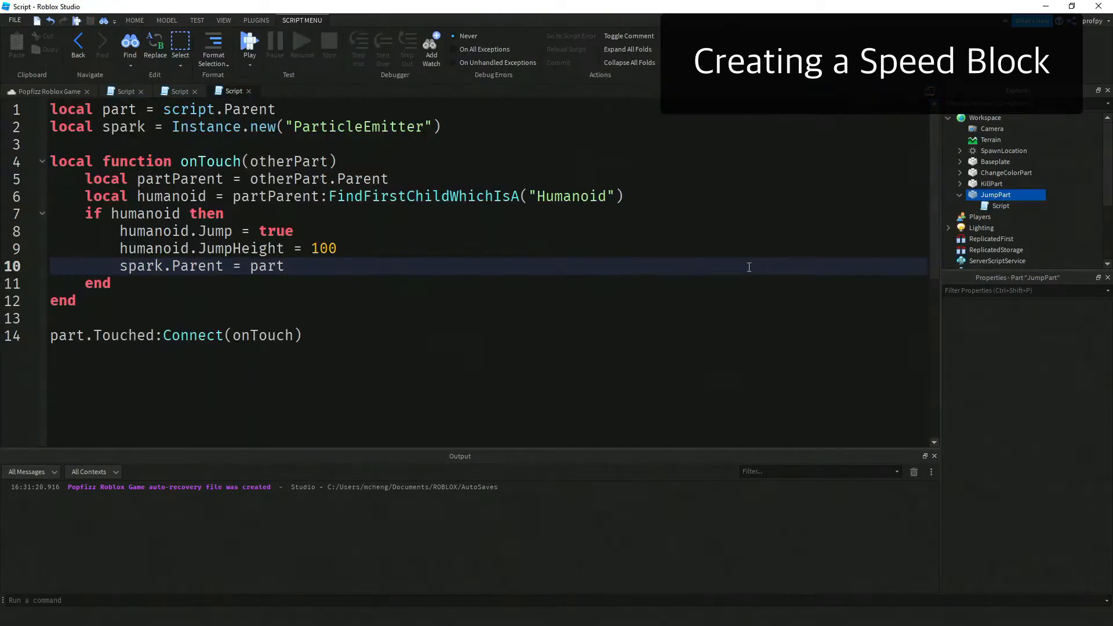
Step: Set the part colour to Salmon and insert a new Block part in front of the pads
click(995, 195)
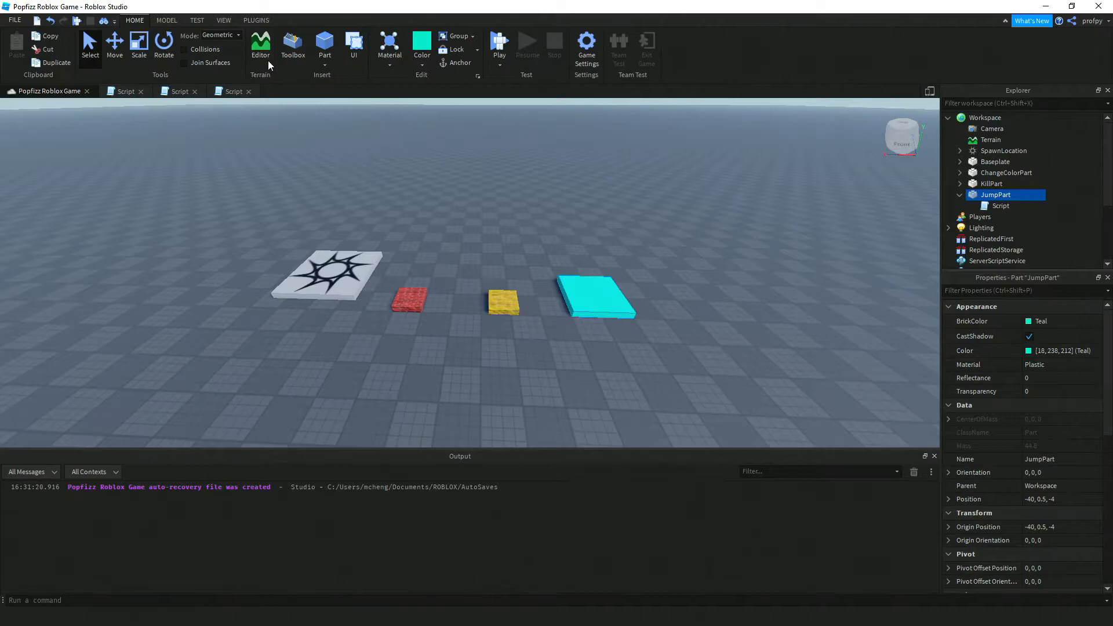
click(421, 44)
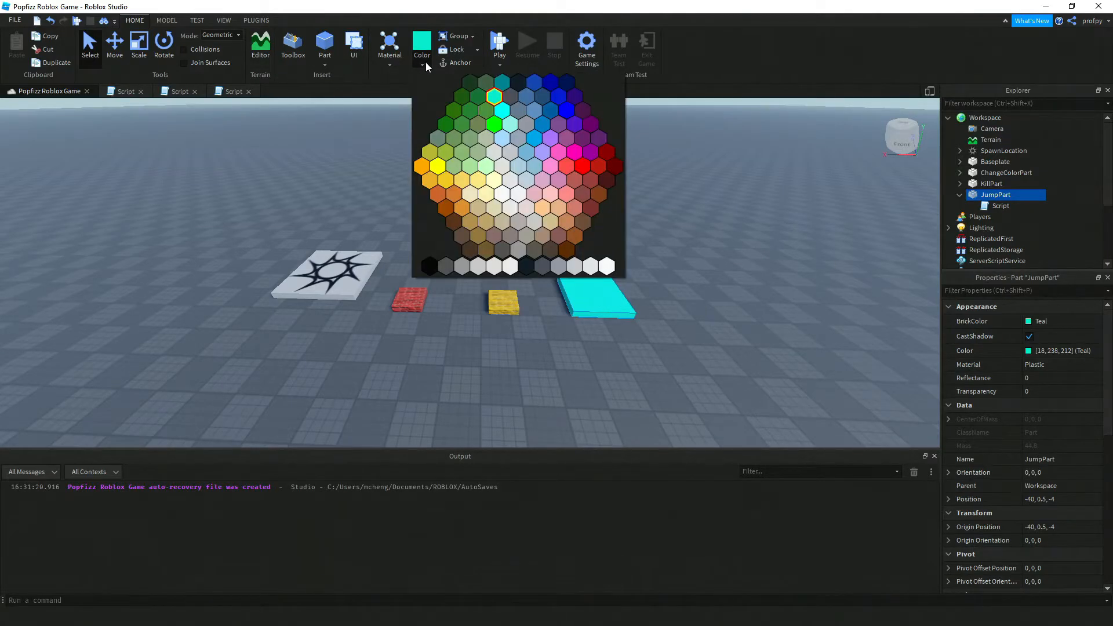
mouse_move(566, 138)
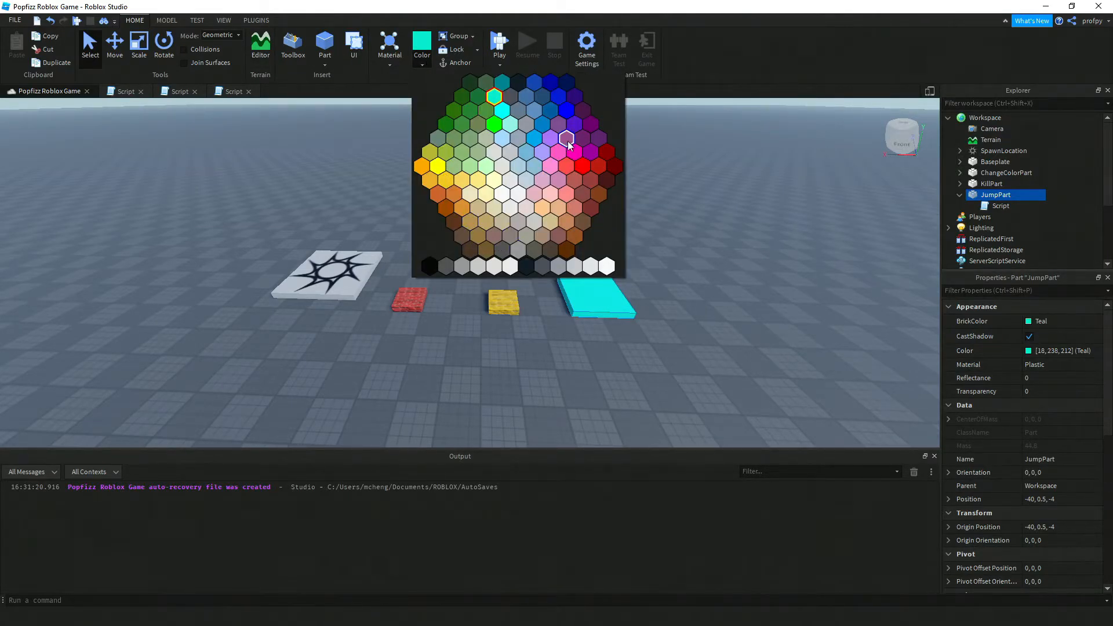
mouse_move(575, 237)
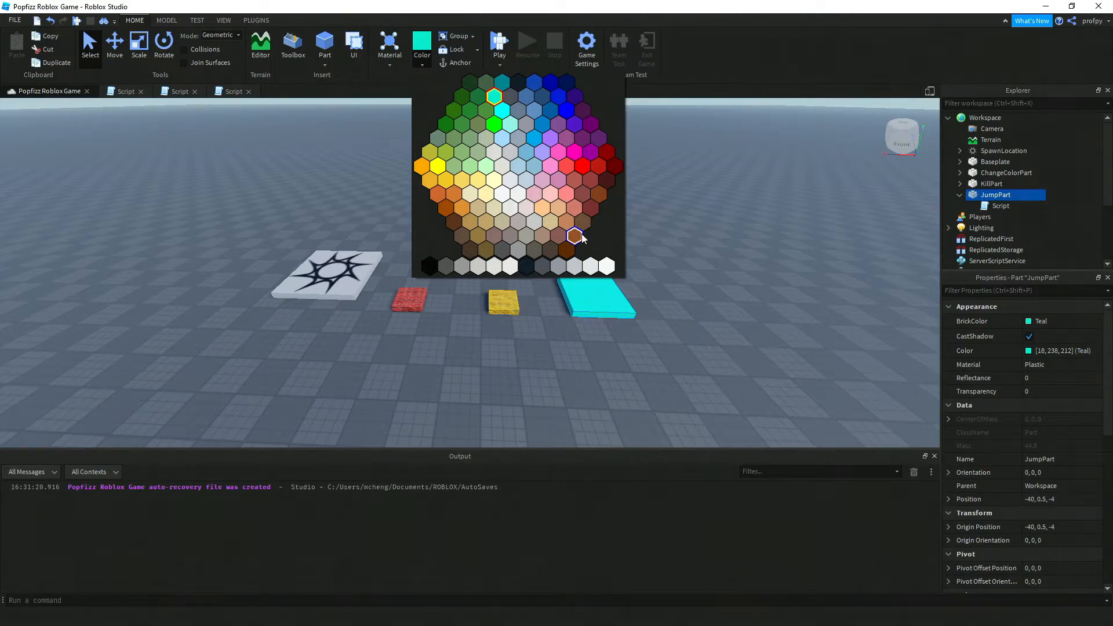
click(573, 236)
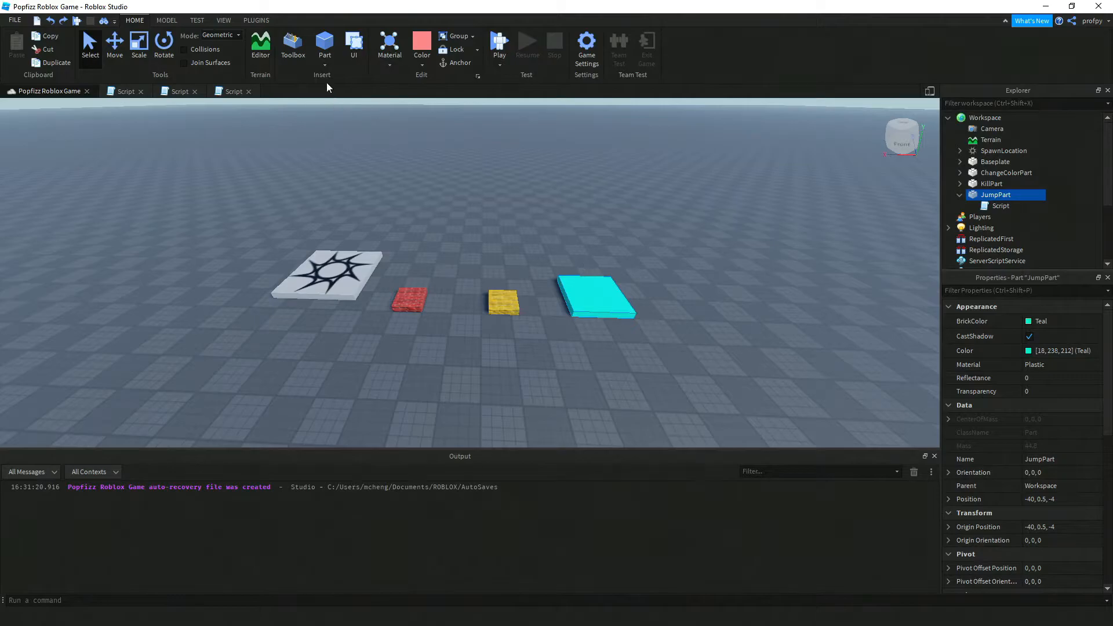
click(325, 60)
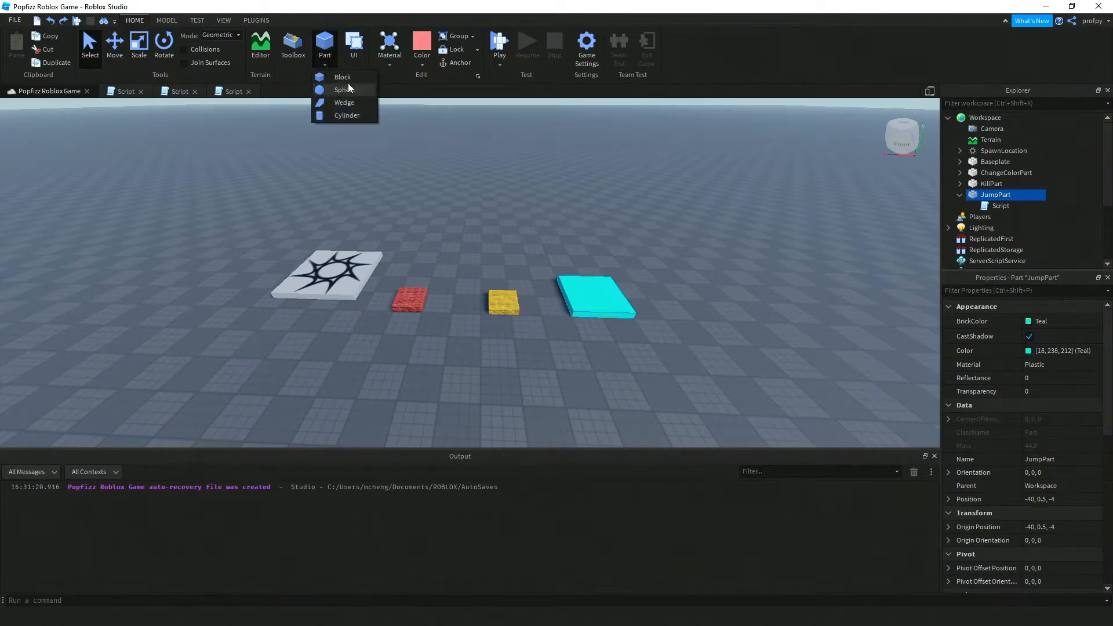
click(342, 77)
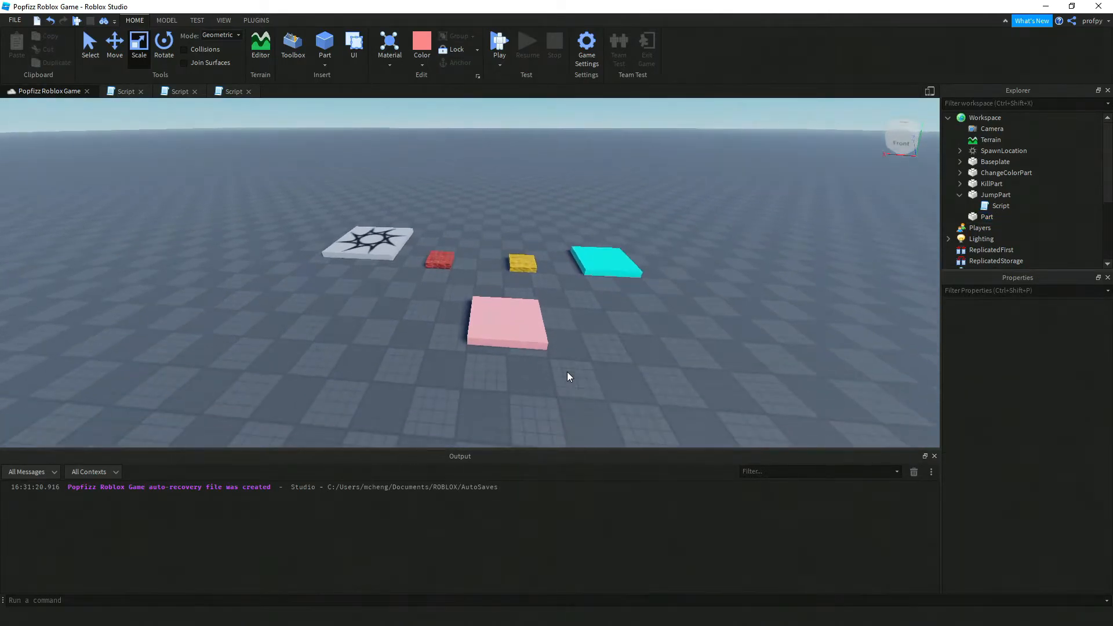
Step: Select the salmon block in Explorer and insert a new Script into it
click(507, 323)
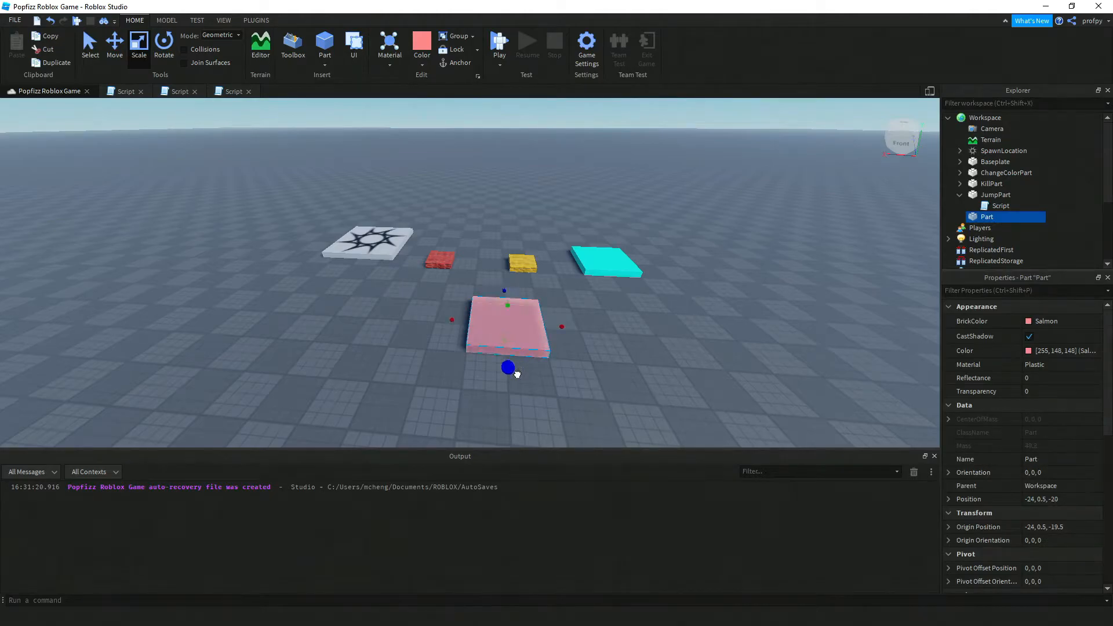
click(255, 386)
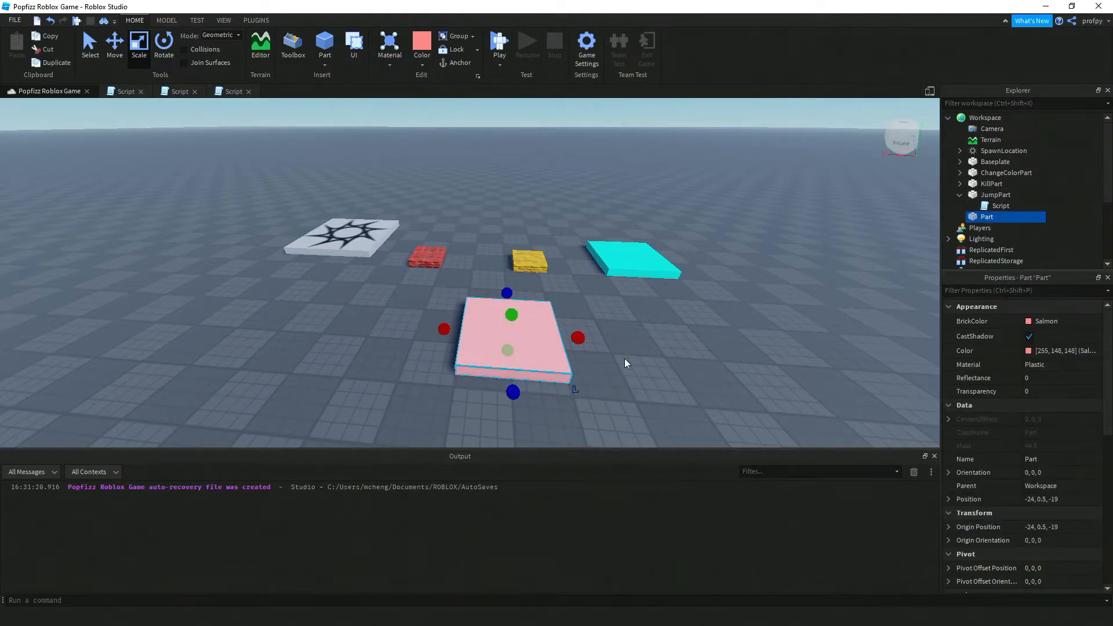
right_click(987, 217)
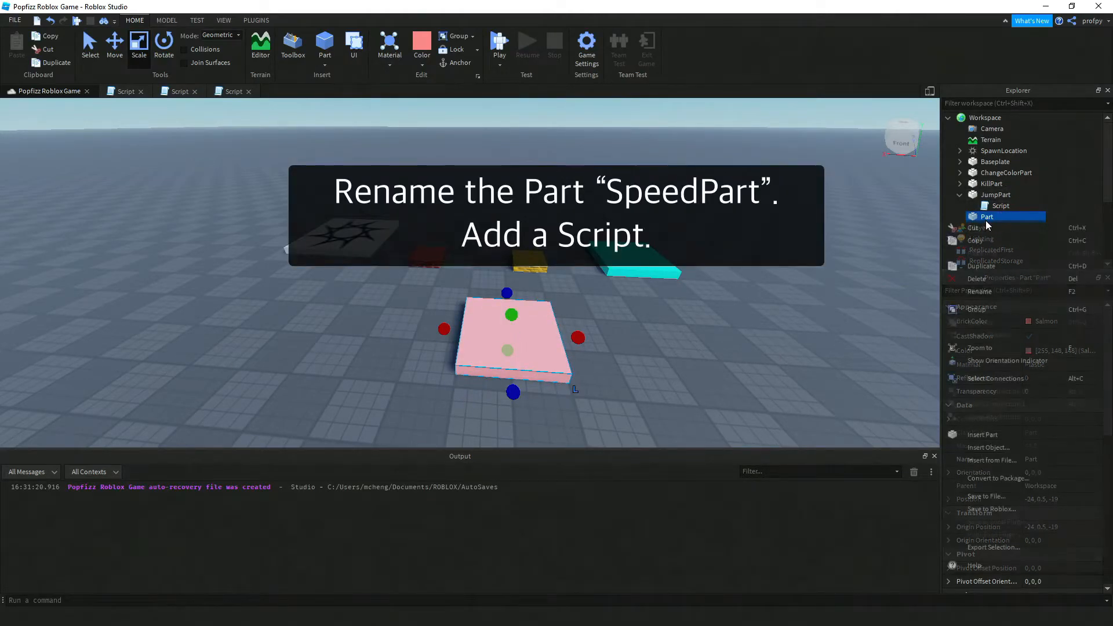
click(980, 291)
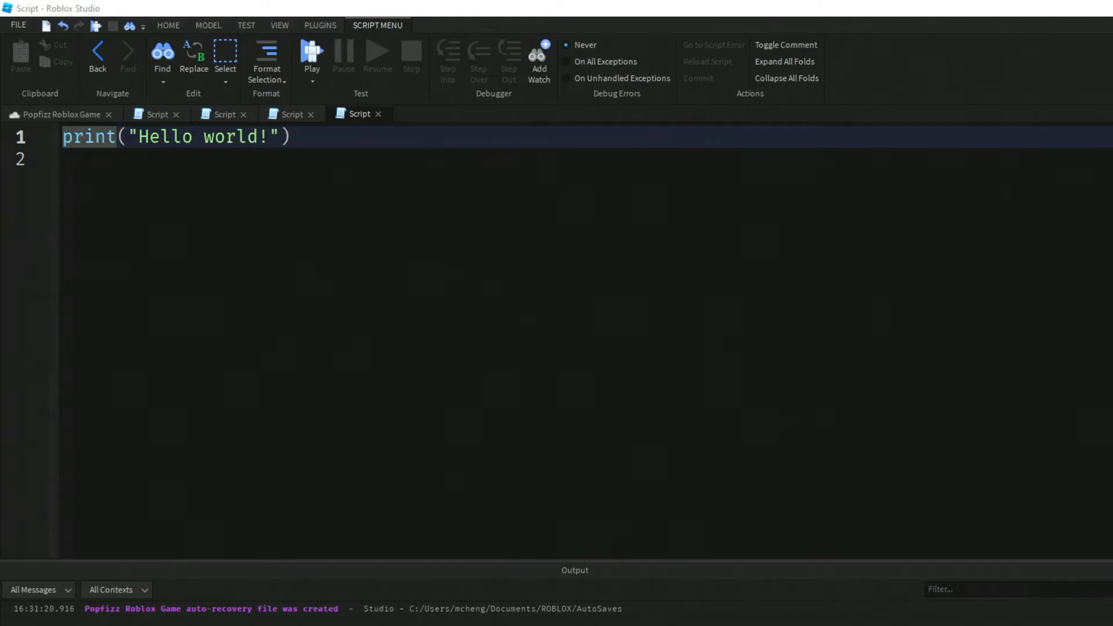
mouse_move(612, 595)
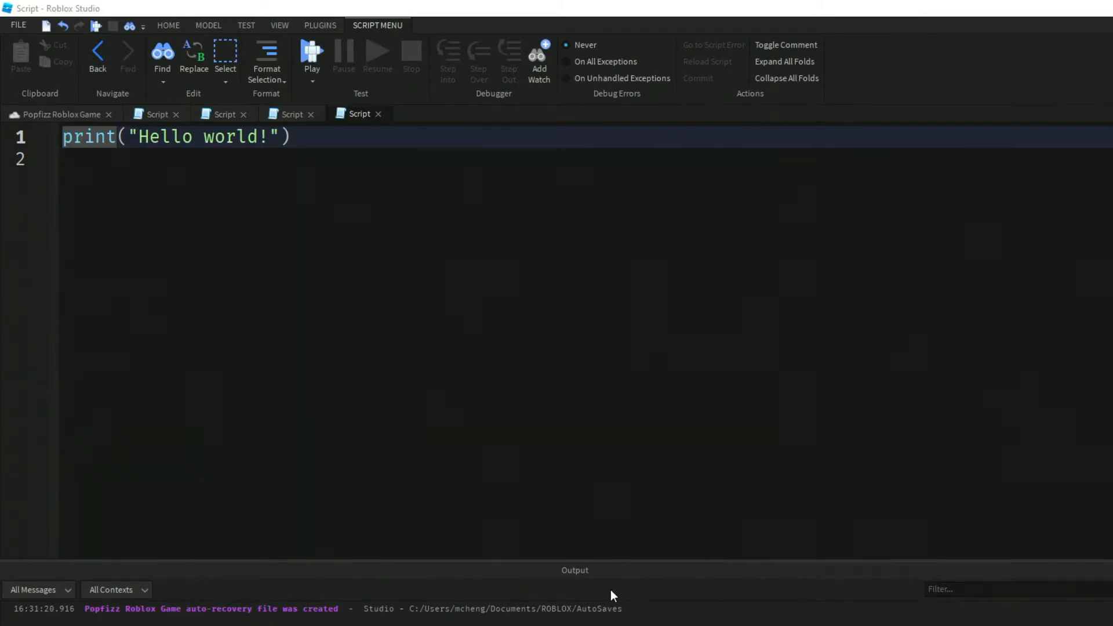
Step: Replace the Hello world line with 'local part = script.Parent' and an onTouch function header
triple_click(170, 136)
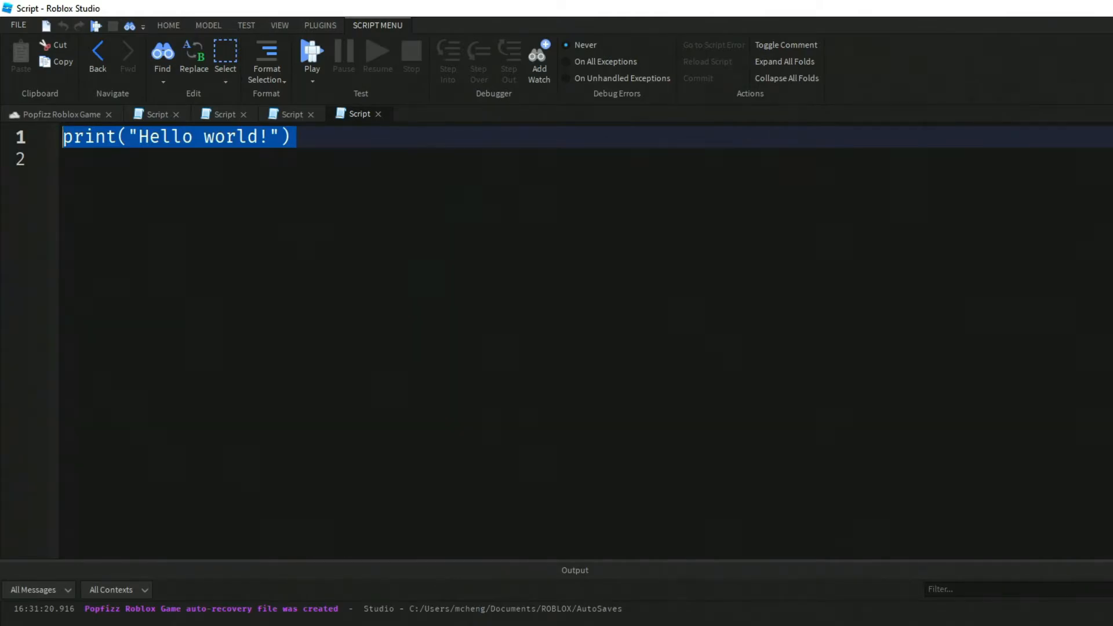
text(local par)
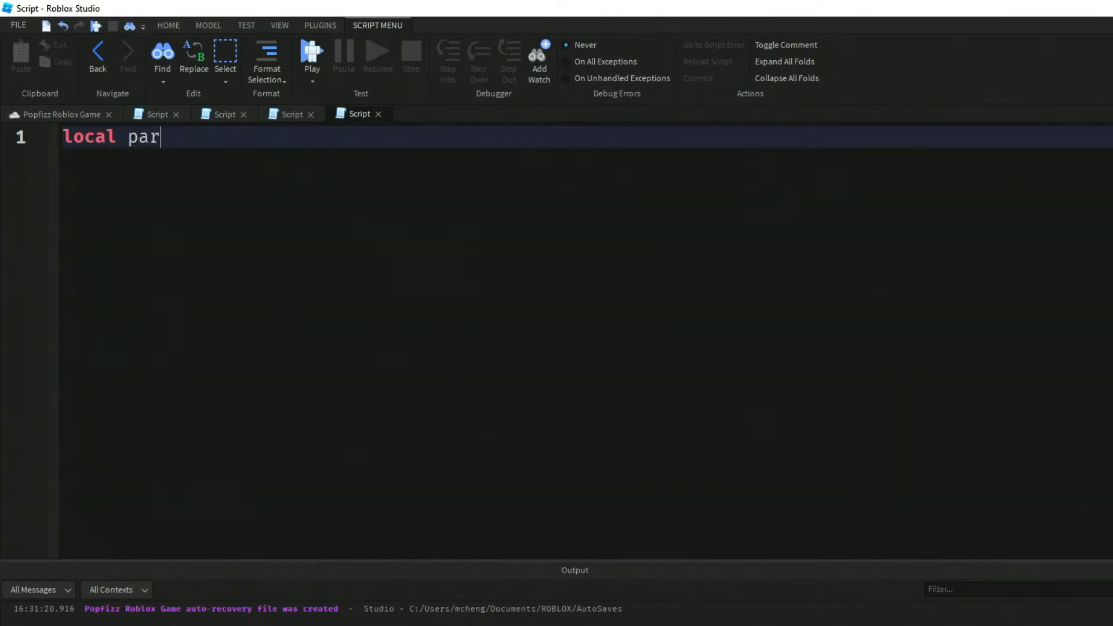
text(t = script.Parent)
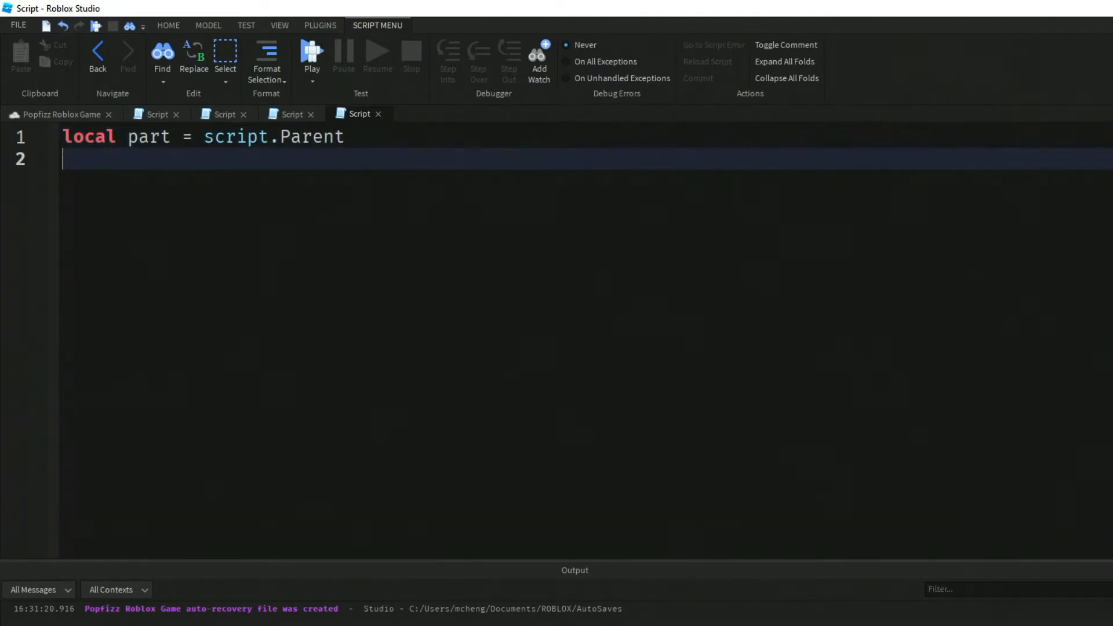
text(local functio)
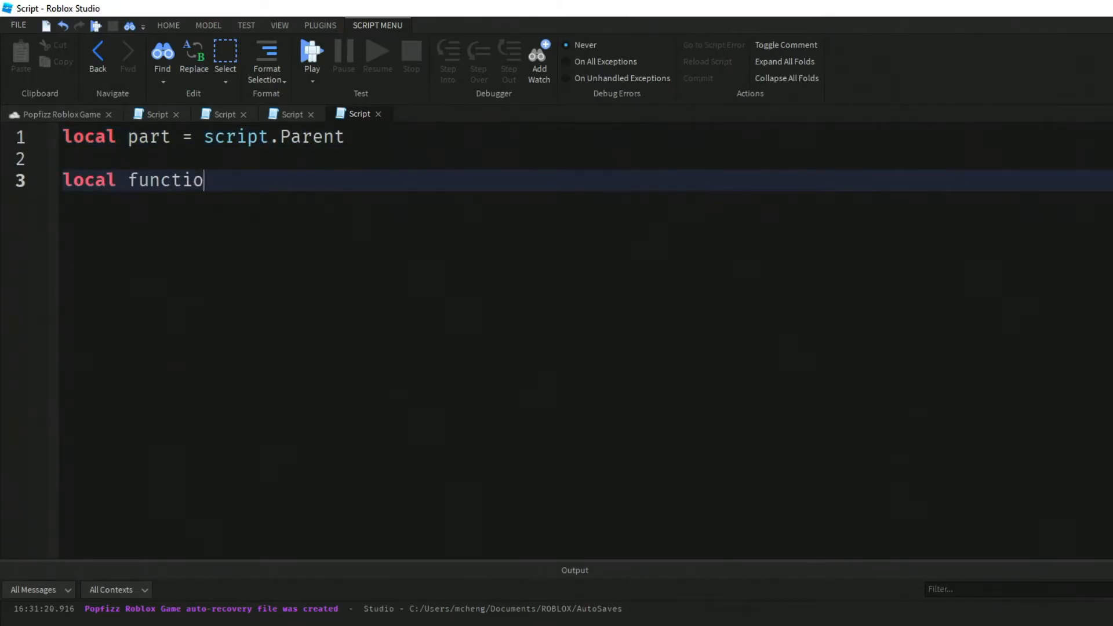
text(n onTouc)
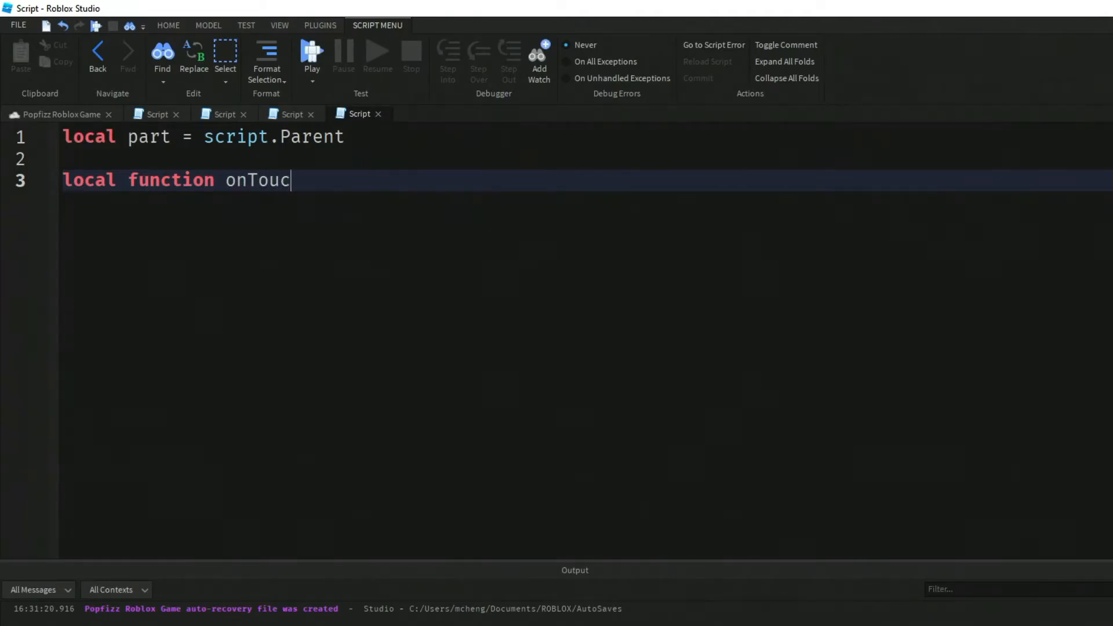
text(h(otherParent))
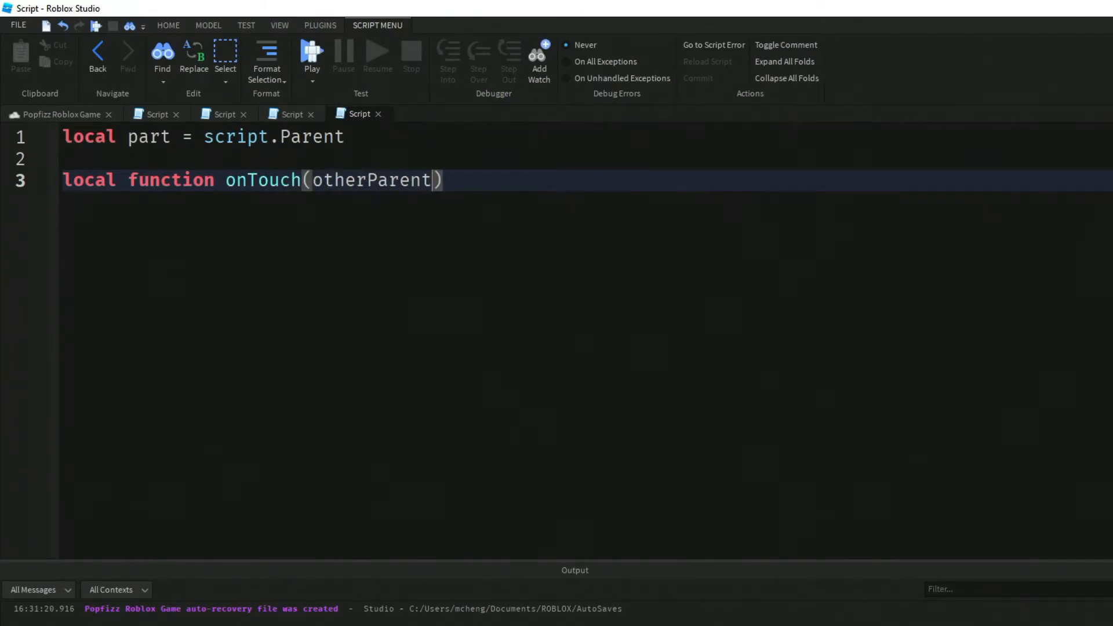
key(Return)
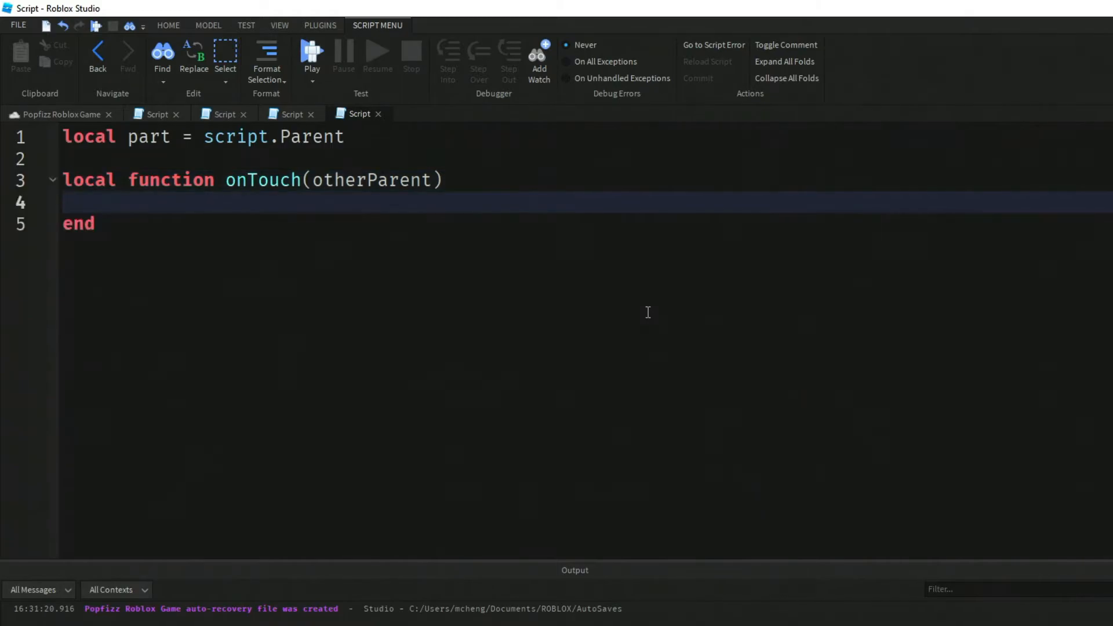
Step: Set partParent to otherPart.Parent and find its Humanoid with FindFirstChildWhichIsA
text(local char)
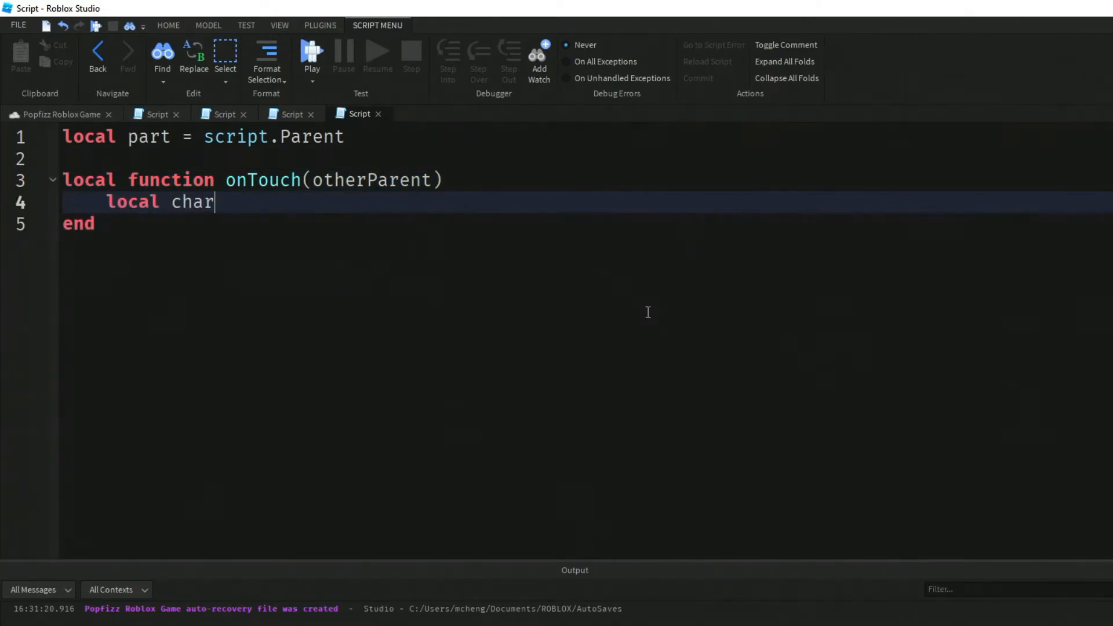
text(acter)
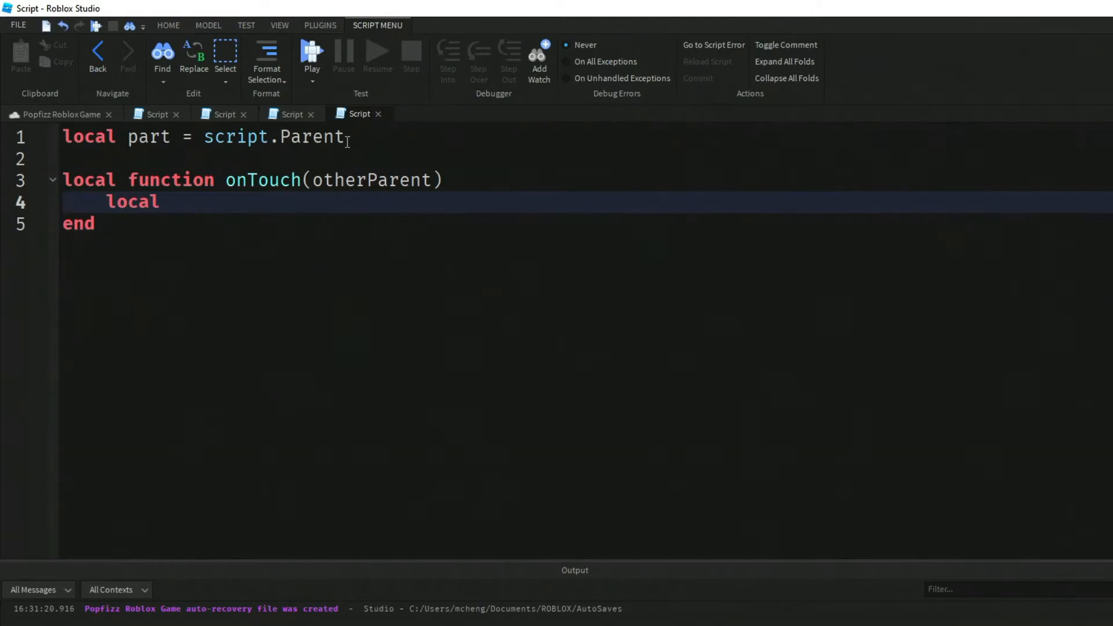
text(par)
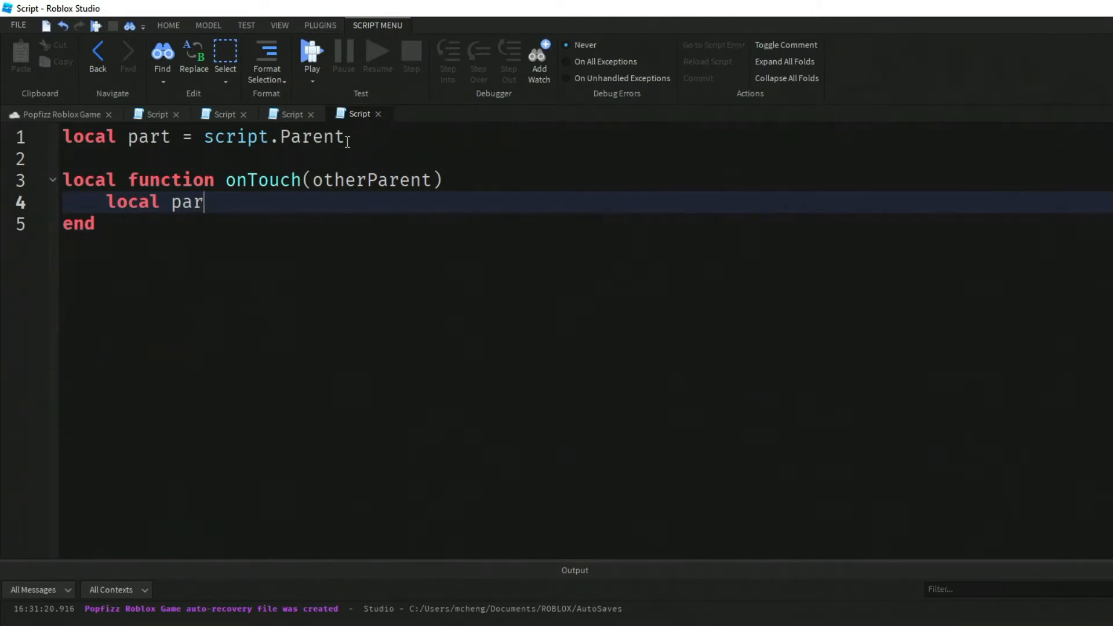
text(tParent =)
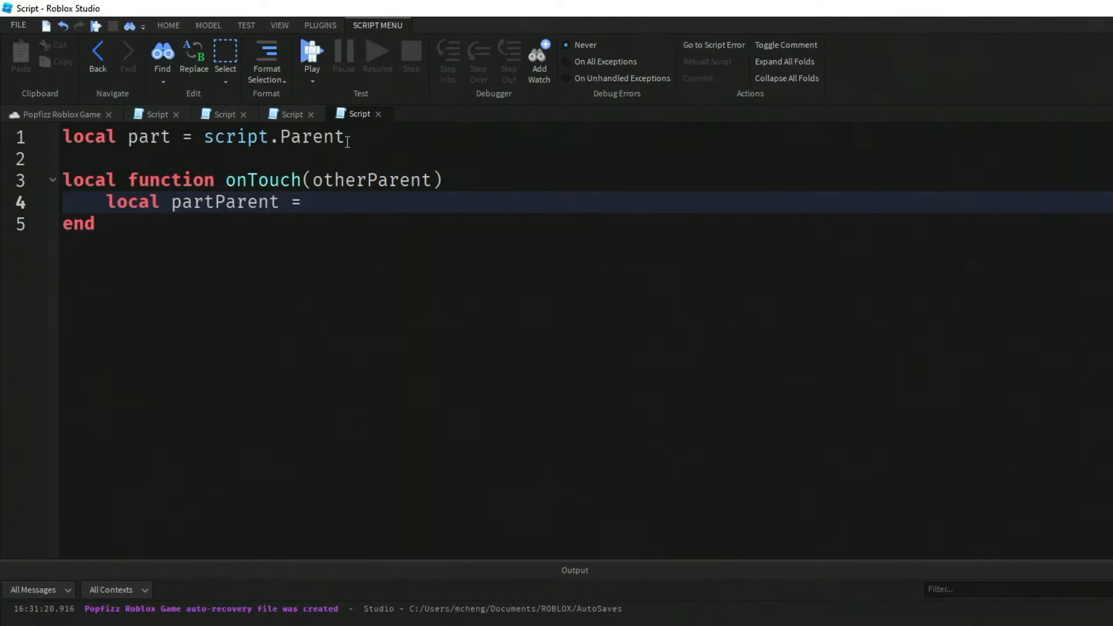
text(otherPart.Parent)
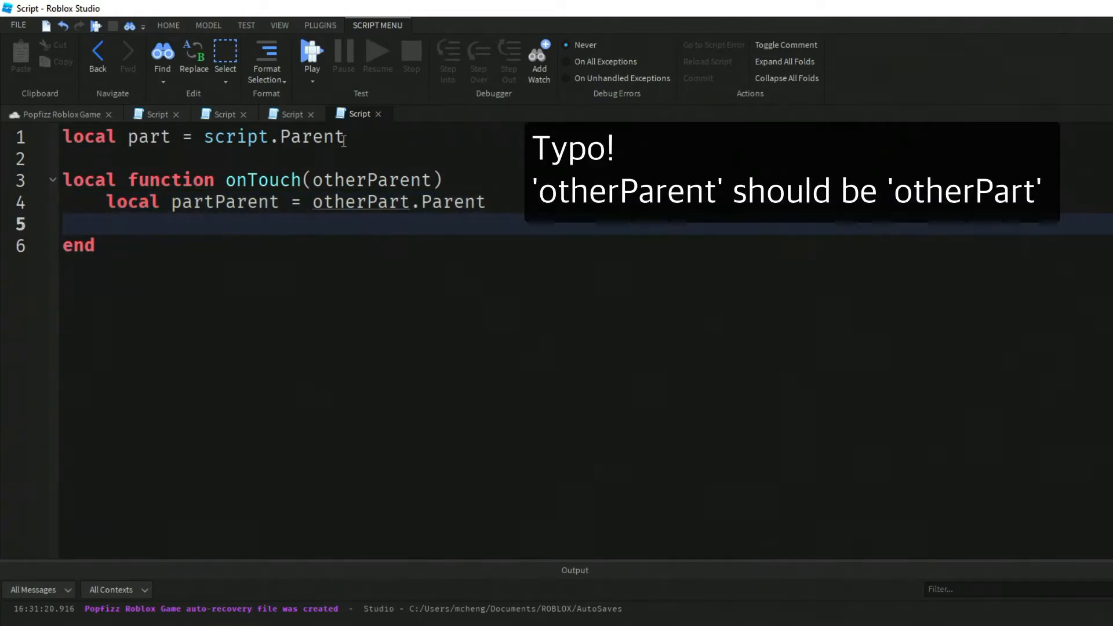
text(local humanoid)
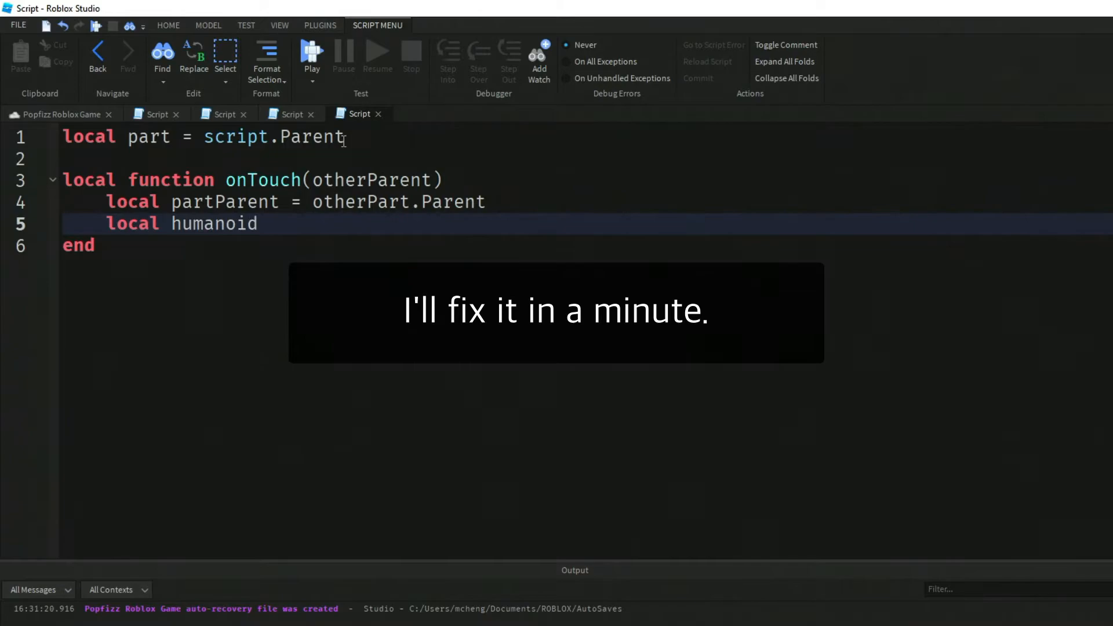
text(=)
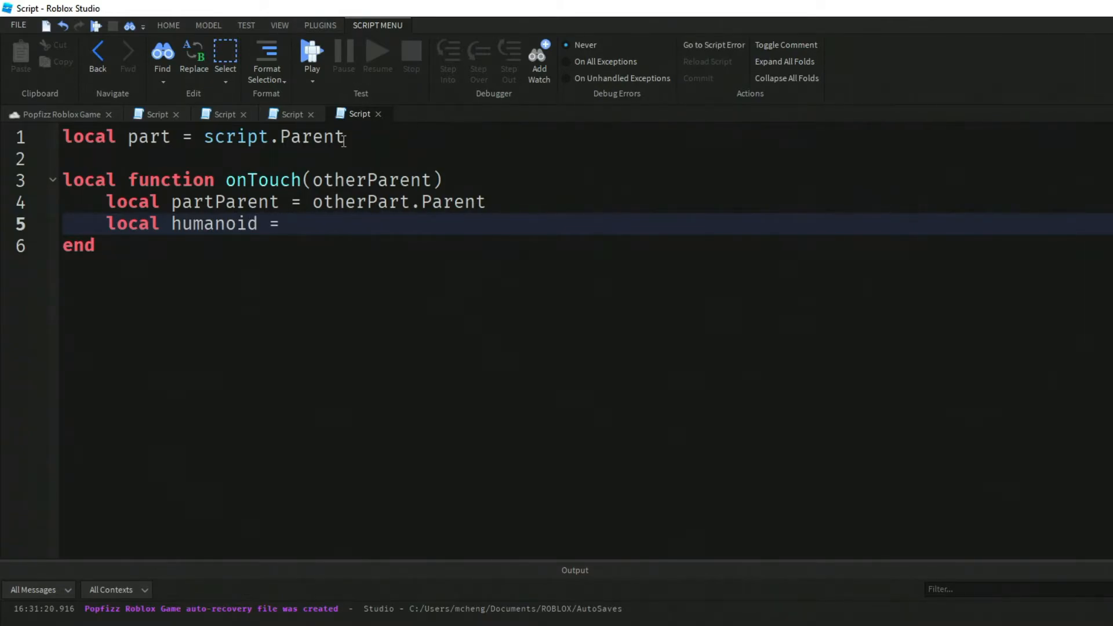
text(partParent)
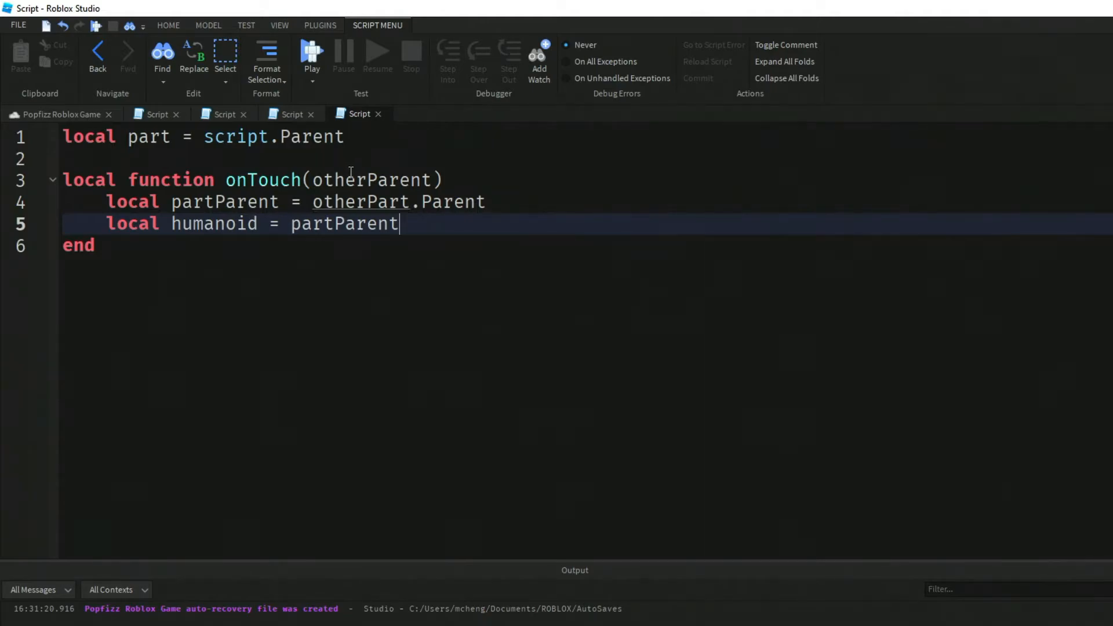
mouse_move(350, 241)
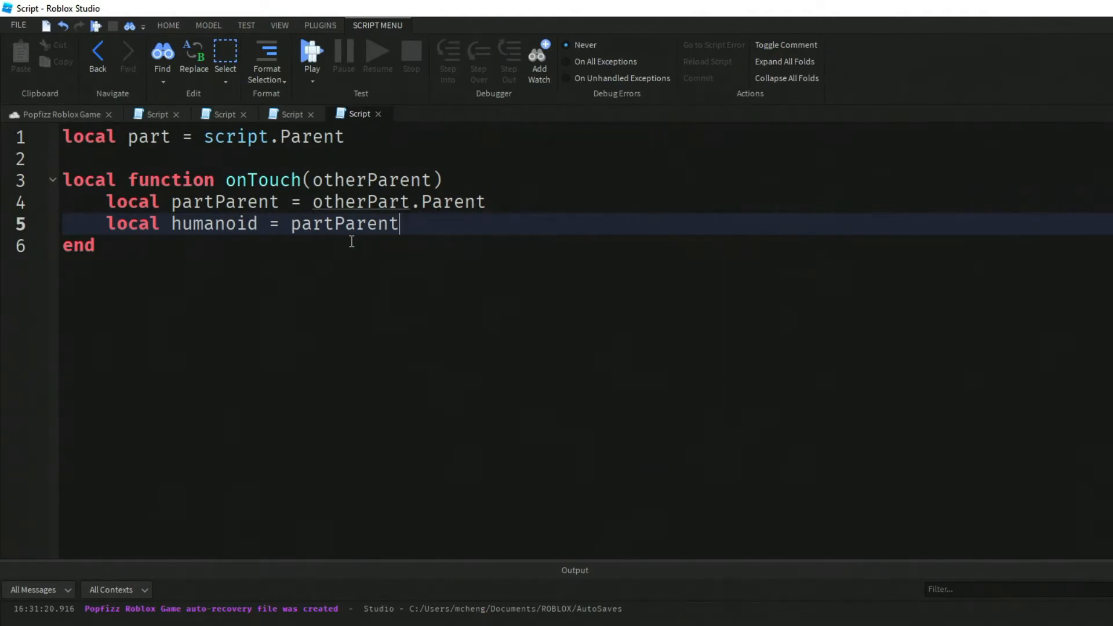
mouse_move(485, 231)
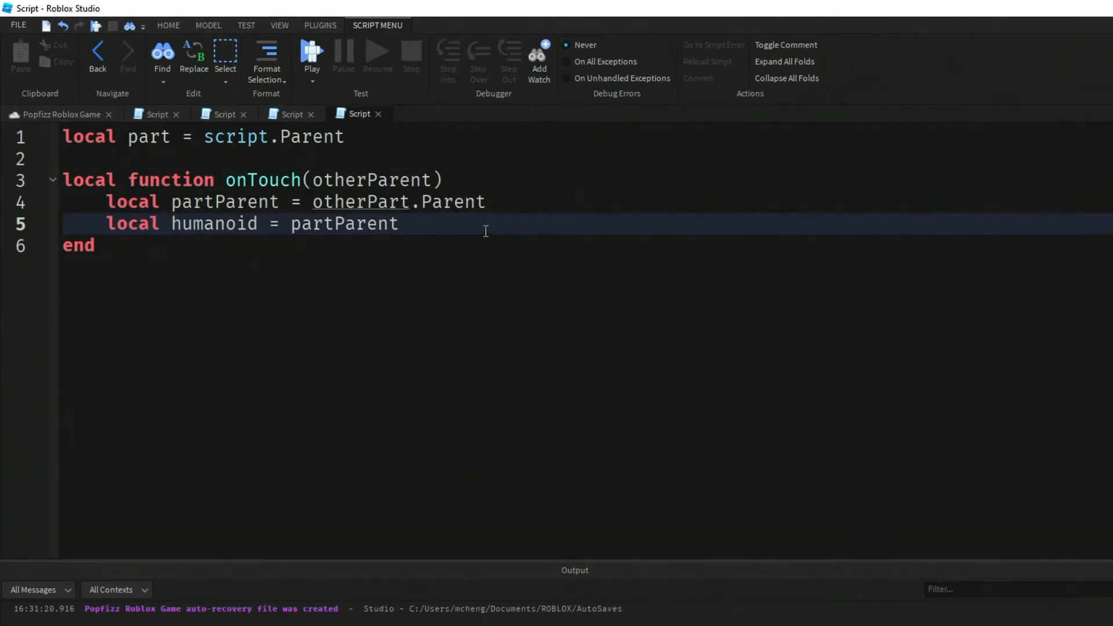
text(:Find)
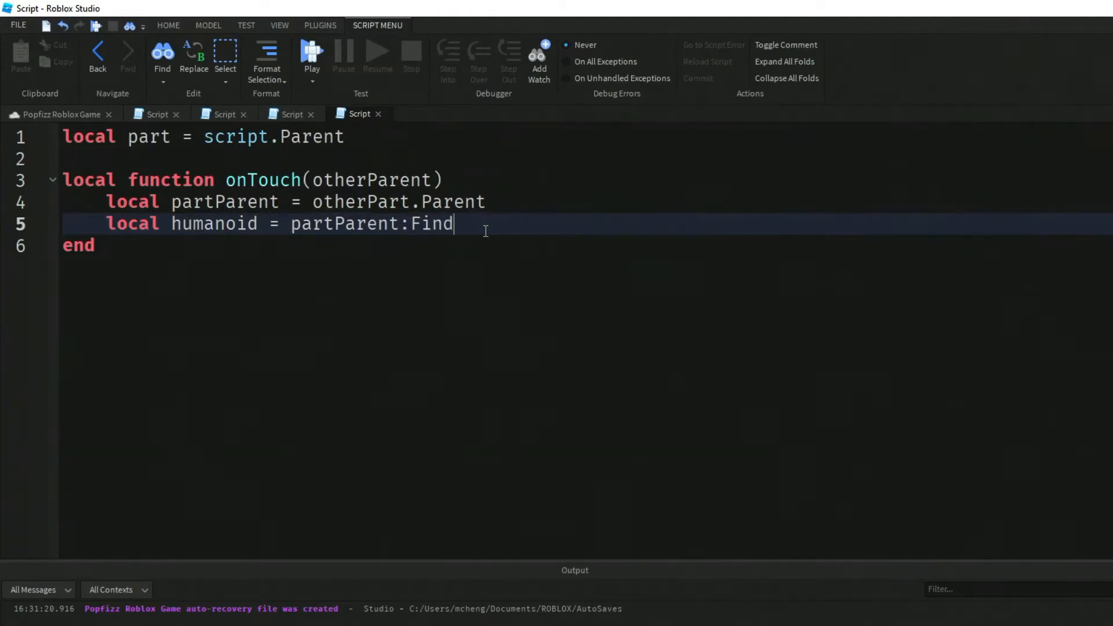
text(FirstC)
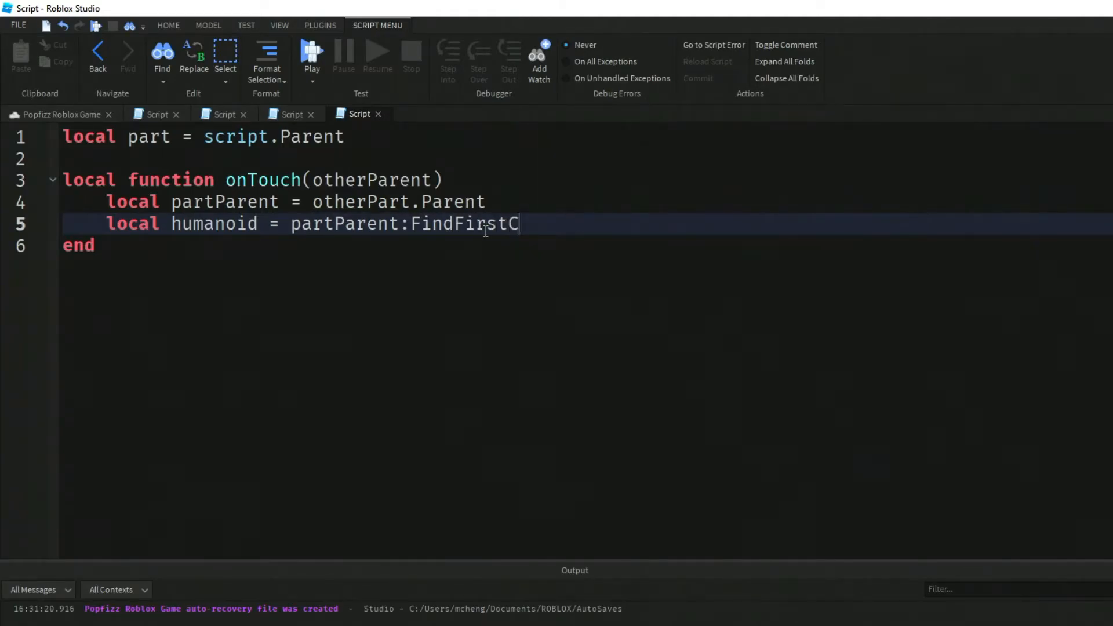
text(hildWhich)
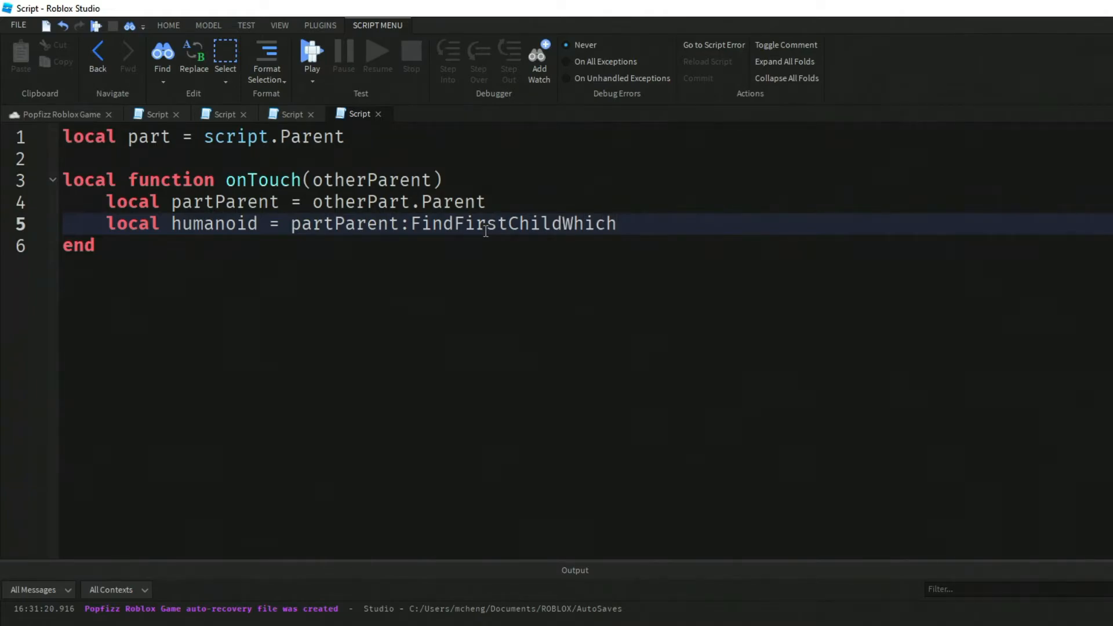
text(IsA("Hu"))
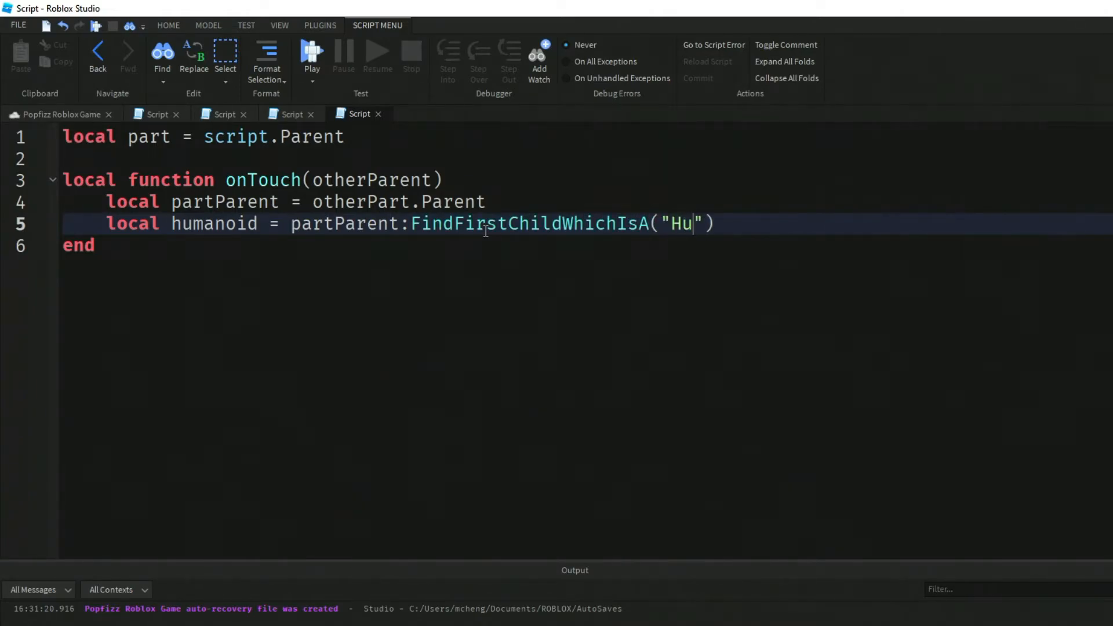
text(manoid)
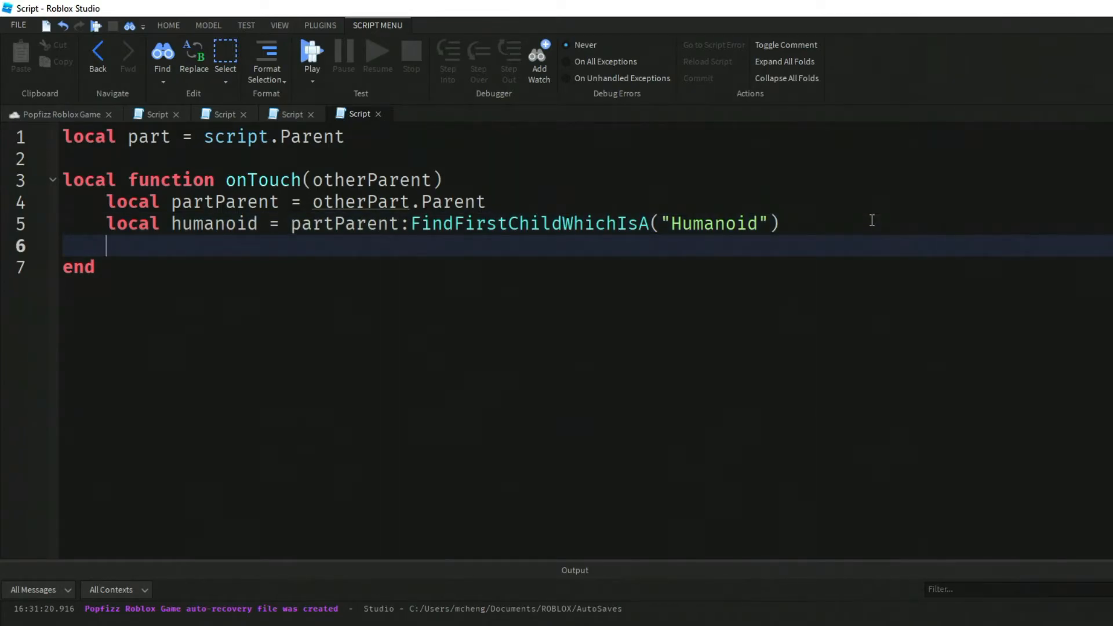
mouse_move(456, 196)
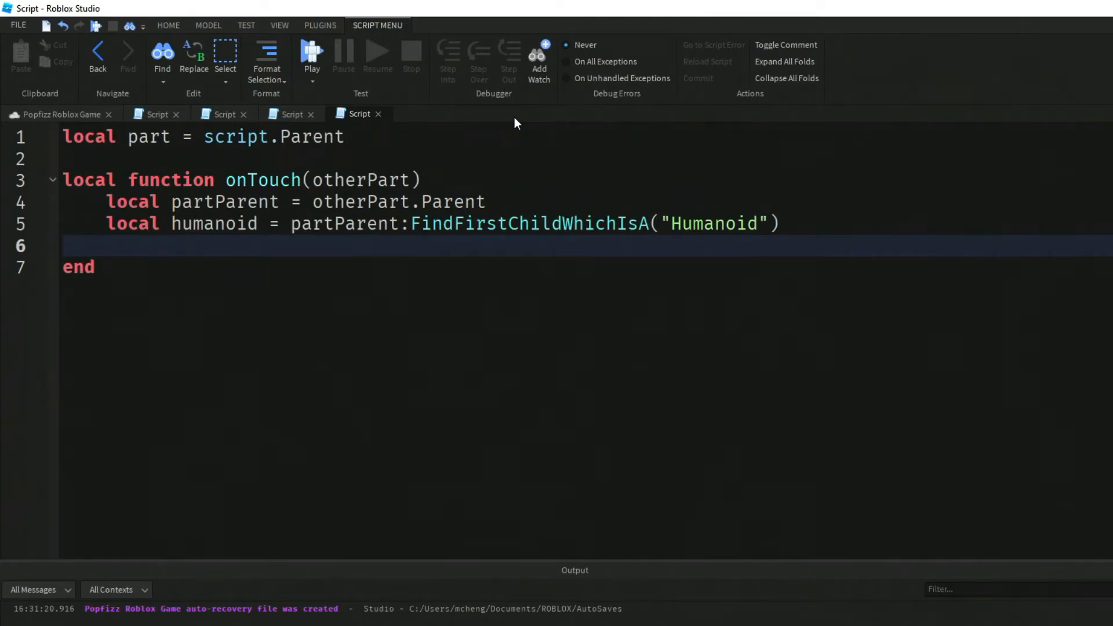
Step: Add the condition 'if humanoid and humanoid.WalkSpeed <= 16 then'
text(if humanoid)
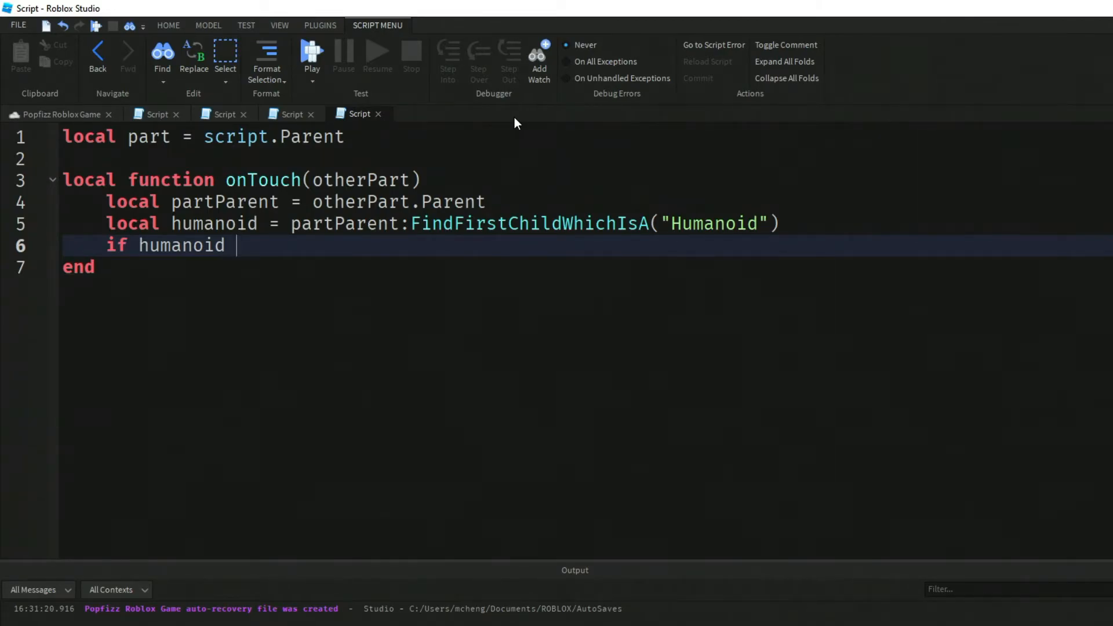
text(and)
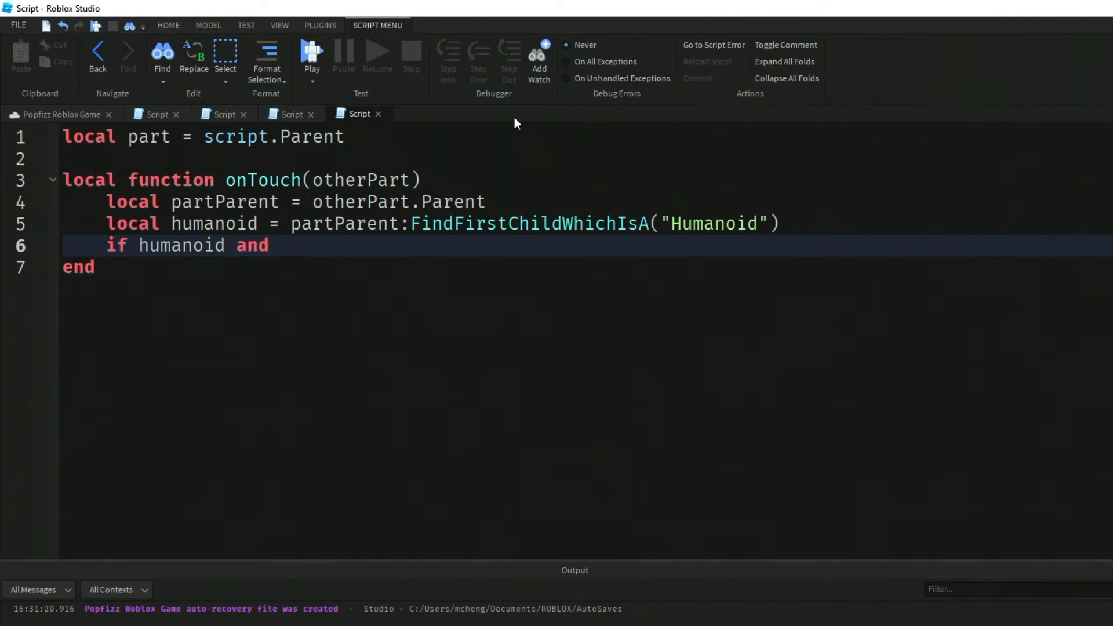
text(humanoid)
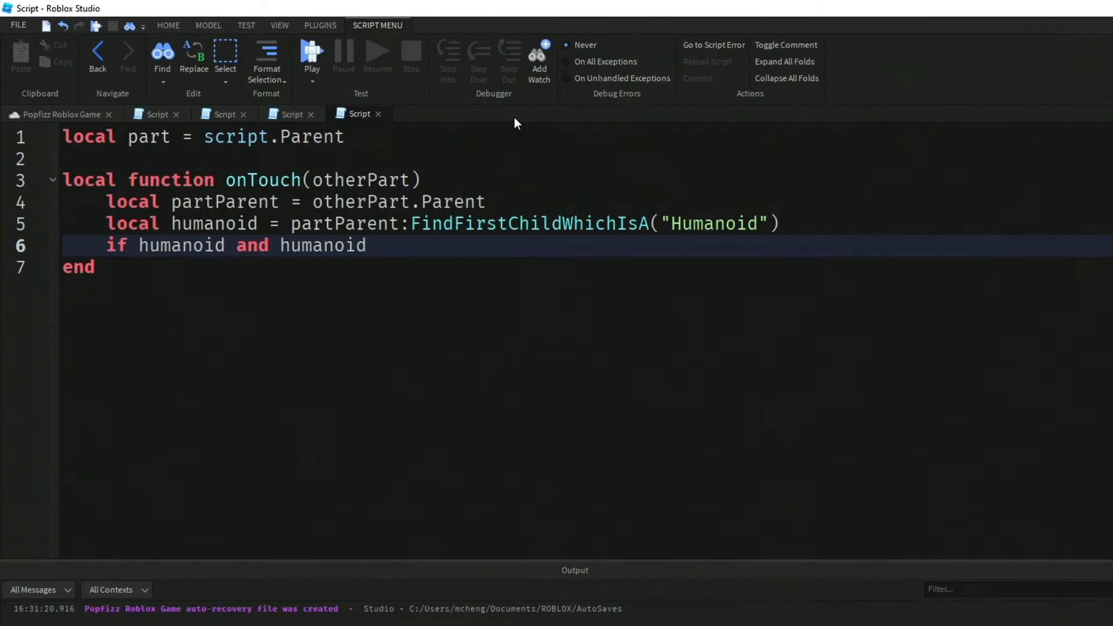
text(.Walk)
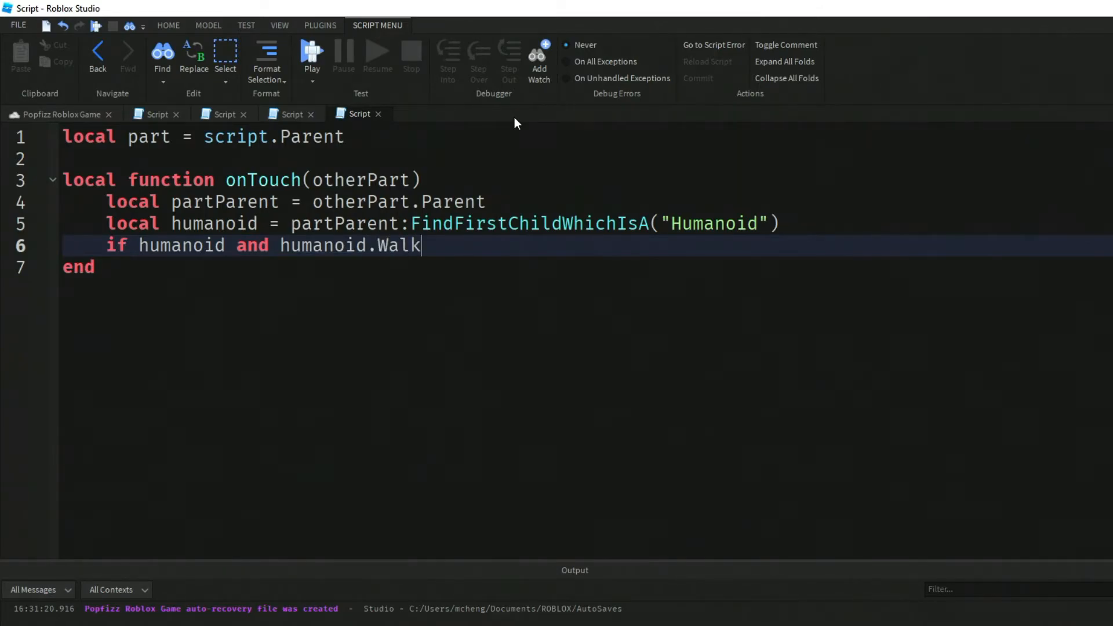
text(Speed <)
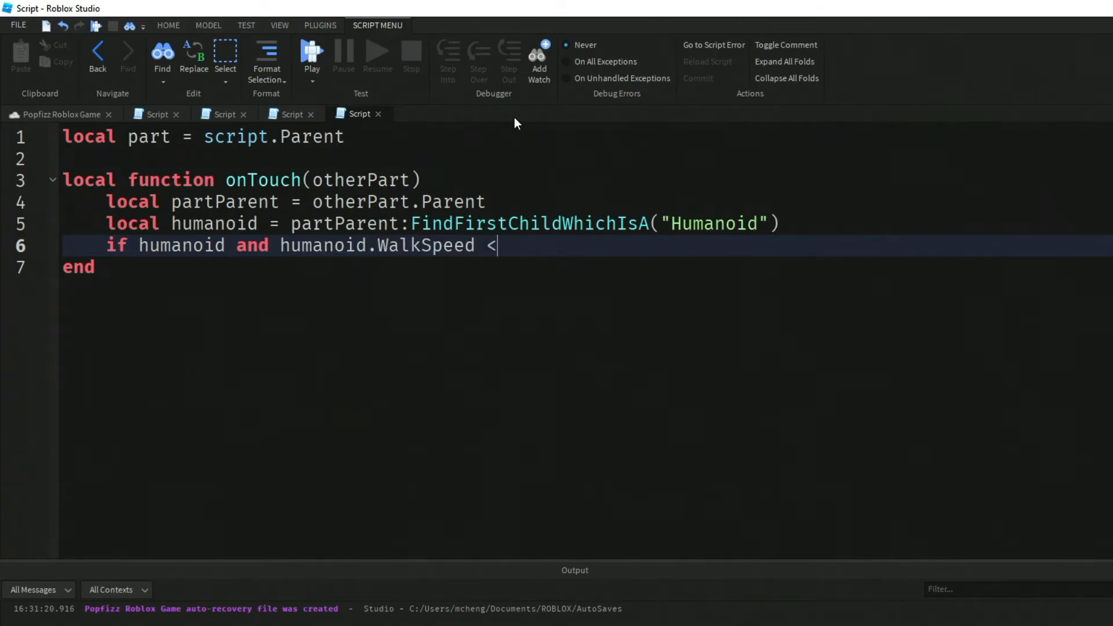
text(=)
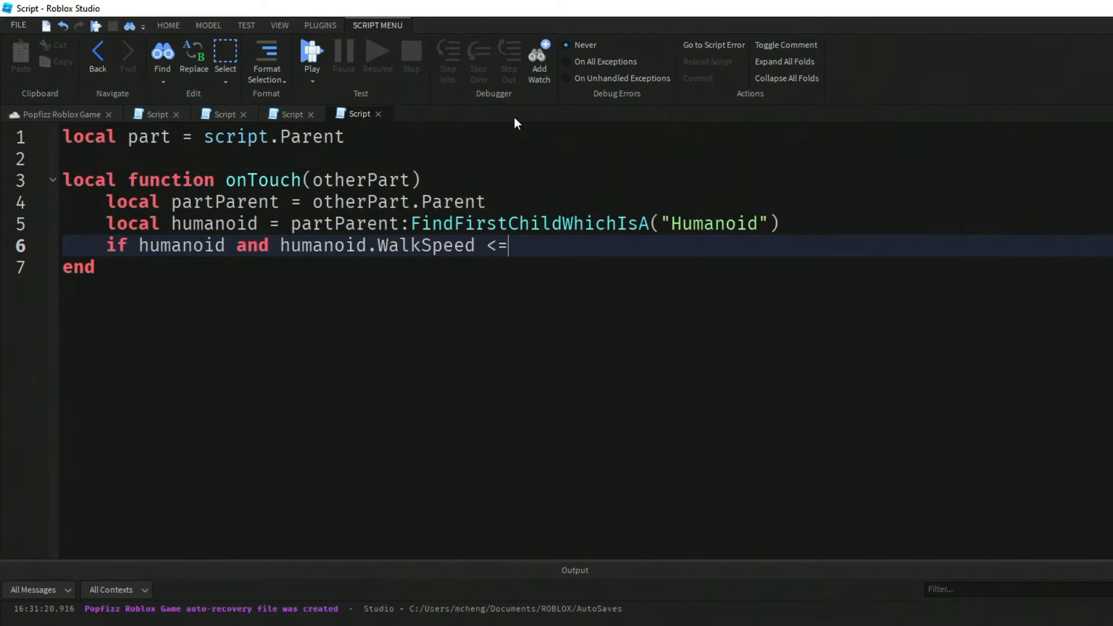
text(16 then)
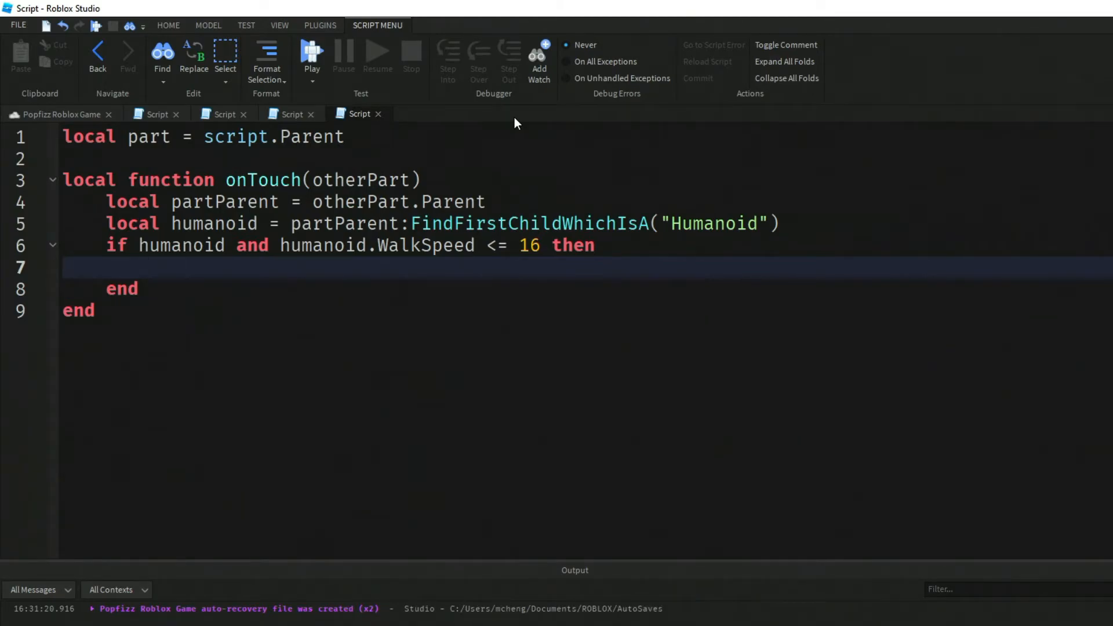
Step: Set WalkSpeed to 50, print 'Player is moving super fast!', and add a wait
text(humanoid)
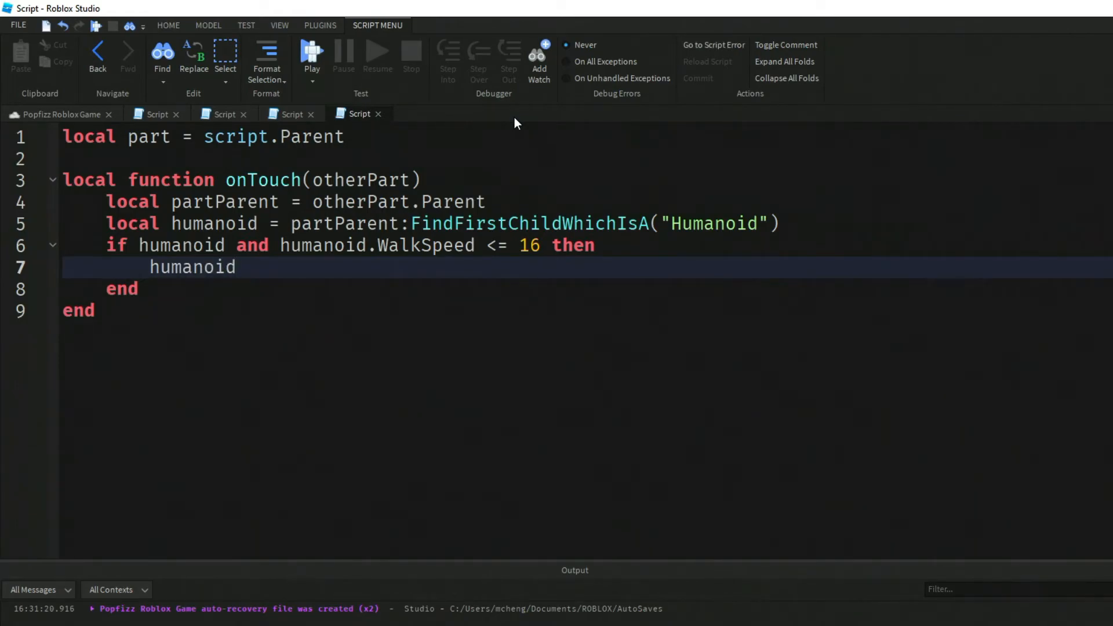
text(.WalkSpeec = 6)
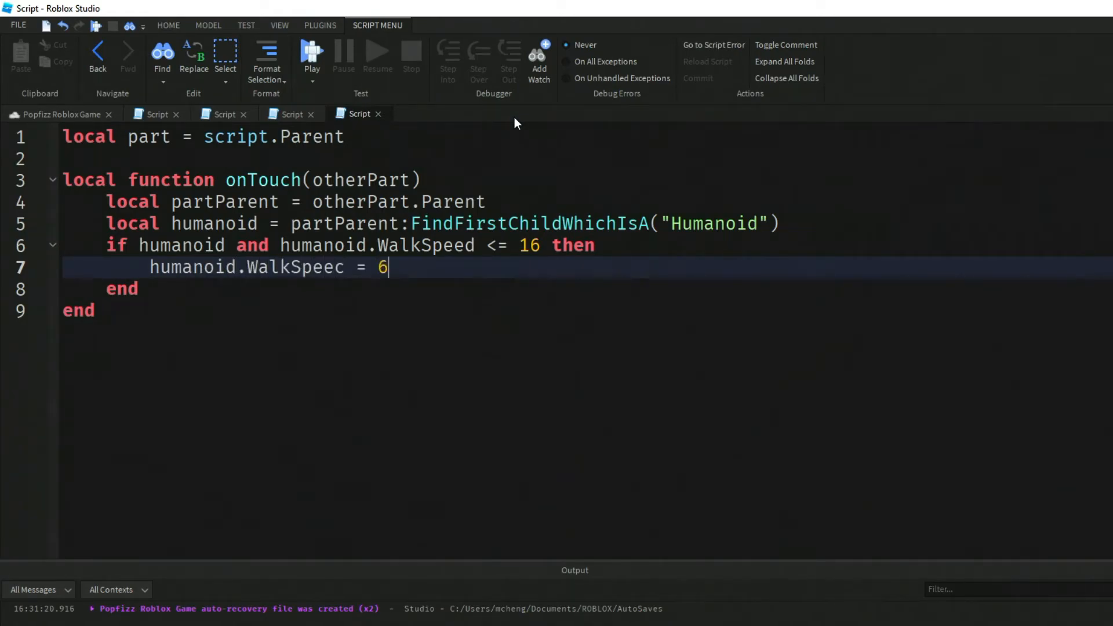
key(Backspace)
text(50)
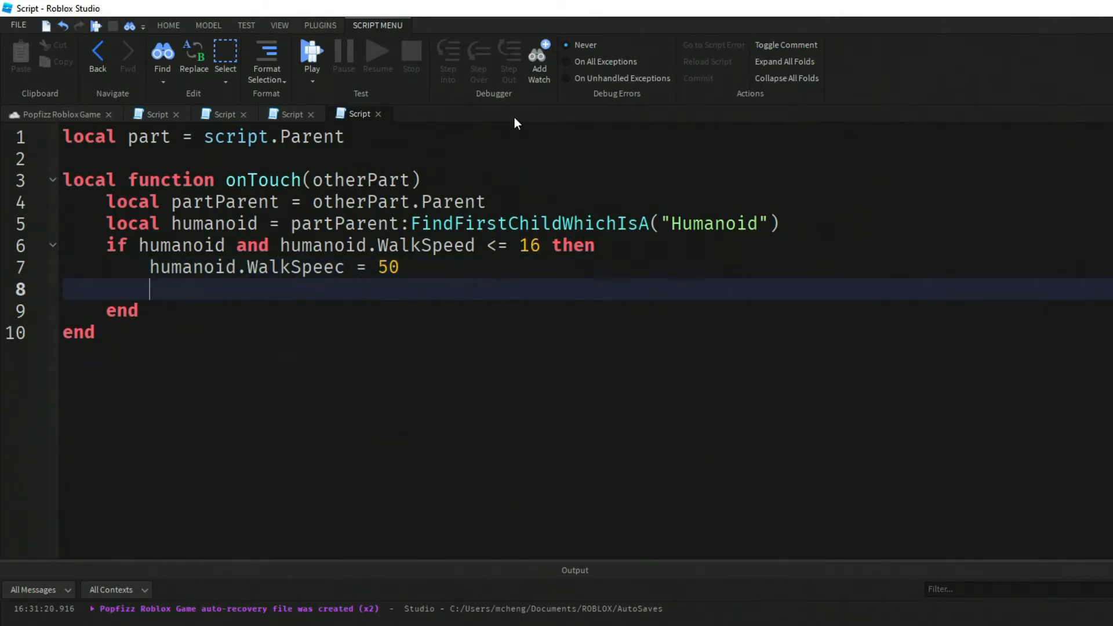
text(print(")
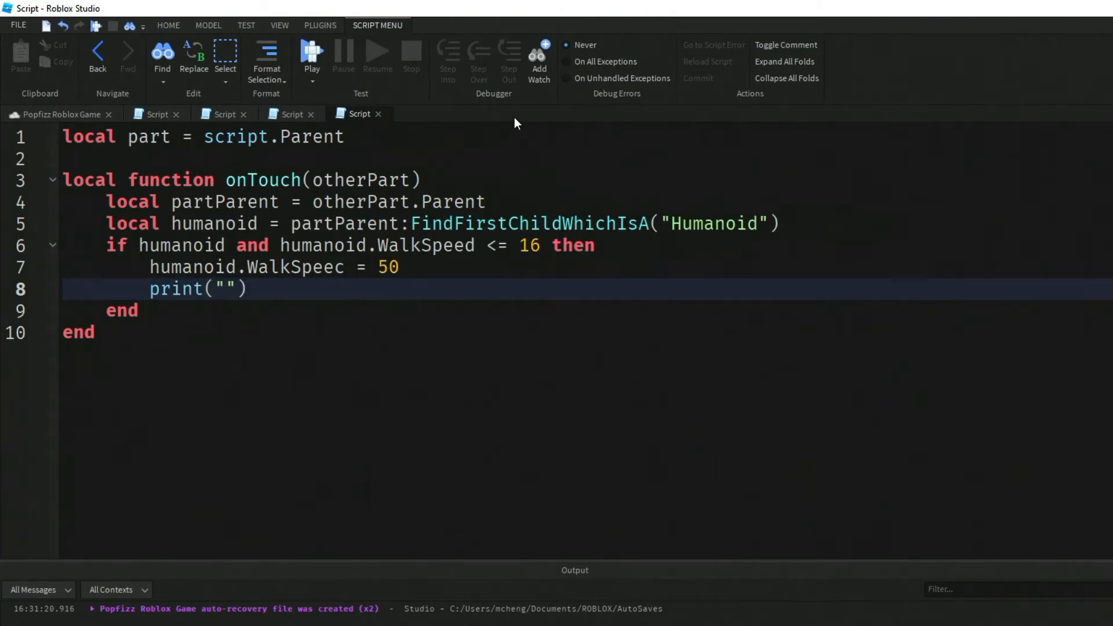
text(Player is)
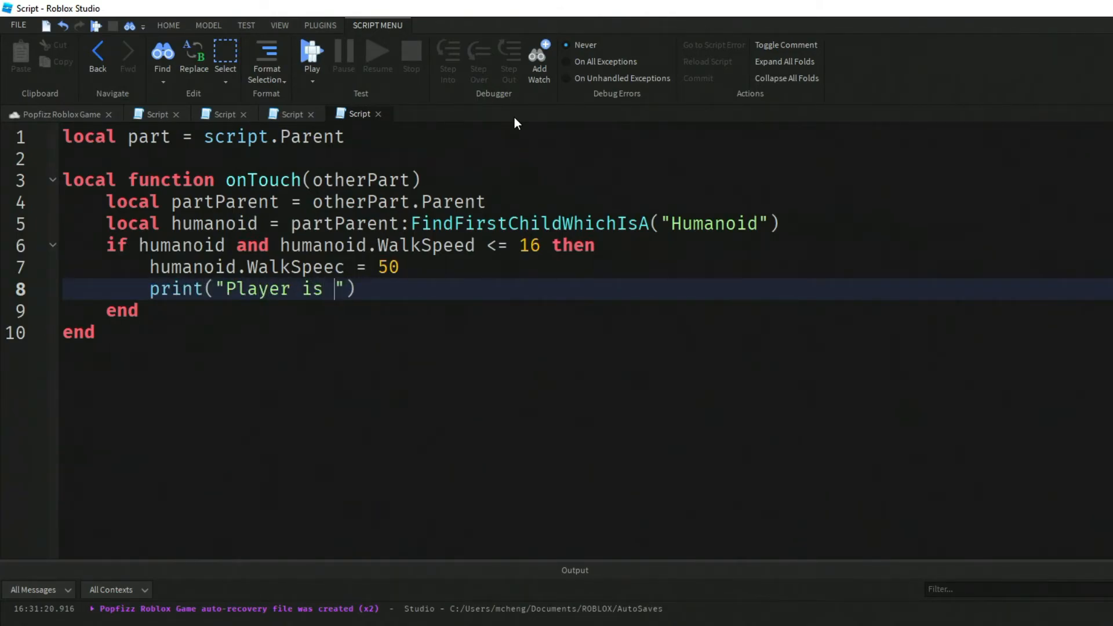
text(moving super fast!)
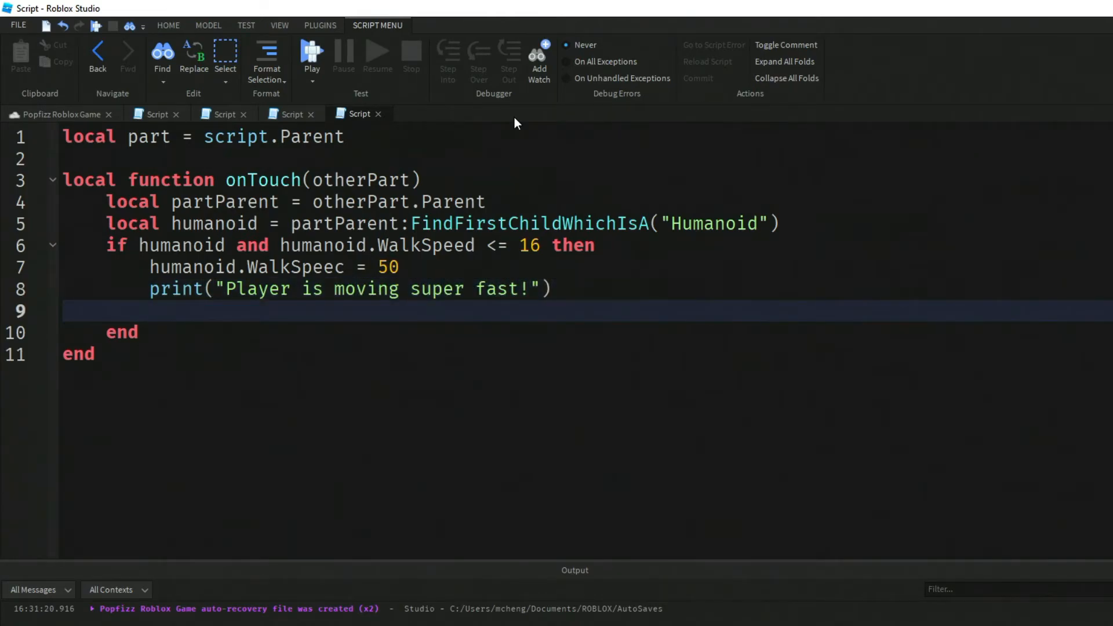
text(wait(2)
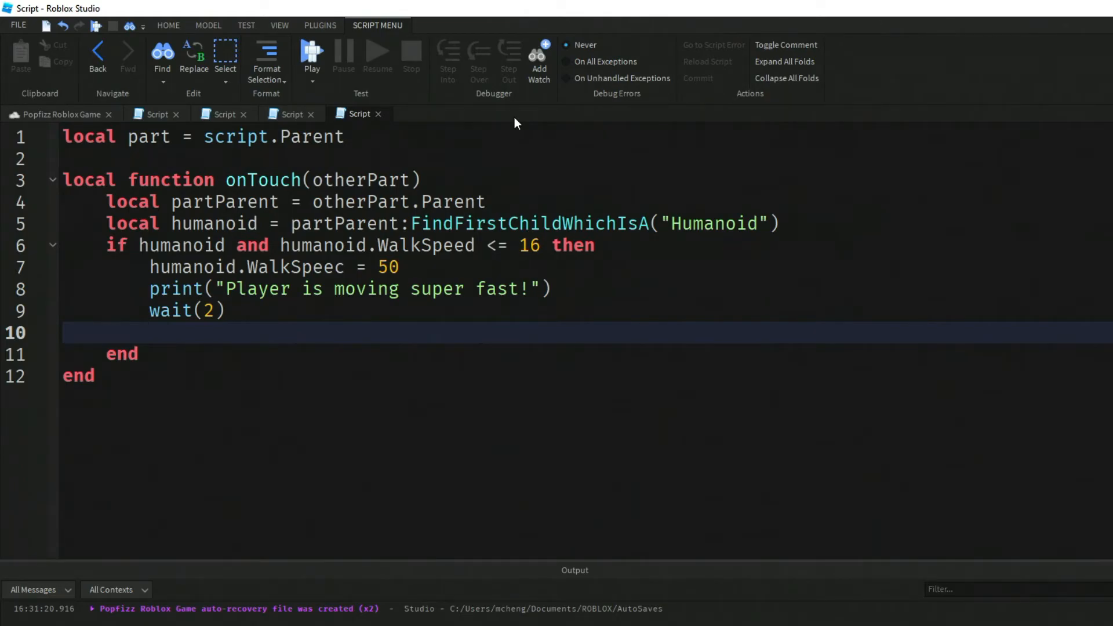
Step: Reset humanoid.WalkSpeed to 16 and print 'Player is back to normal!'
text(humanoid)
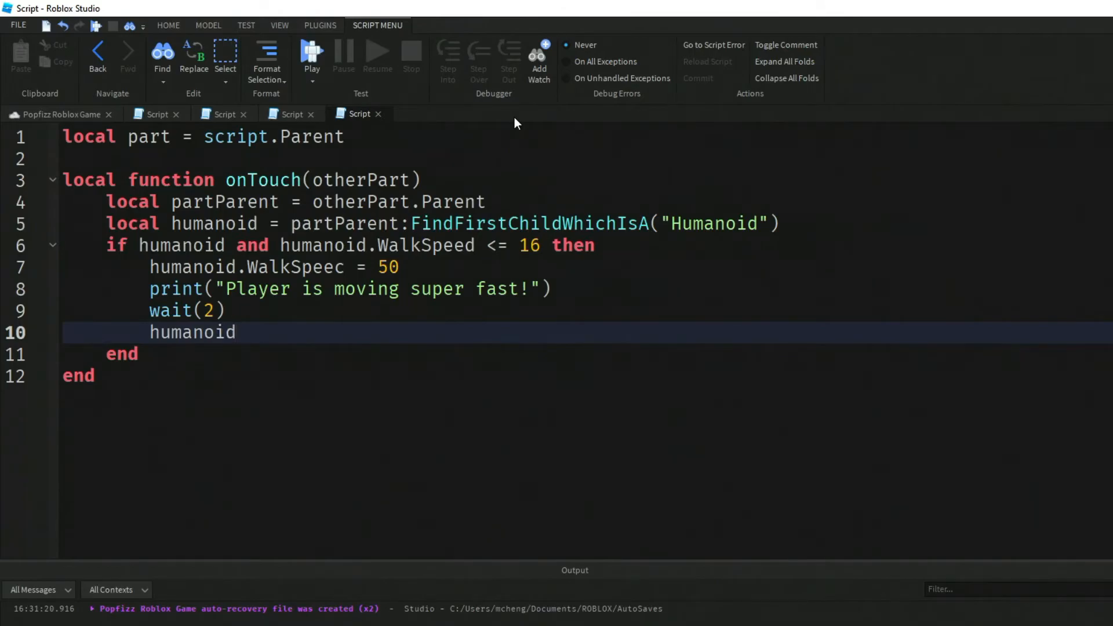
text(.WalkSp)
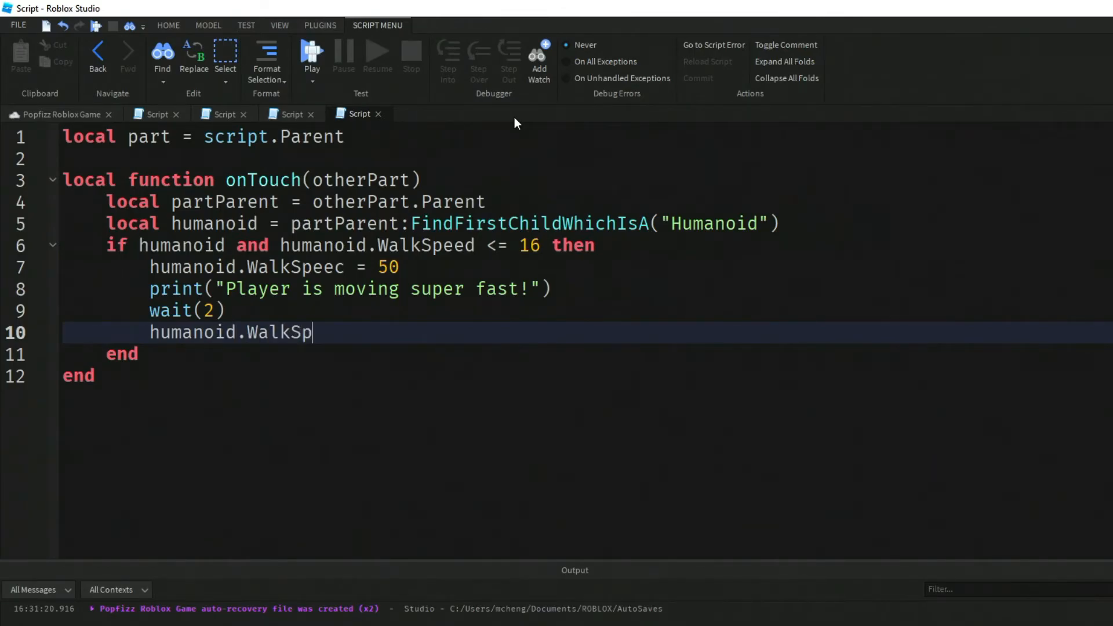
text(eed =)
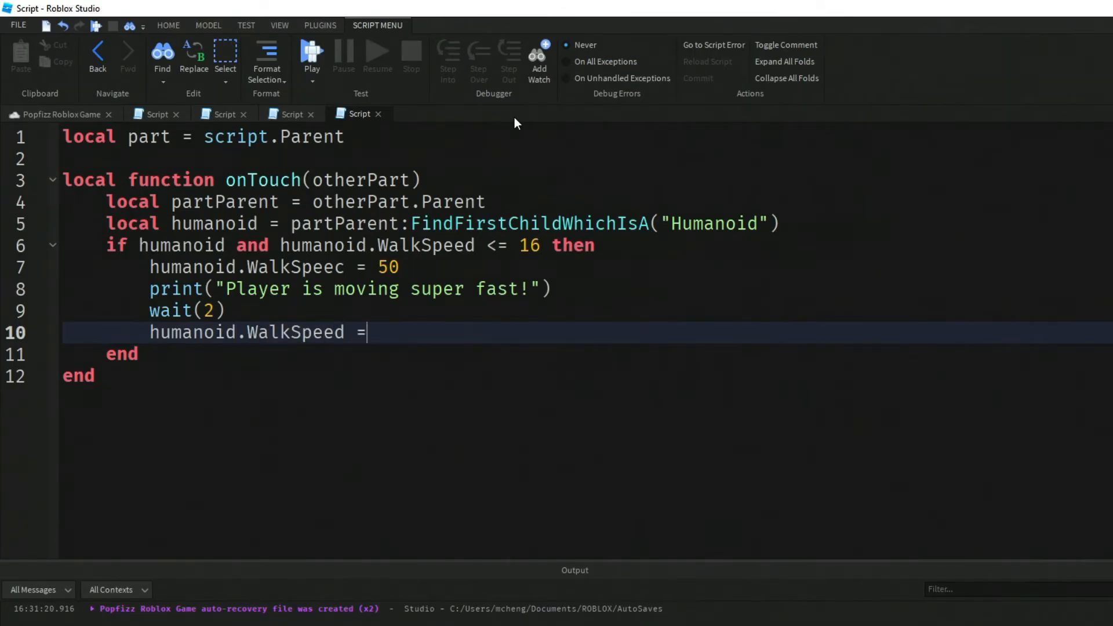
text(16)
text(print(")
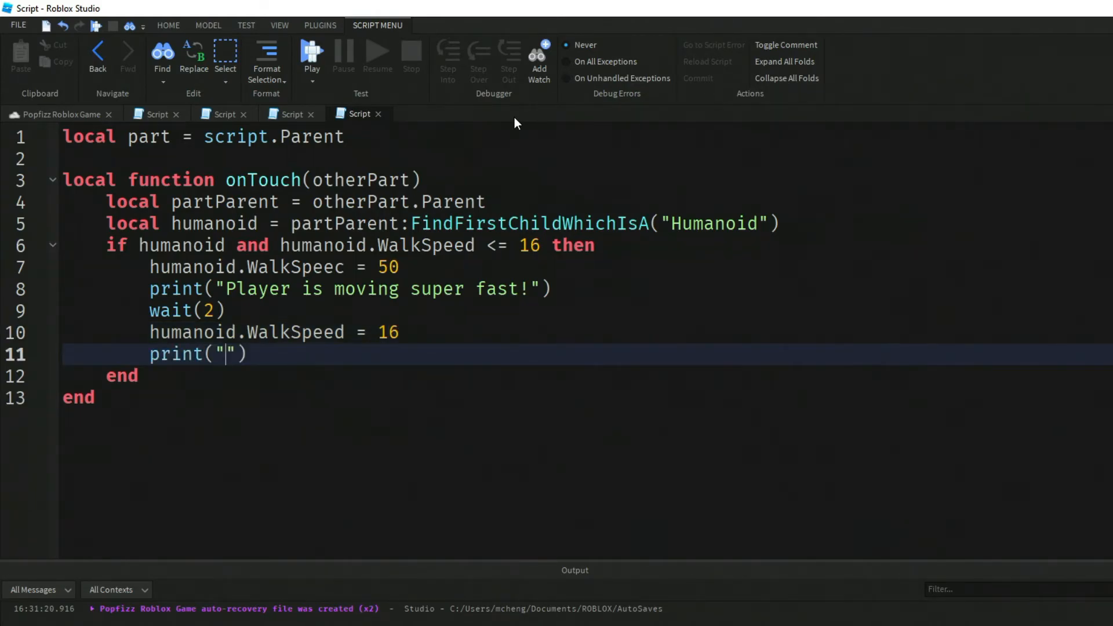
text(Normal)
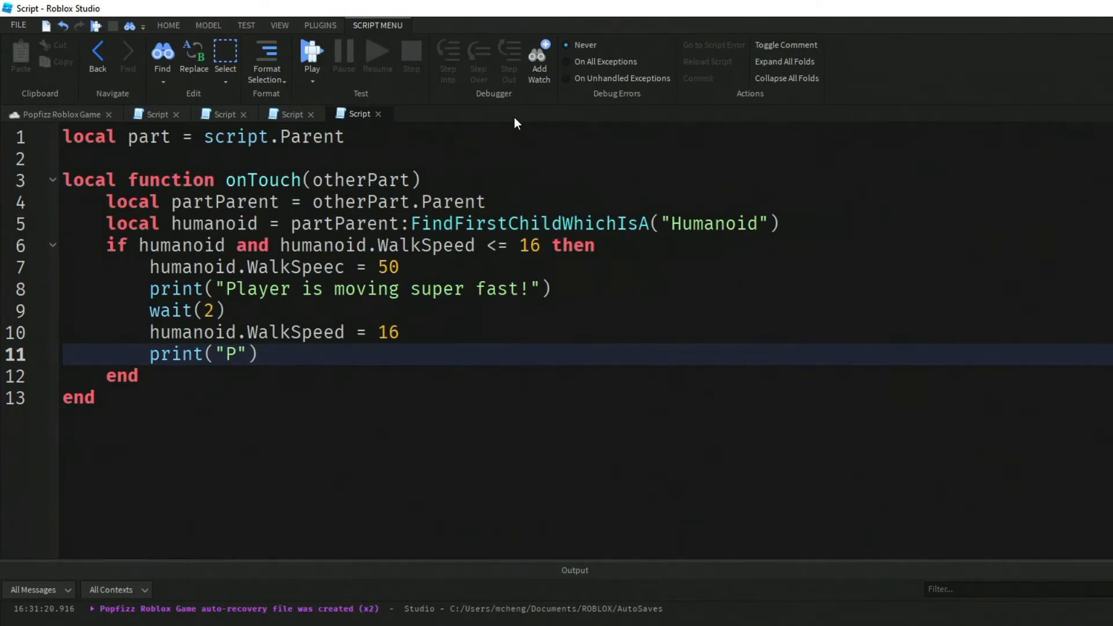
text(layer is back to normal!)
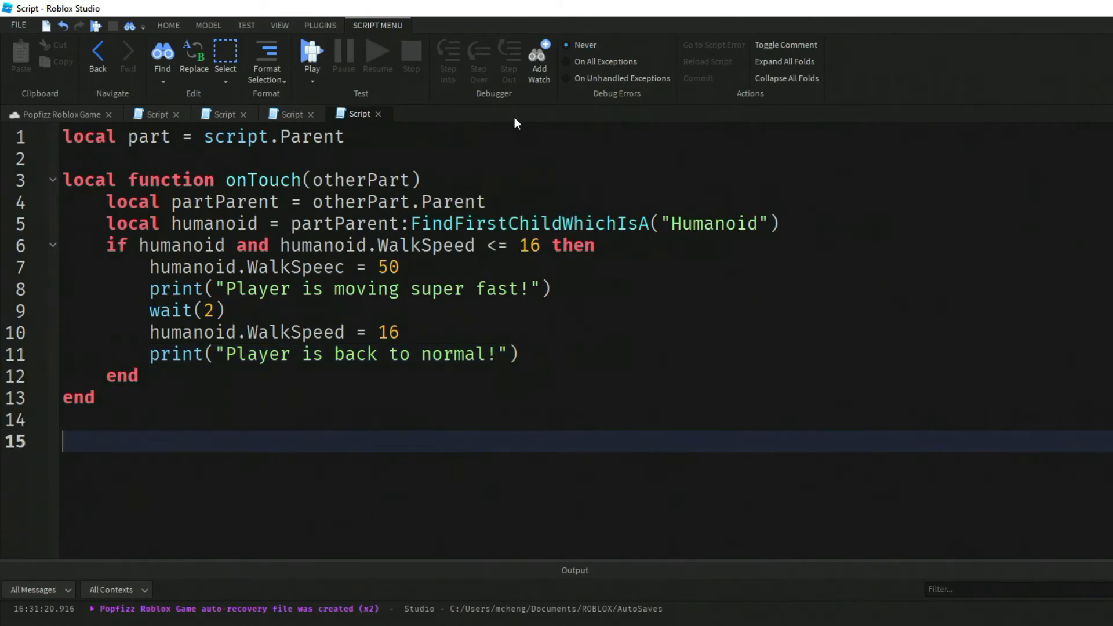
Step: Connect part.Touched to onTouch and start a Play test
text(part)
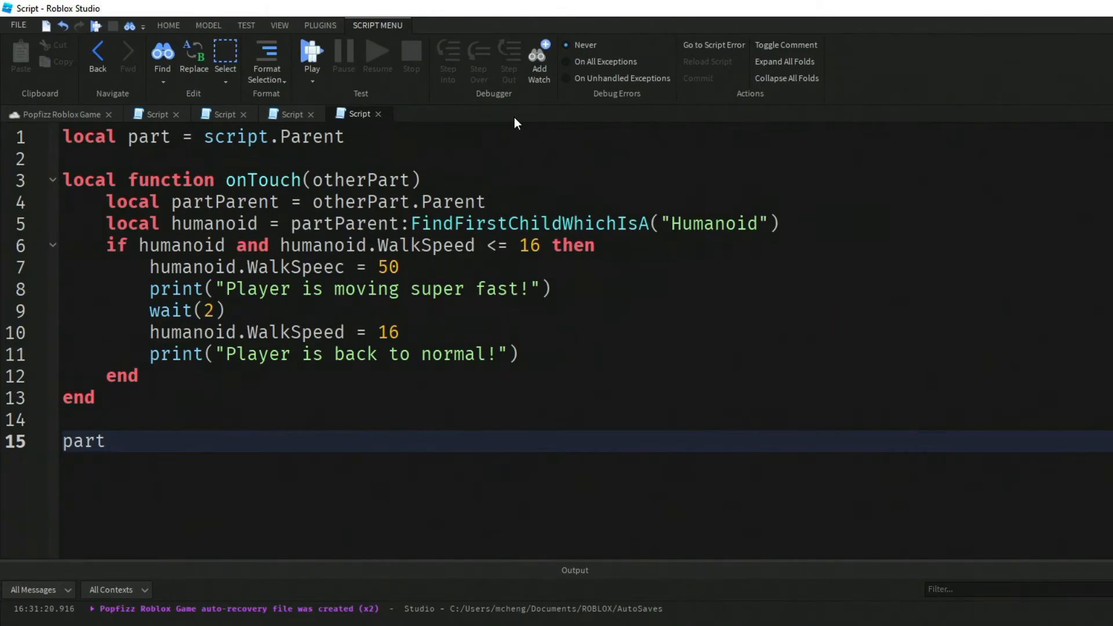
text(.)
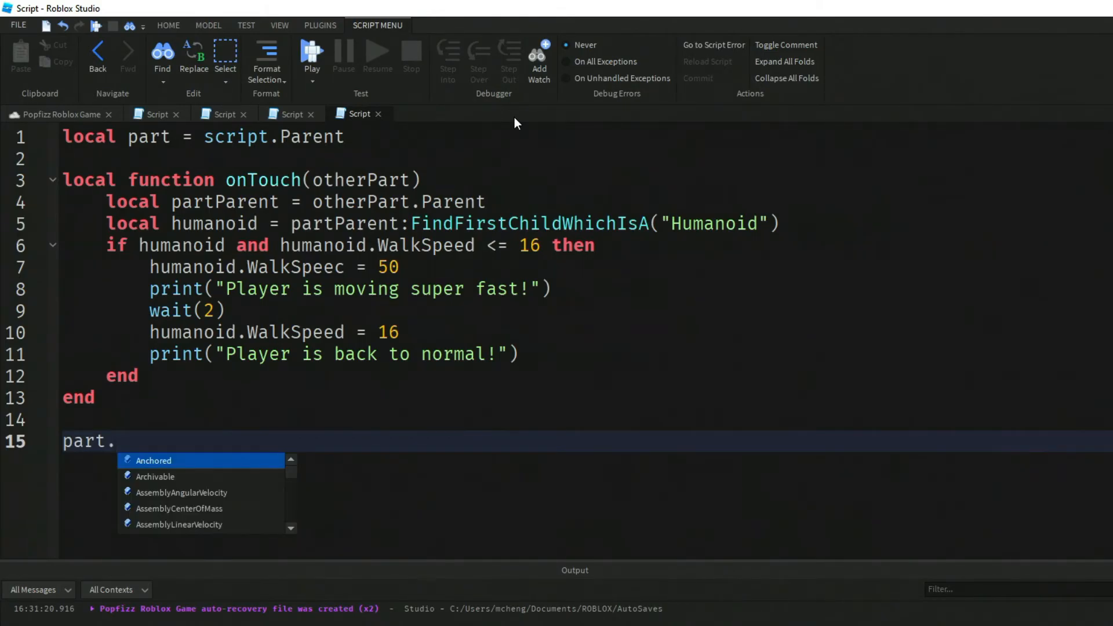
text(Touched)
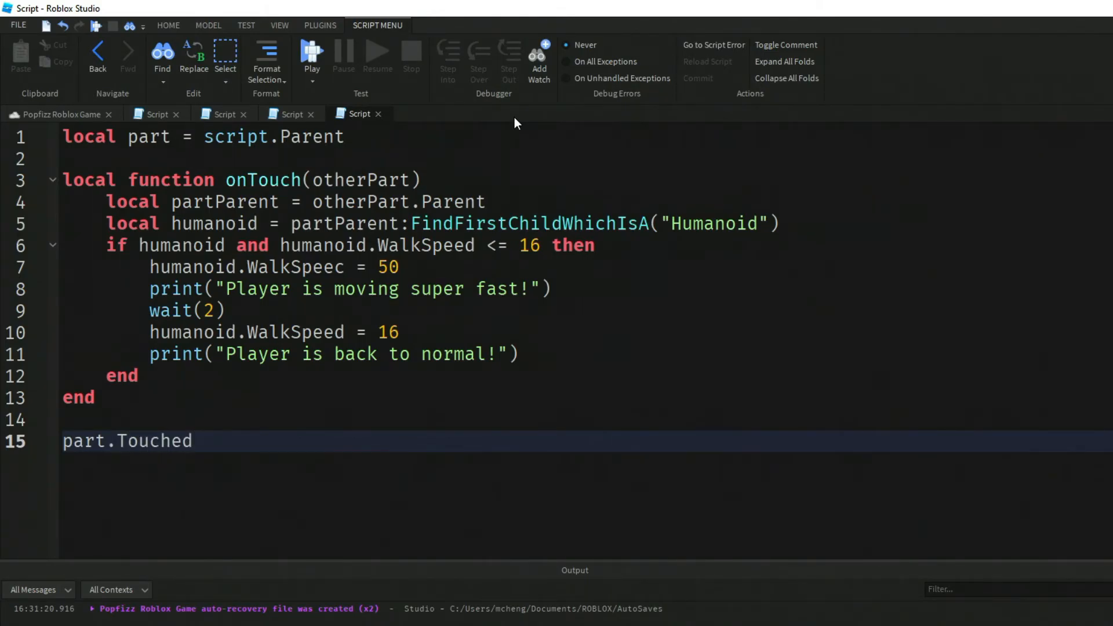
text(:Connect()
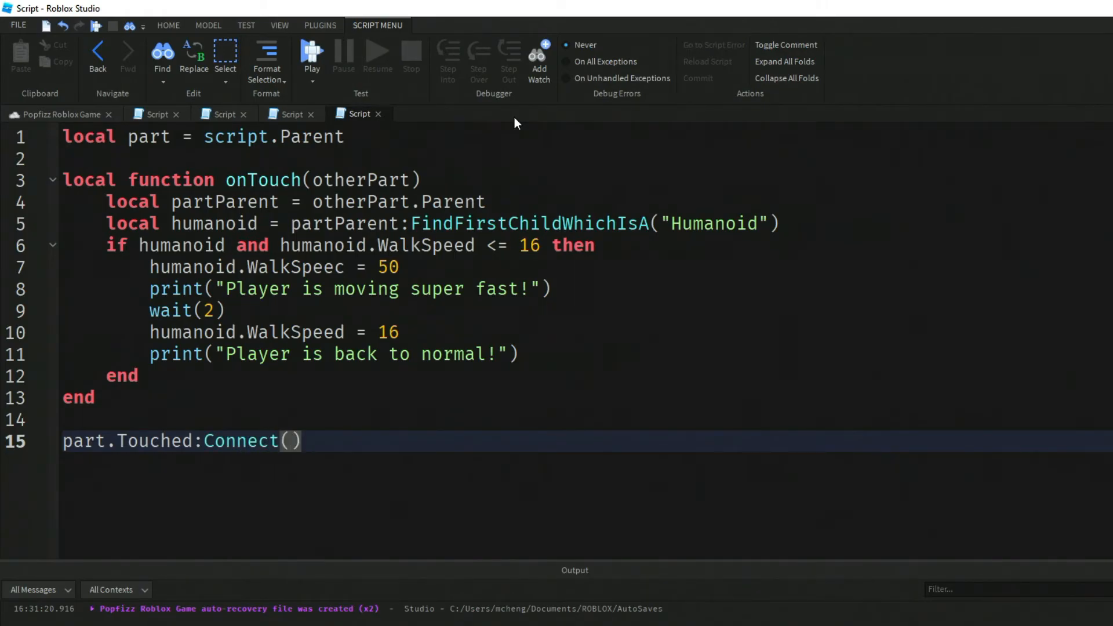
text(onTouch)
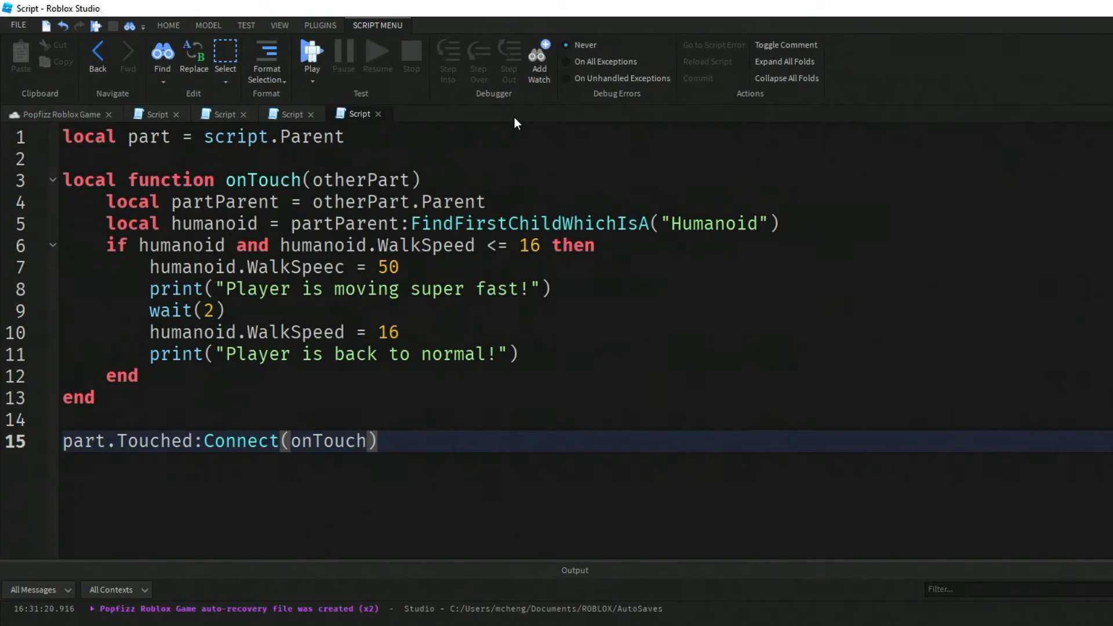
mouse_move(236, 205)
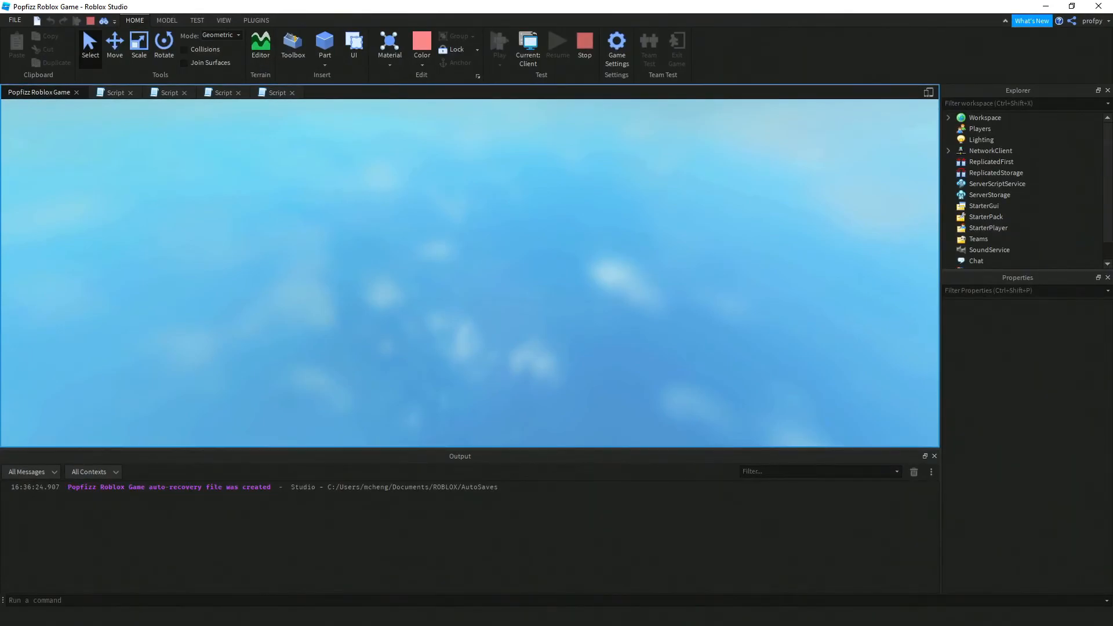
click(499, 42)
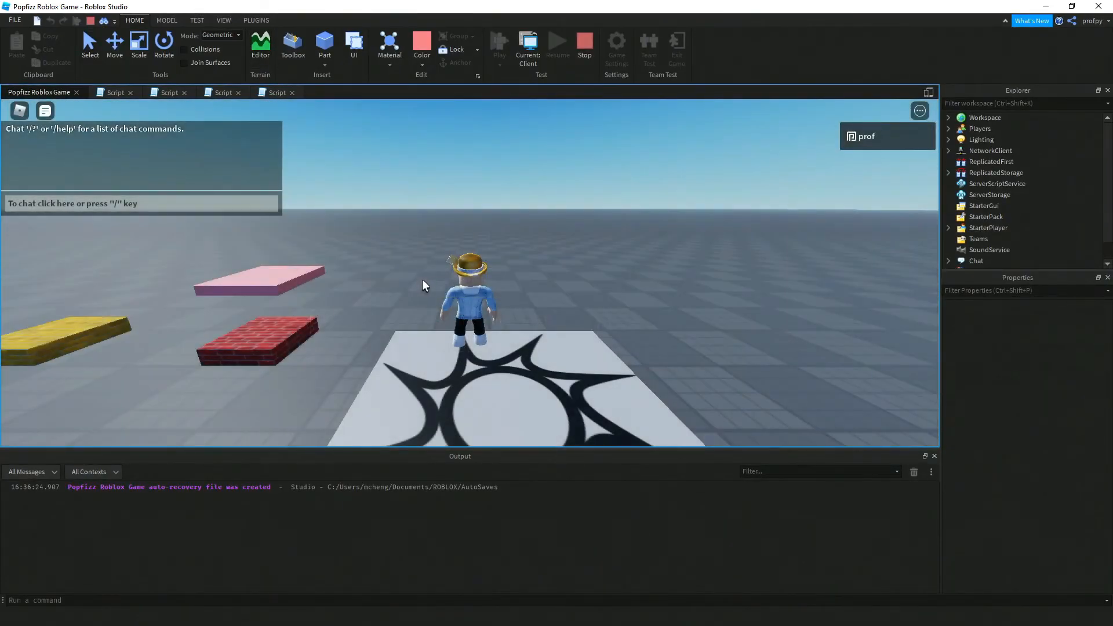